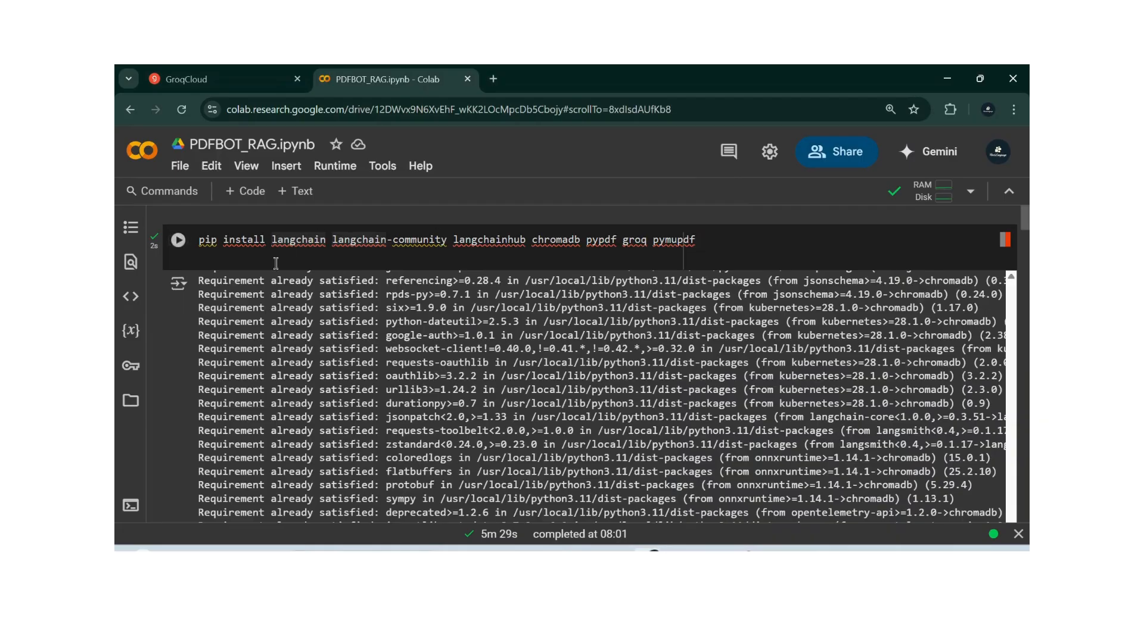
{"action": "mouse_move", "coordinate": [191, 342]}
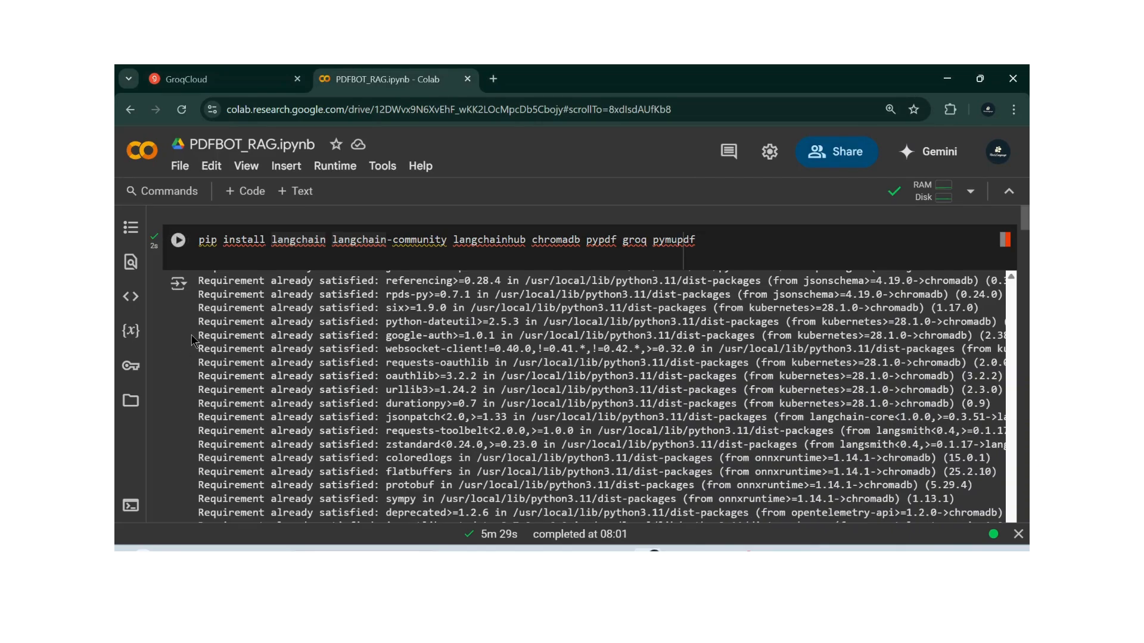
Show the session files panel listing the uploaded AC_User_Manual_data.pdf.
{"action": "left_click", "coordinate": [130, 400]}
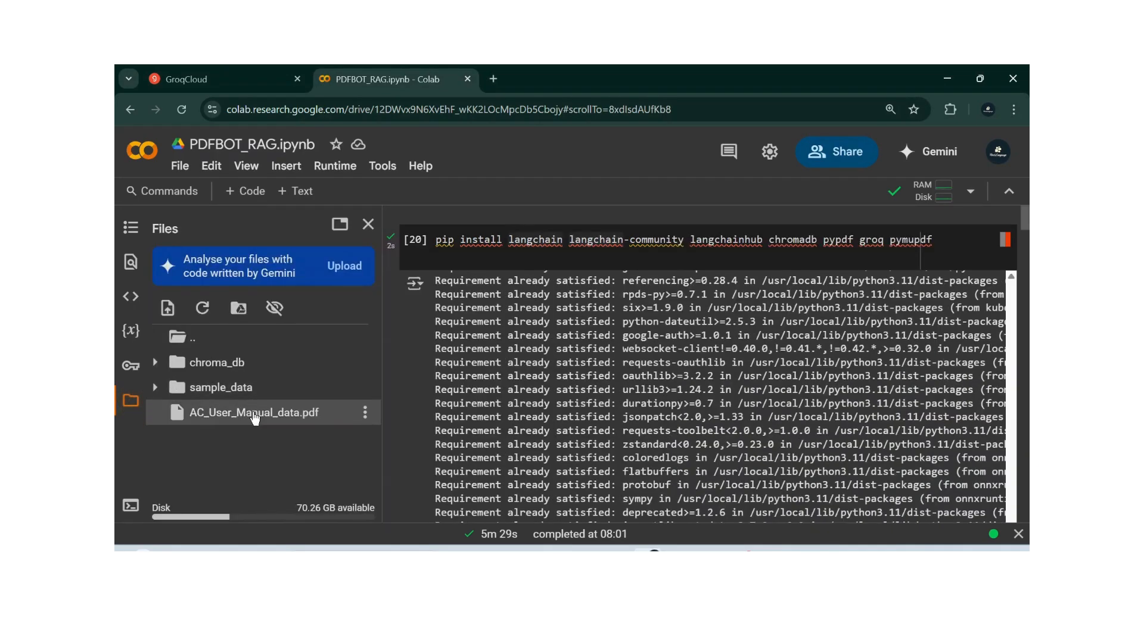
{"action": "mouse_move", "coordinate": [271, 387]}
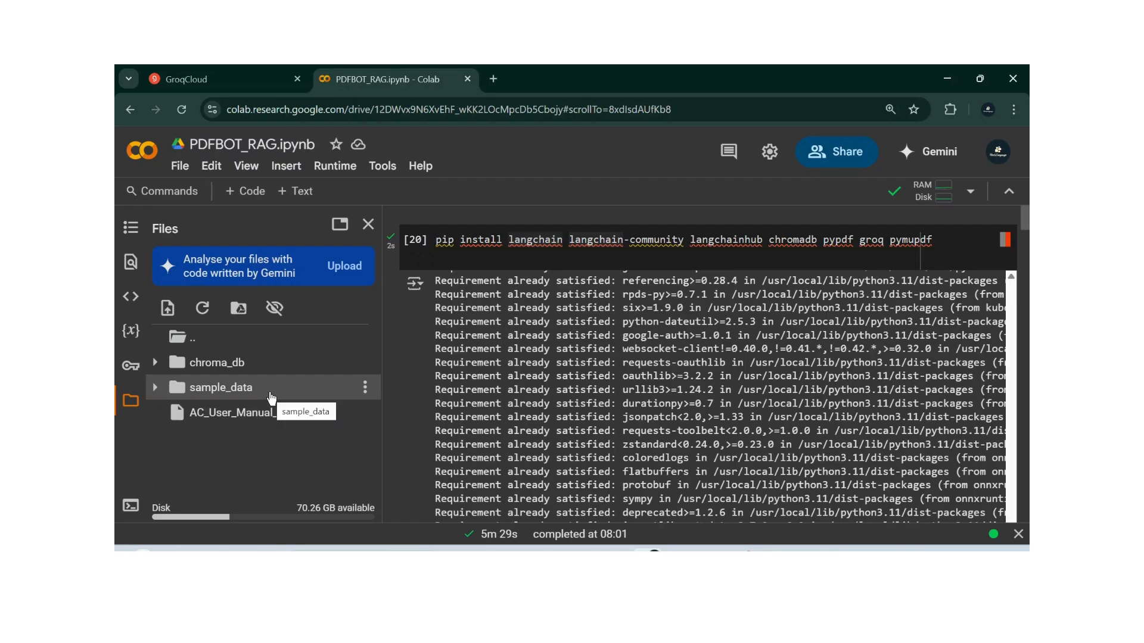
{"action": "mouse_move", "coordinate": [278, 404]}
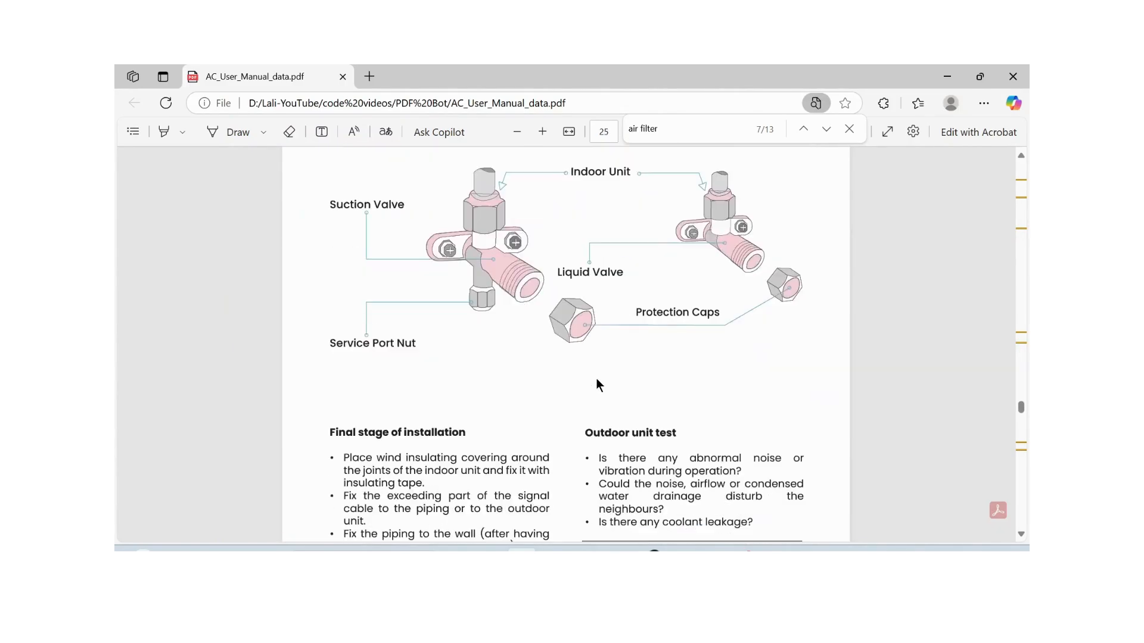
Skim the manual's installation and unit-test pages in Edge, then return to Colab.
{"action": "scroll", "scroll_direction": "down", "scroll_amount": 3}
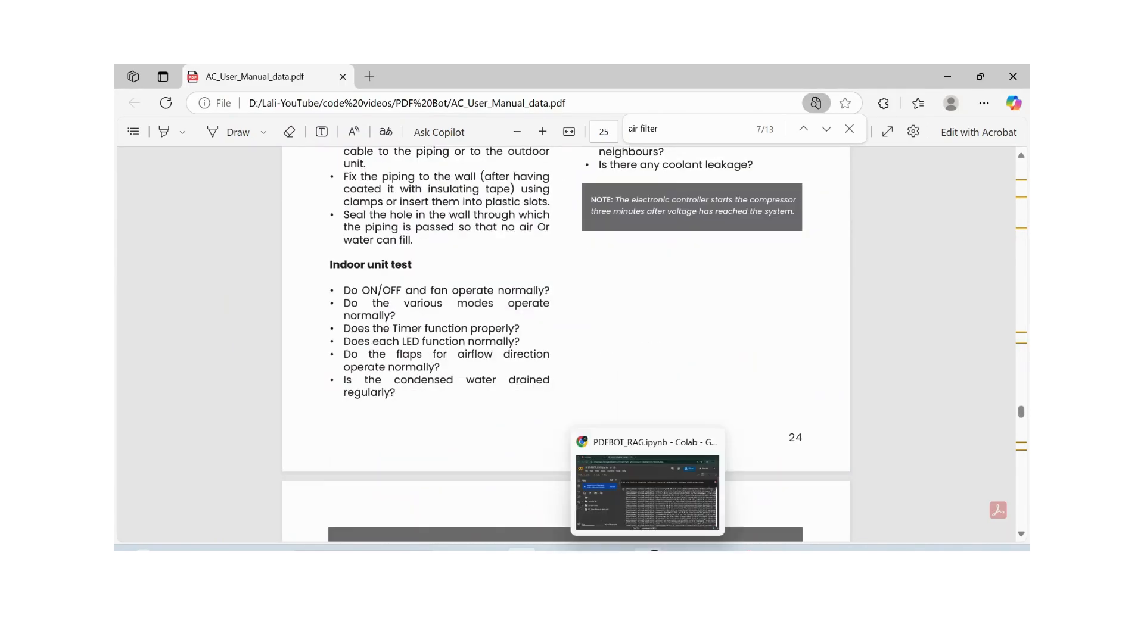
{"action": "left_click", "coordinate": [646, 485]}
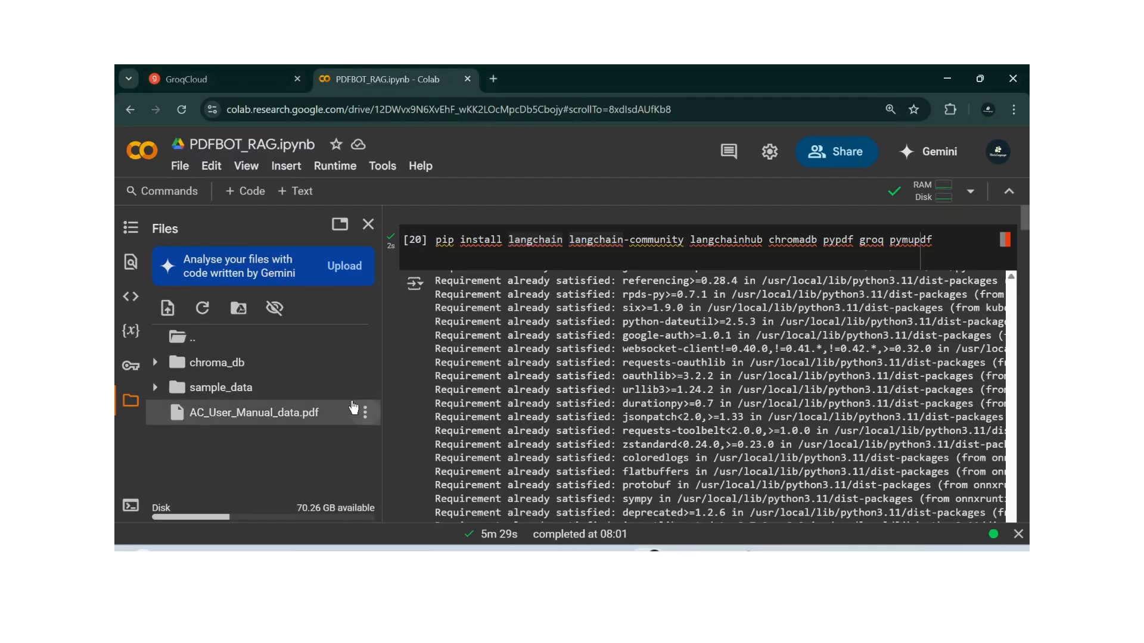
Hide the files panel and bring up the notebook's File menu over the install output.
{"action": "left_click", "coordinate": [368, 224]}
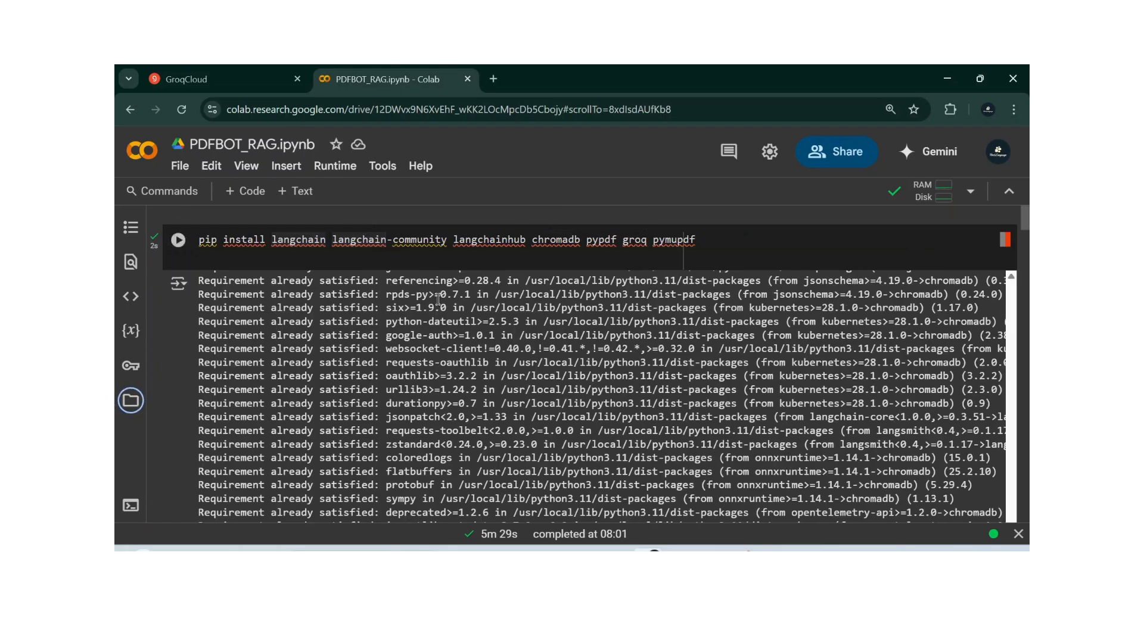
{"action": "scroll", "scroll_direction": "up", "scroll_amount": 3}
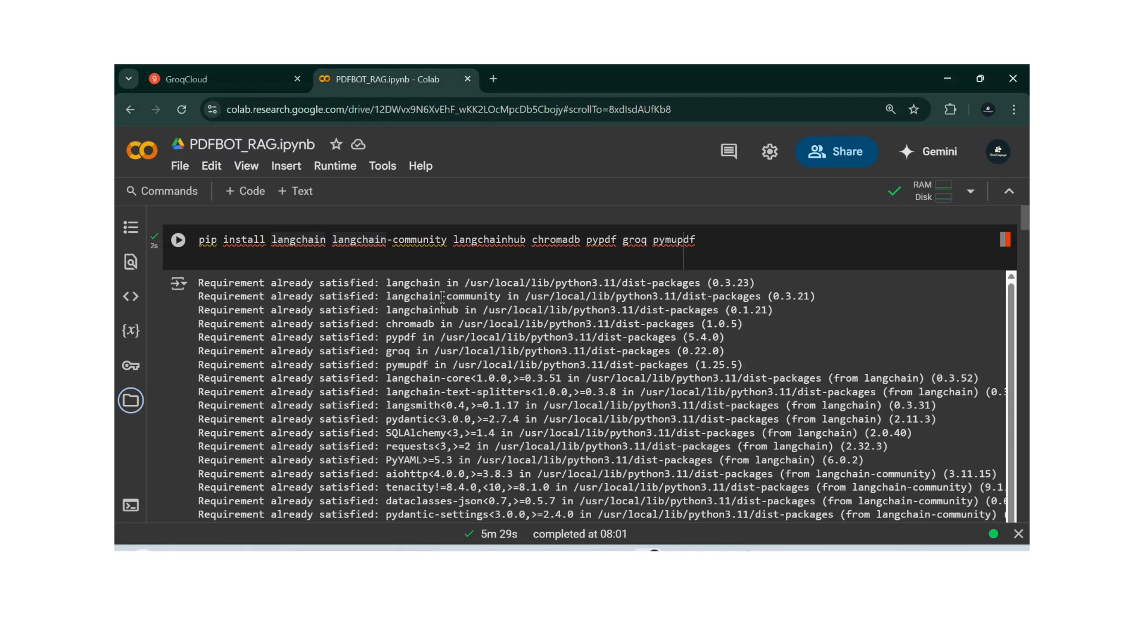
{"action": "mouse_move", "coordinate": [245, 190]}
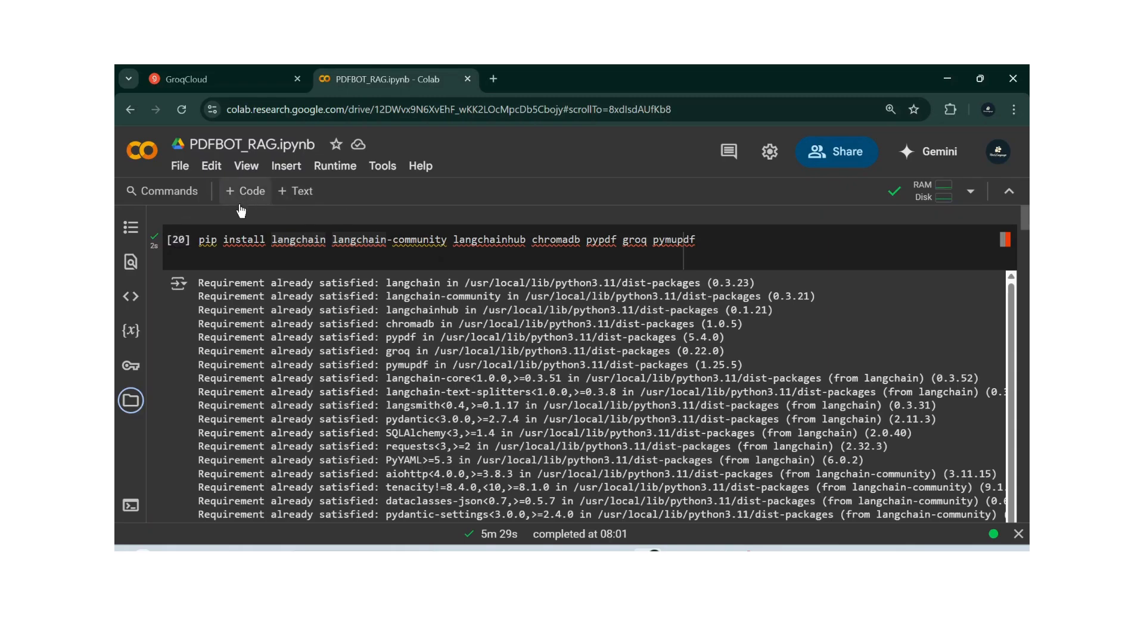
{"action": "left_click", "coordinate": [179, 166]}
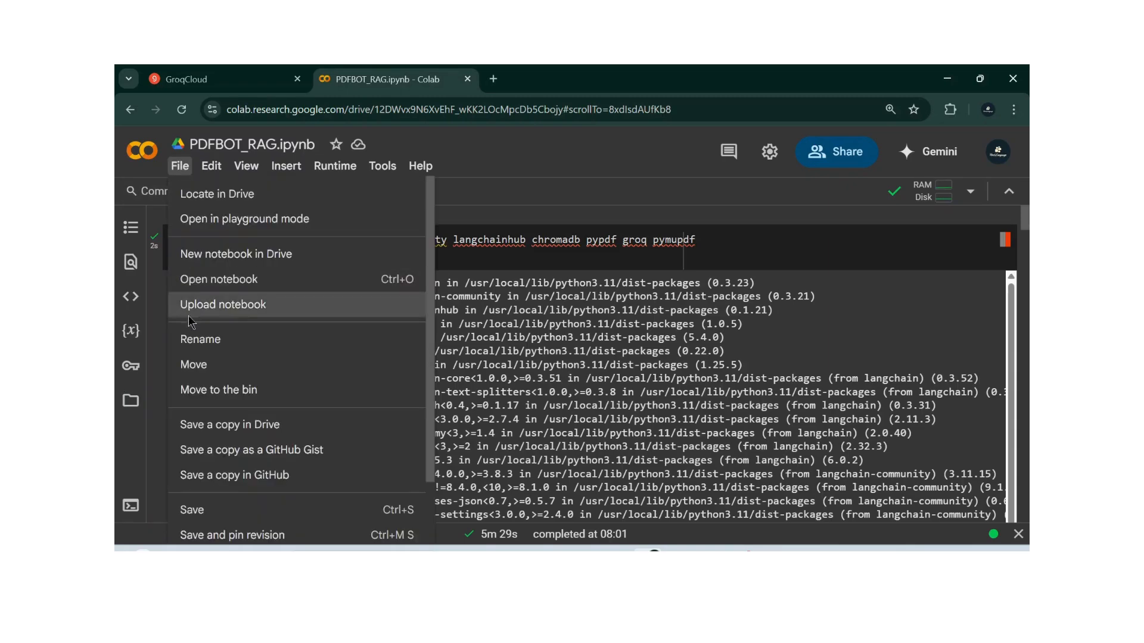
{"action": "mouse_move", "coordinate": [236, 424]}
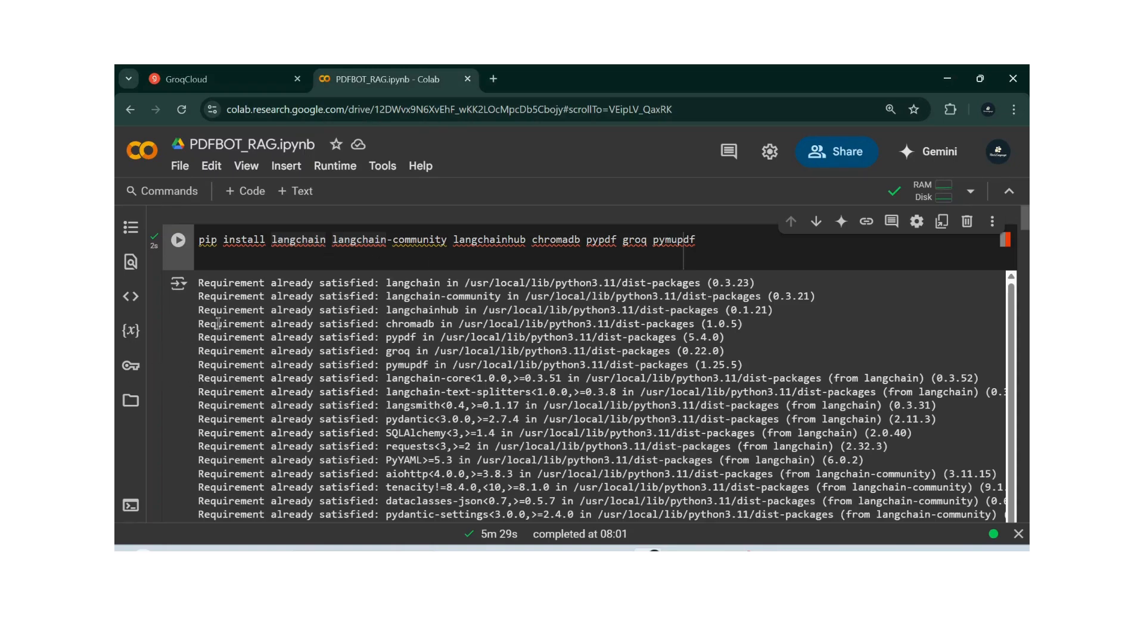
{"action": "mouse_move", "coordinate": [1025, 130]}
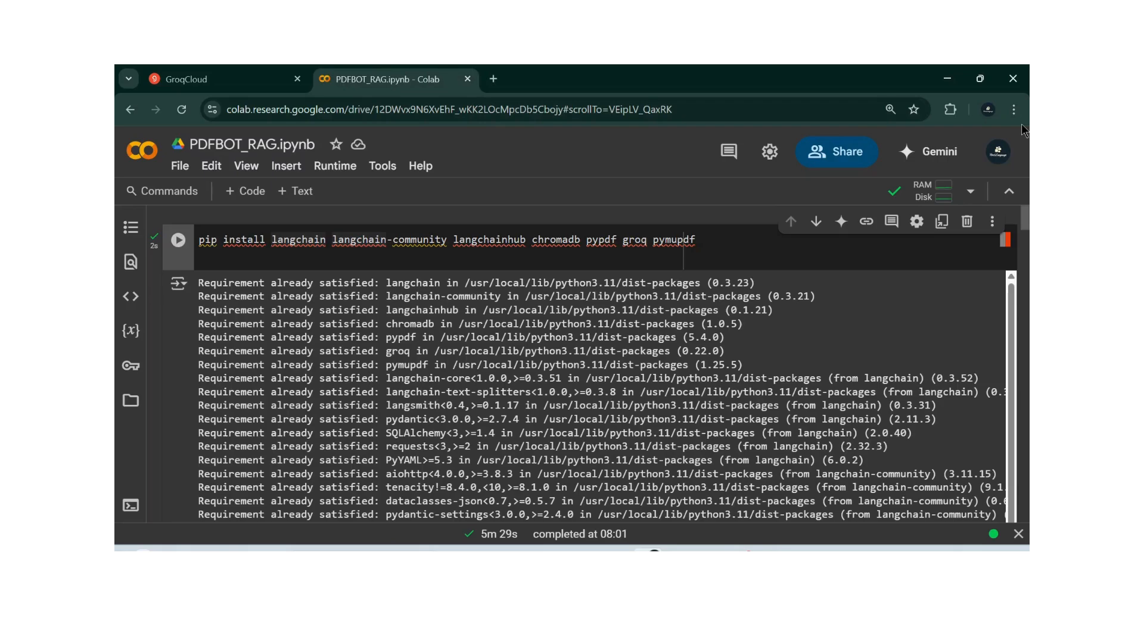
{"action": "mouse_move", "coordinate": [178, 240]}
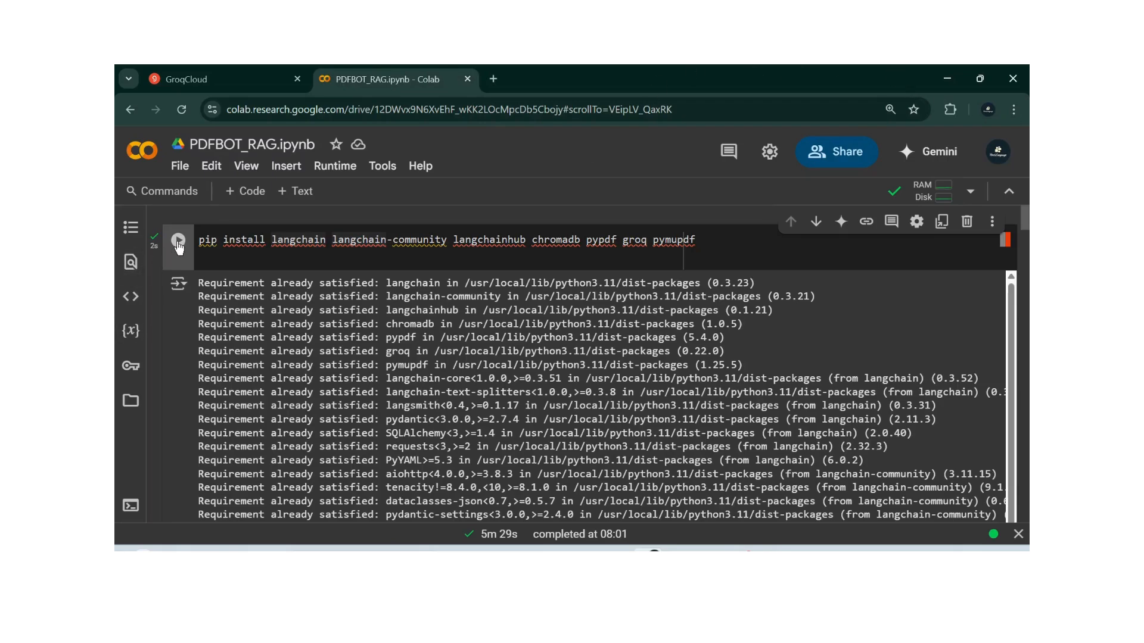
Rerun the pip install cell for langchain, chromadb, pypdf, groq and pymupdf until all requirements report satisfied.
{"action": "left_click", "coordinate": [178, 239]}
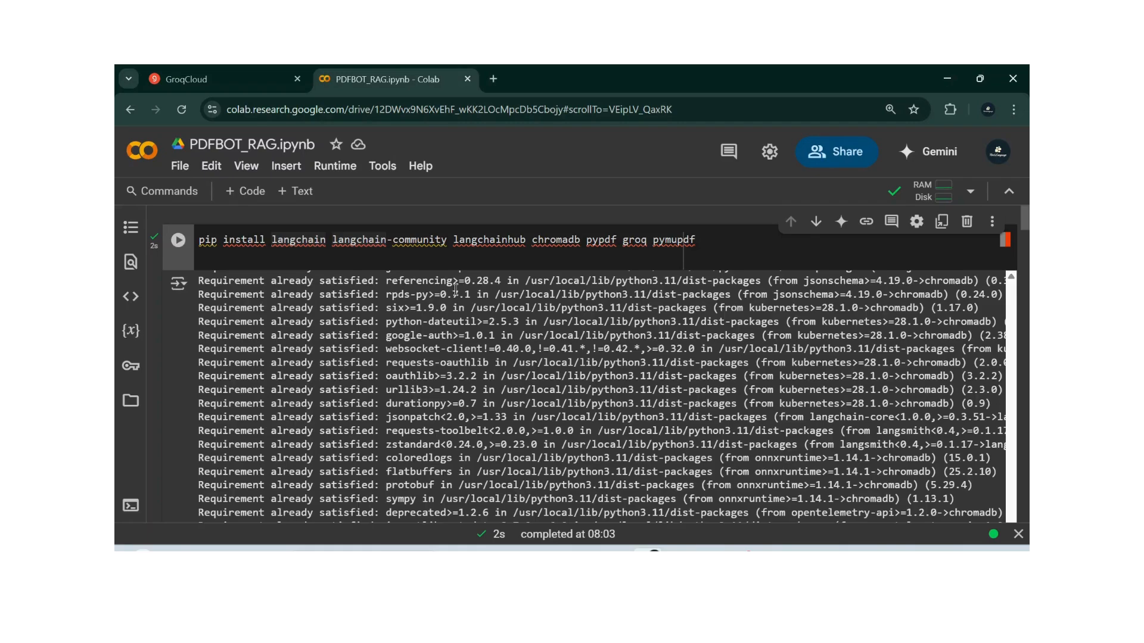
{"action": "mouse_move", "coordinate": [591, 261]}
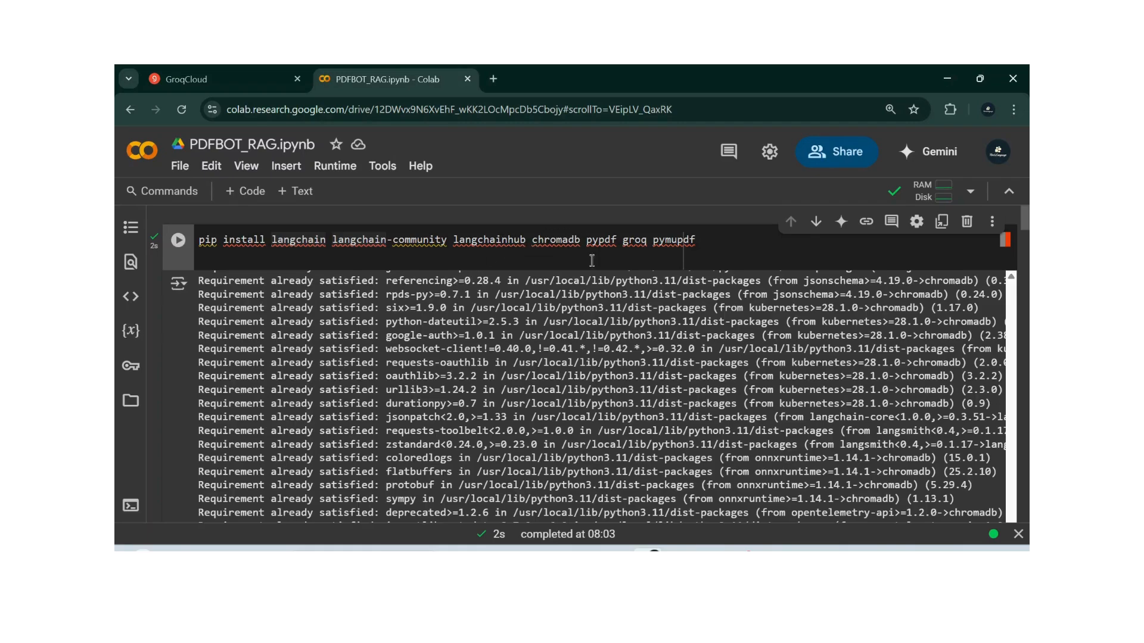
{"action": "mouse_move", "coordinate": [635, 241]}
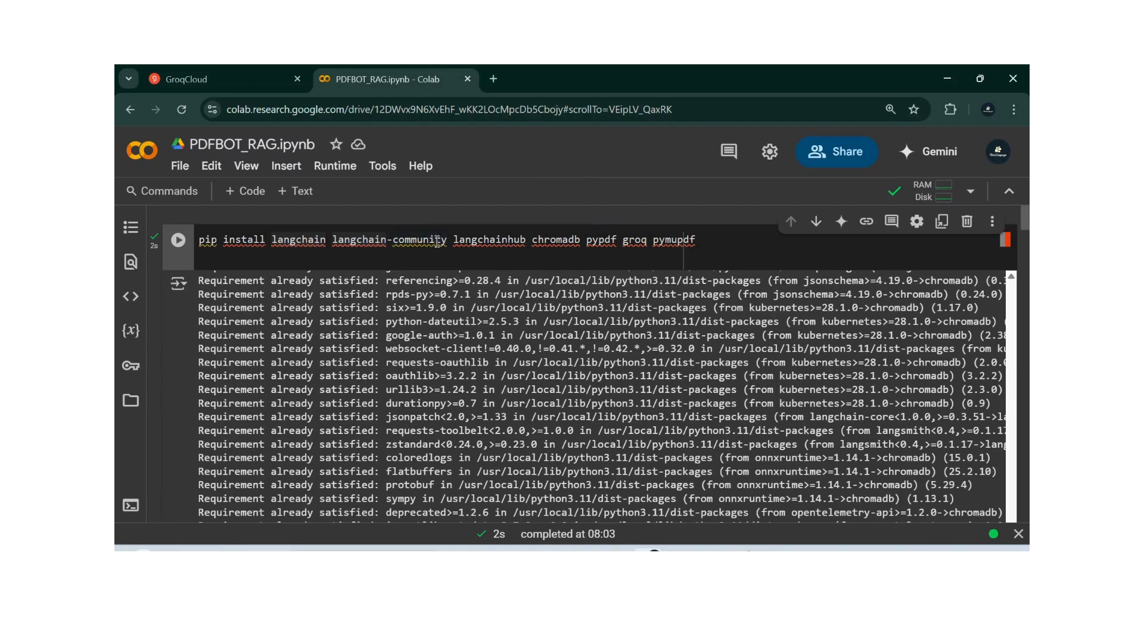
{"action": "mouse_move", "coordinate": [415, 235]}
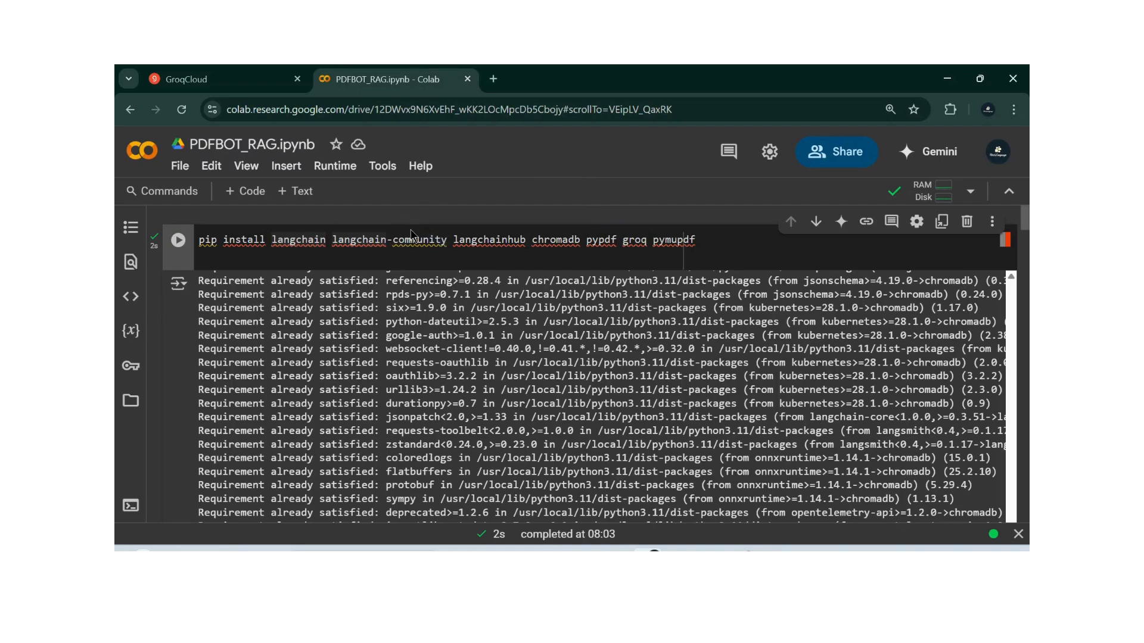
{"action": "mouse_move", "coordinate": [503, 284]}
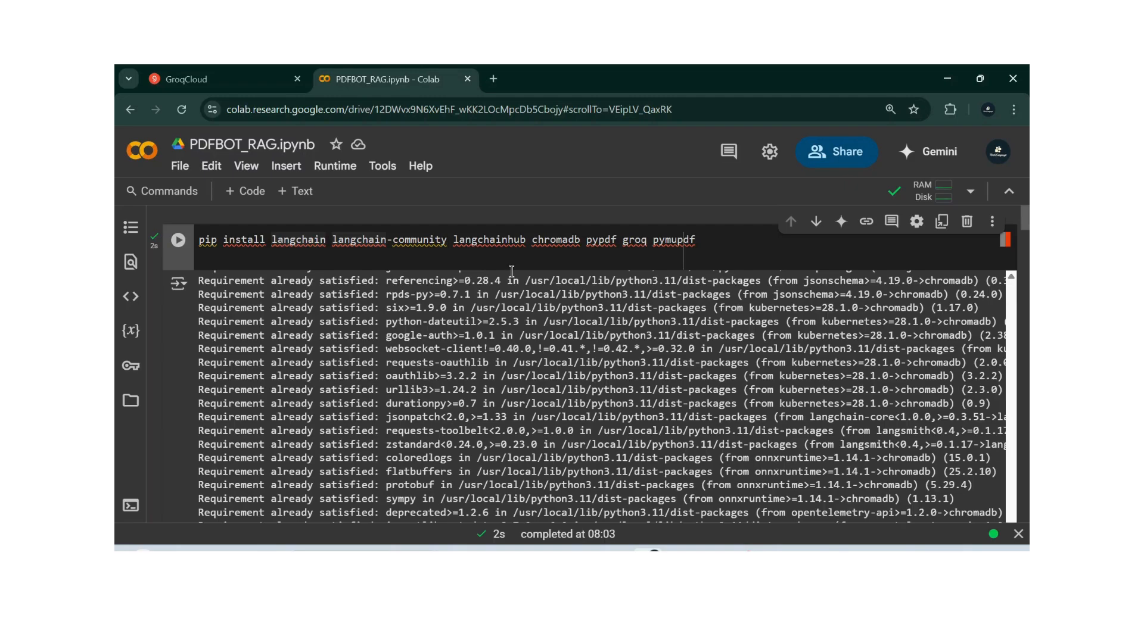
{"action": "mouse_move", "coordinate": [527, 283]}
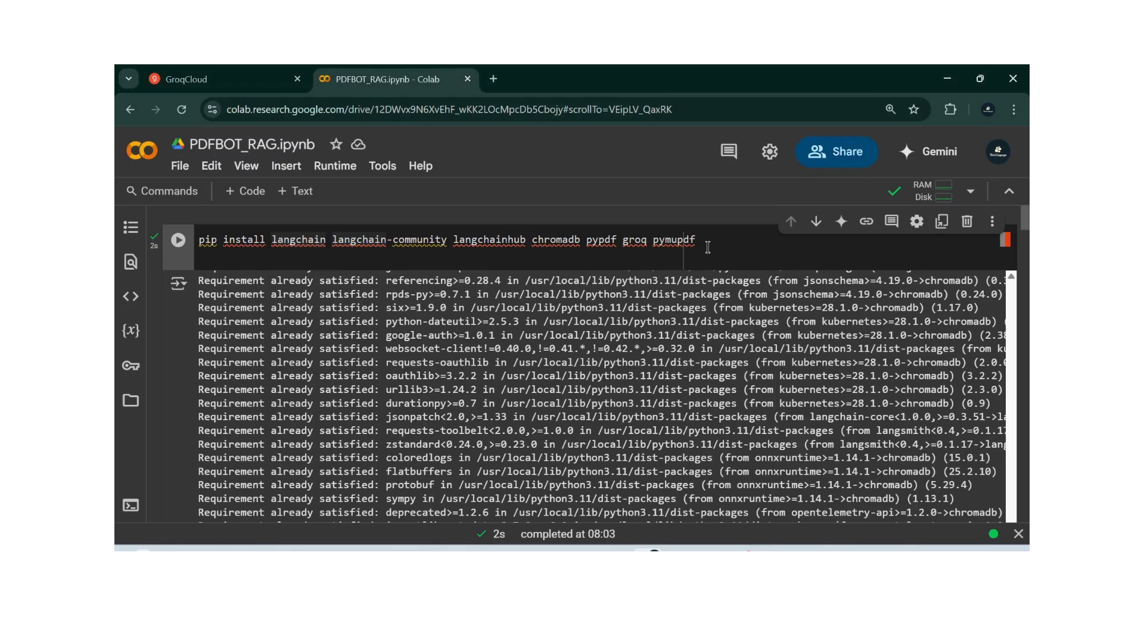
{"action": "mouse_move", "coordinate": [701, 249]}
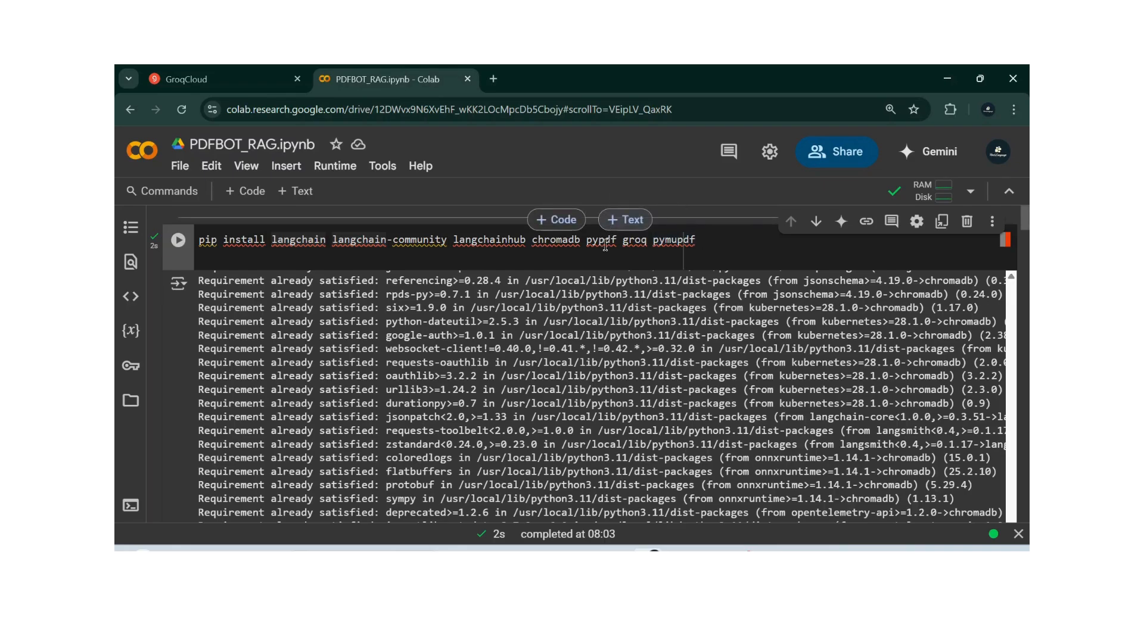
{"action": "mouse_move", "coordinate": [704, 233]}
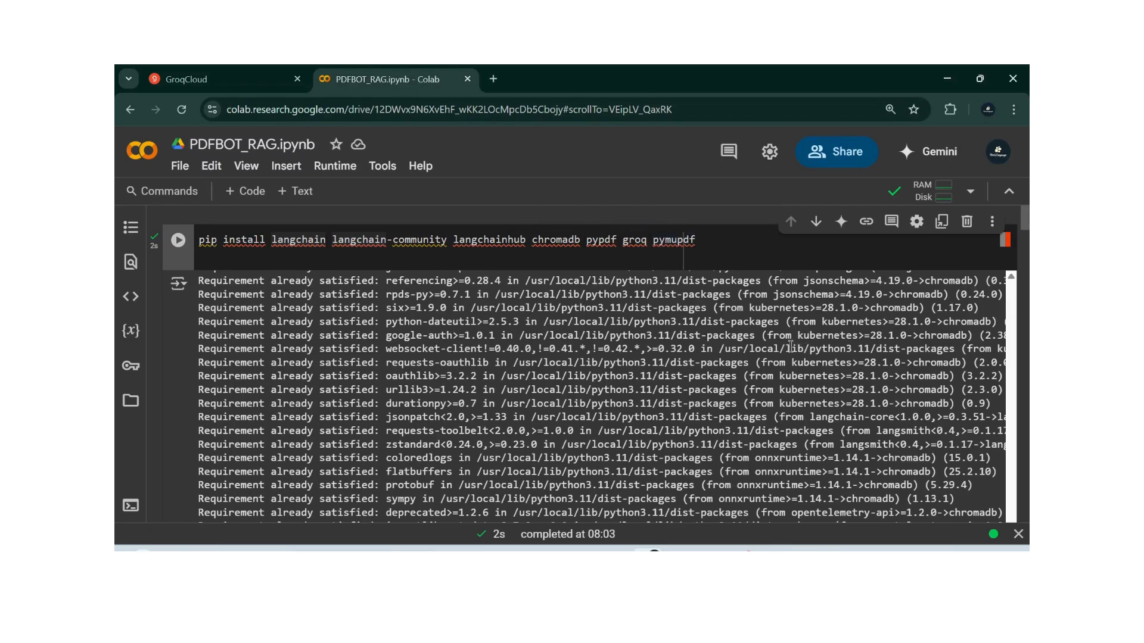
{"action": "scroll", "scroll_direction": "down", "scroll_amount": 3}
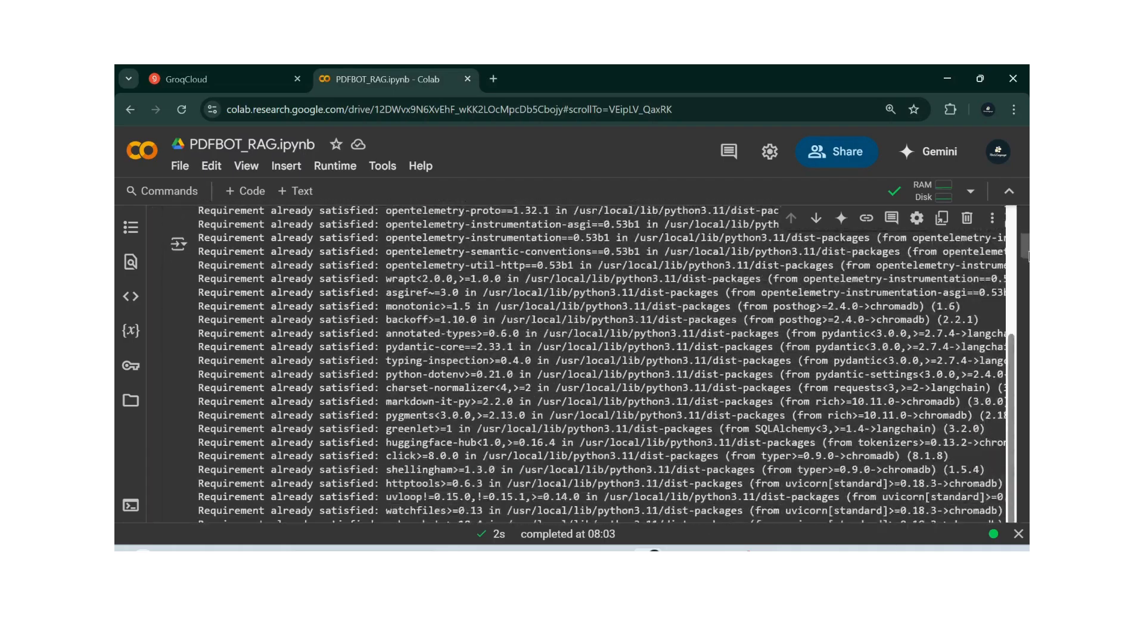
{"action": "scroll", "scroll_direction": "up", "scroll_amount": 3}
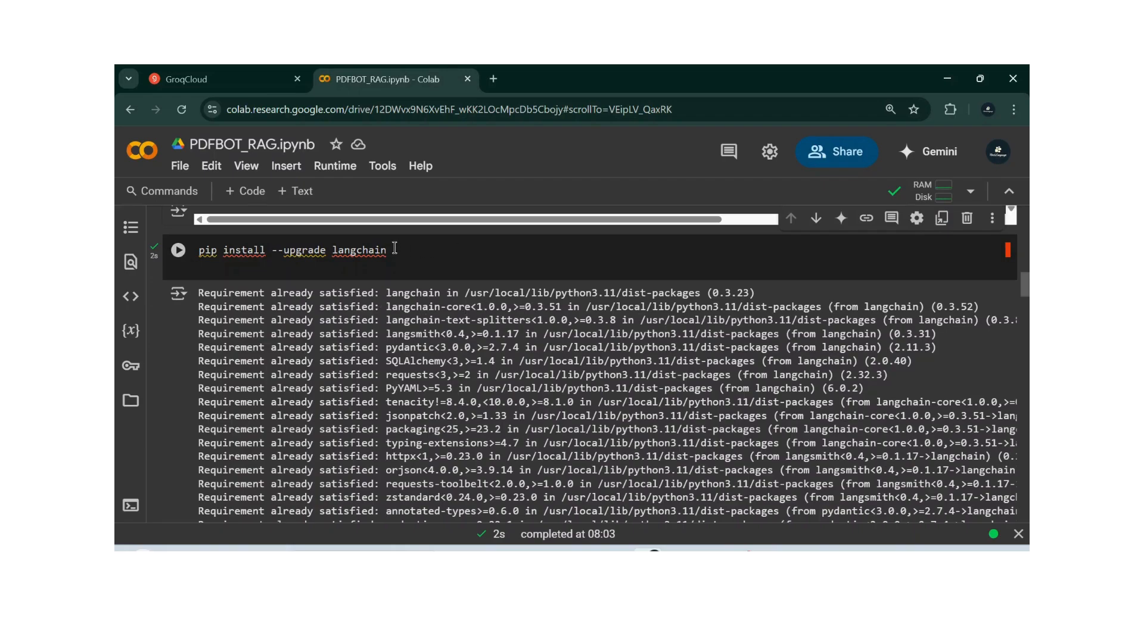
{"action": "mouse_move", "coordinate": [266, 259]}
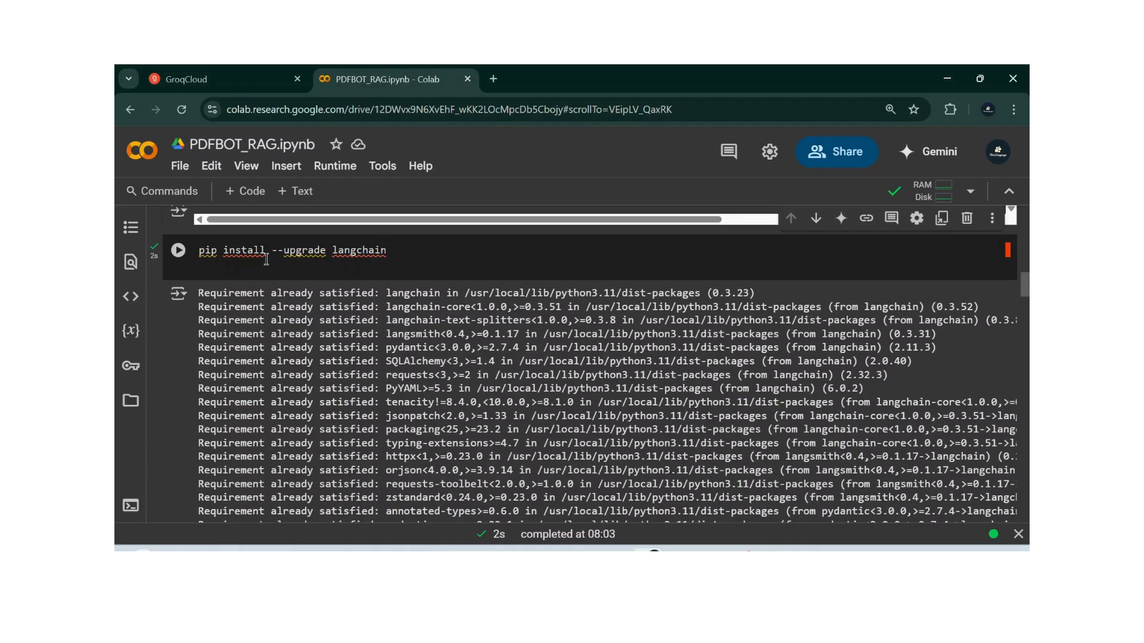
Run the pip install --upgrade langchain cell, then the !pip install -U langchain-groq cell.
{"action": "left_click", "coordinate": [178, 250]}
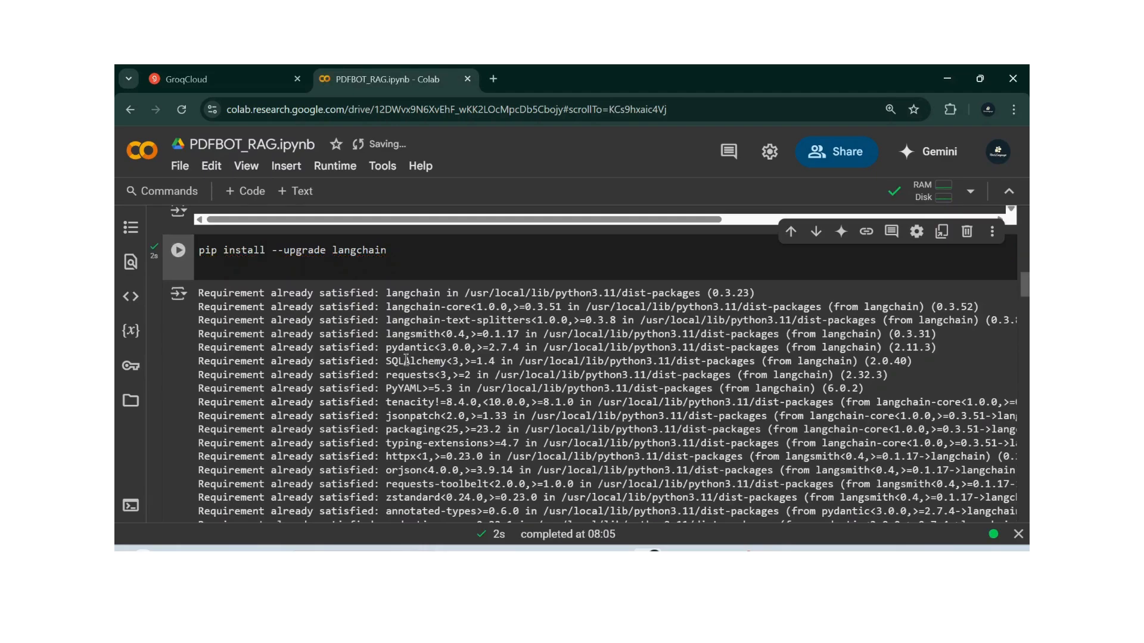
{"action": "scroll", "scroll_direction": "down", "scroll_amount": 3}
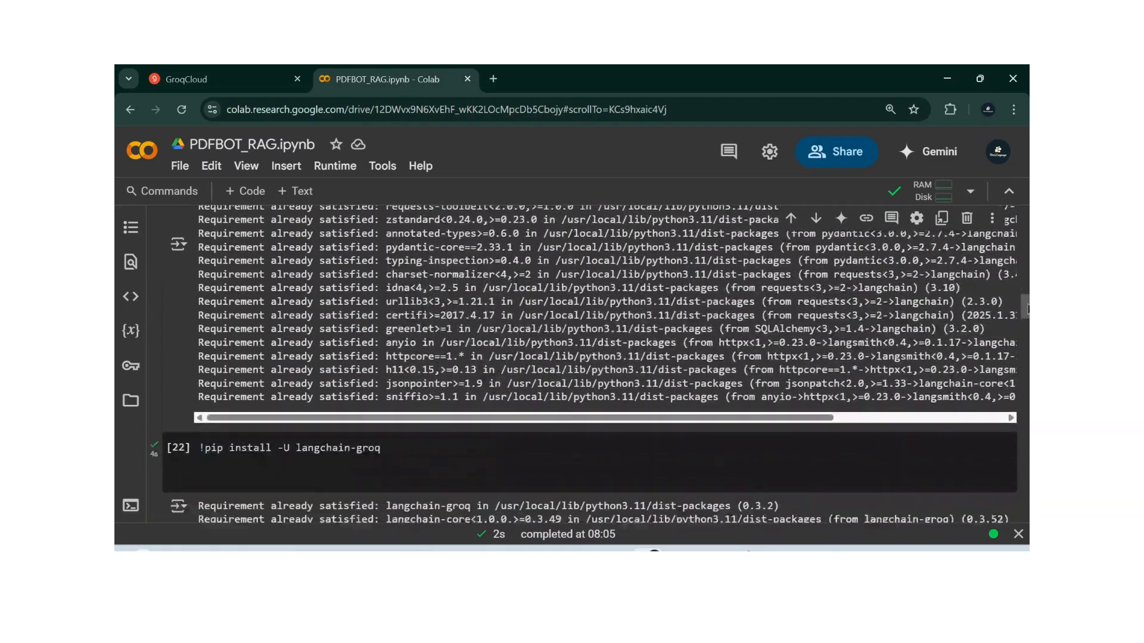
{"action": "scroll", "scroll_direction": "down", "scroll_amount": 3}
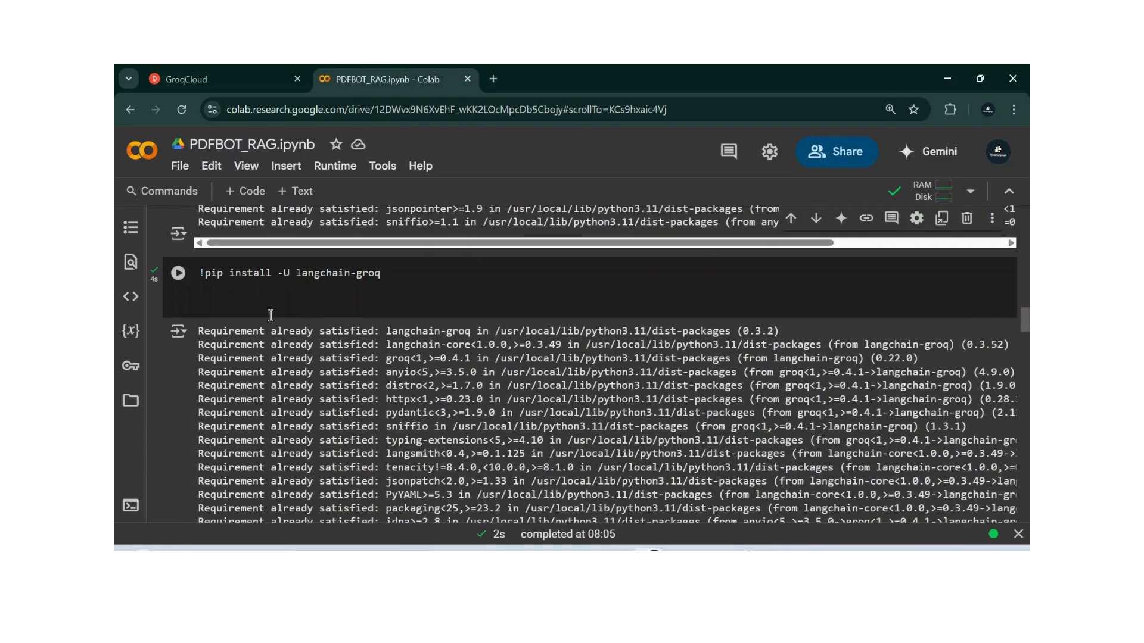
{"action": "left_click", "coordinate": [179, 272]}
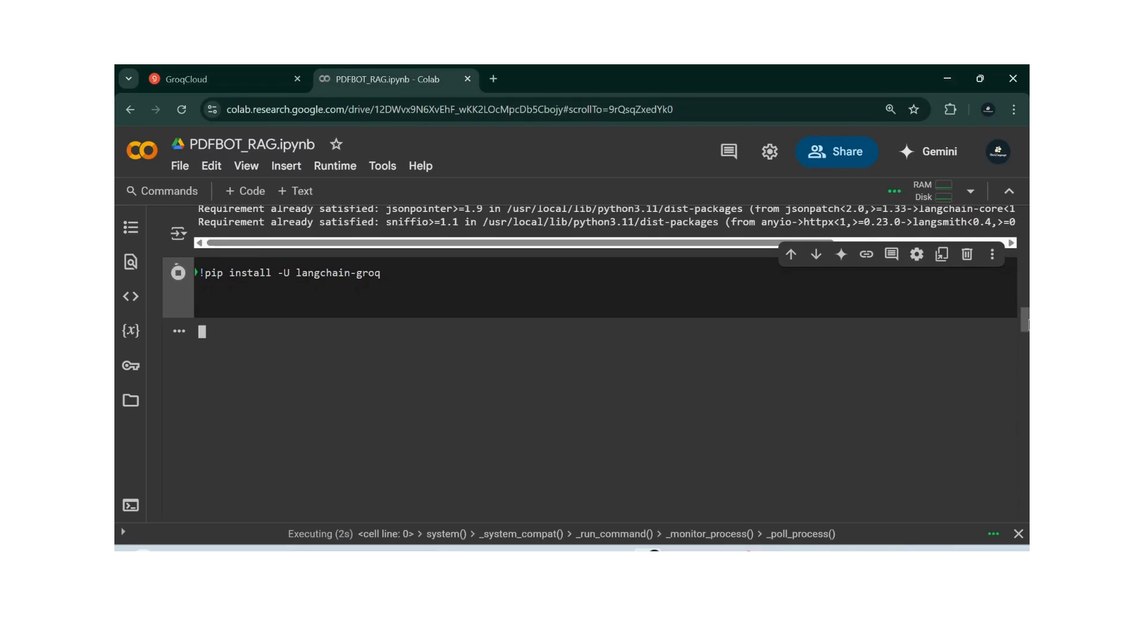
{"action": "scroll", "scroll_direction": "down", "scroll_amount": 3}
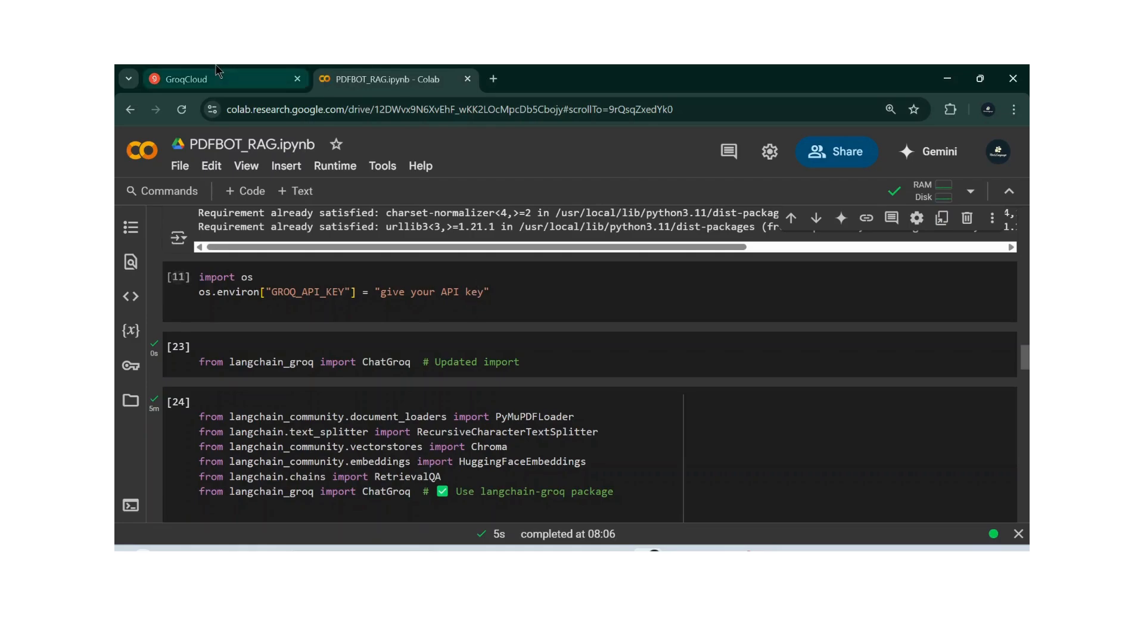
{"action": "left_click", "coordinate": [219, 79]}
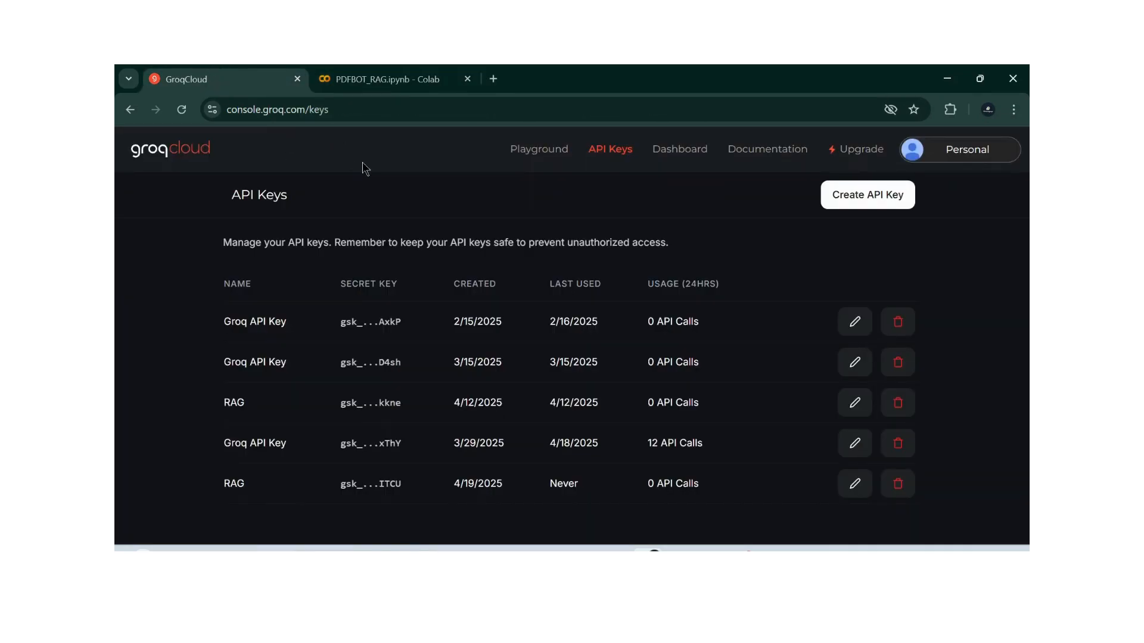
{"action": "left_click", "coordinate": [395, 79]}
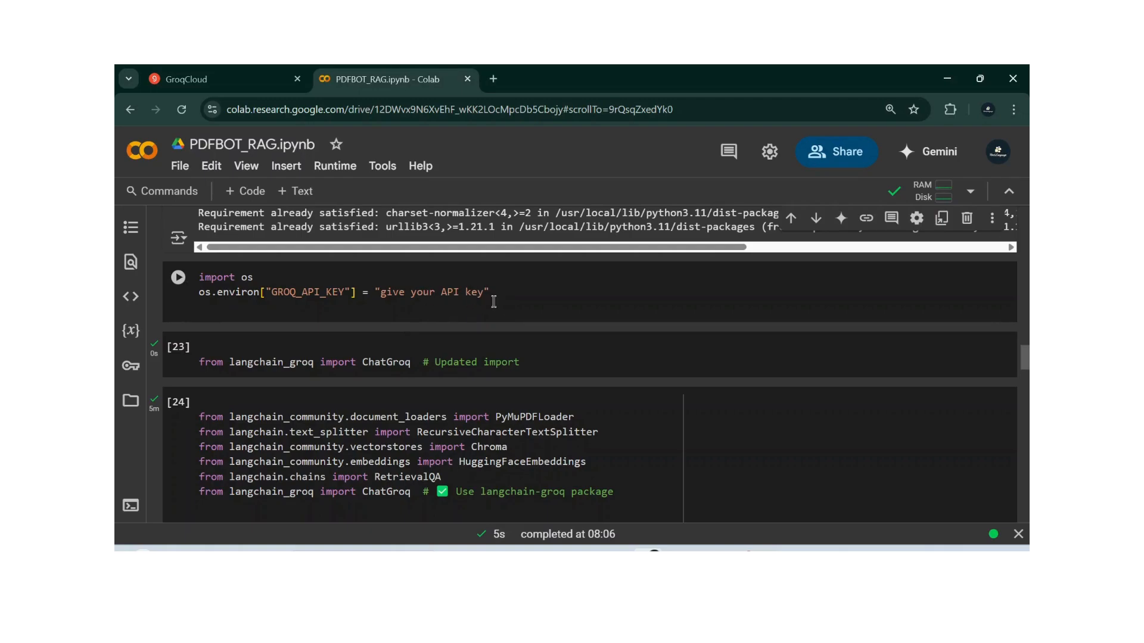
{"action": "mouse_move", "coordinate": [410, 330]}
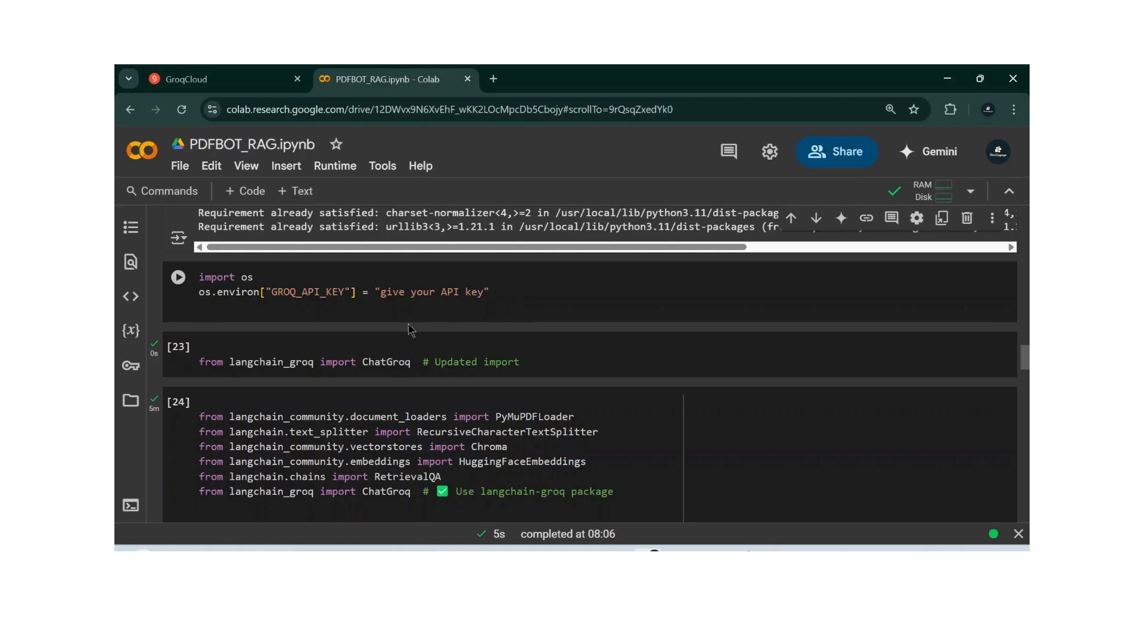
{"action": "left_click", "coordinate": [299, 362]}
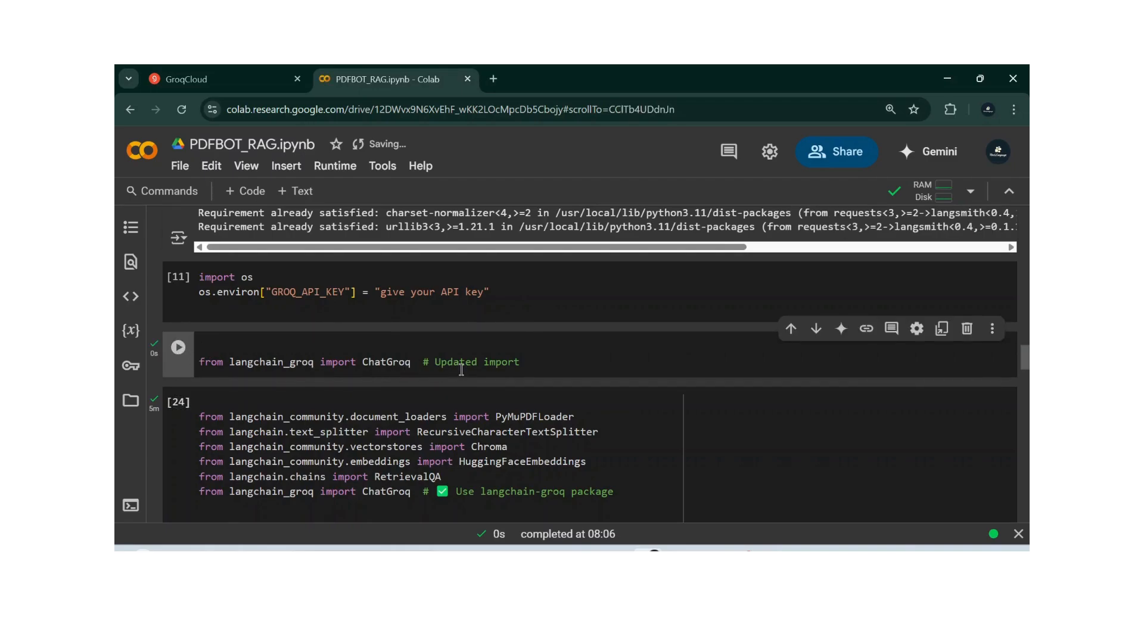
{"action": "mouse_move", "coordinate": [466, 385]}
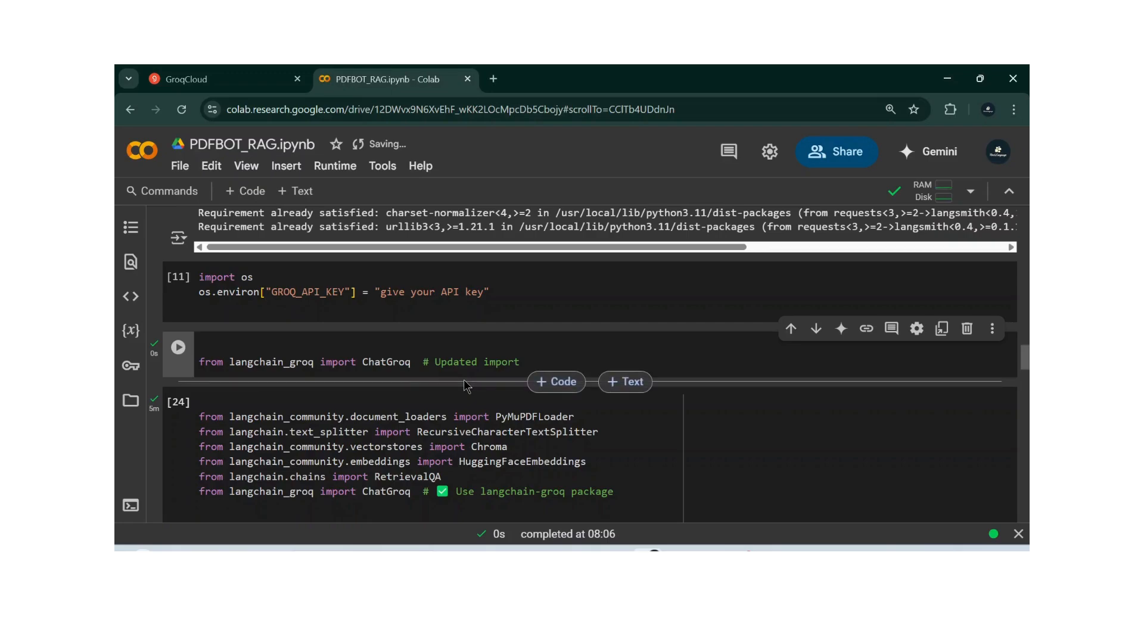
{"action": "scroll", "scroll_direction": "down", "scroll_amount": 3}
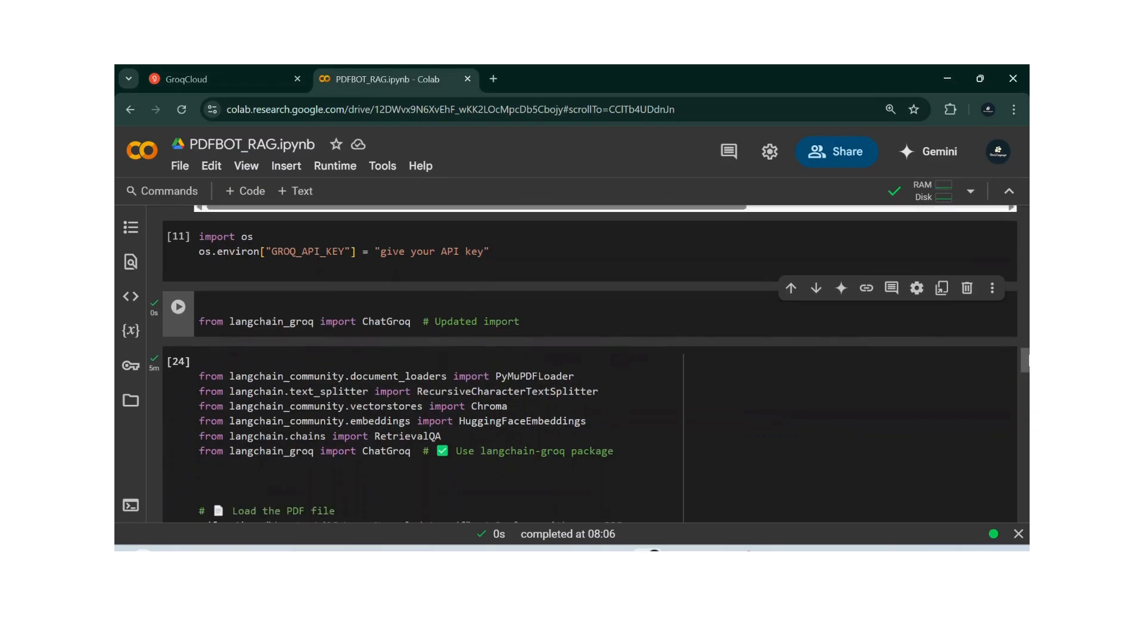
{"action": "scroll", "scroll_direction": "down", "scroll_amount": 3}
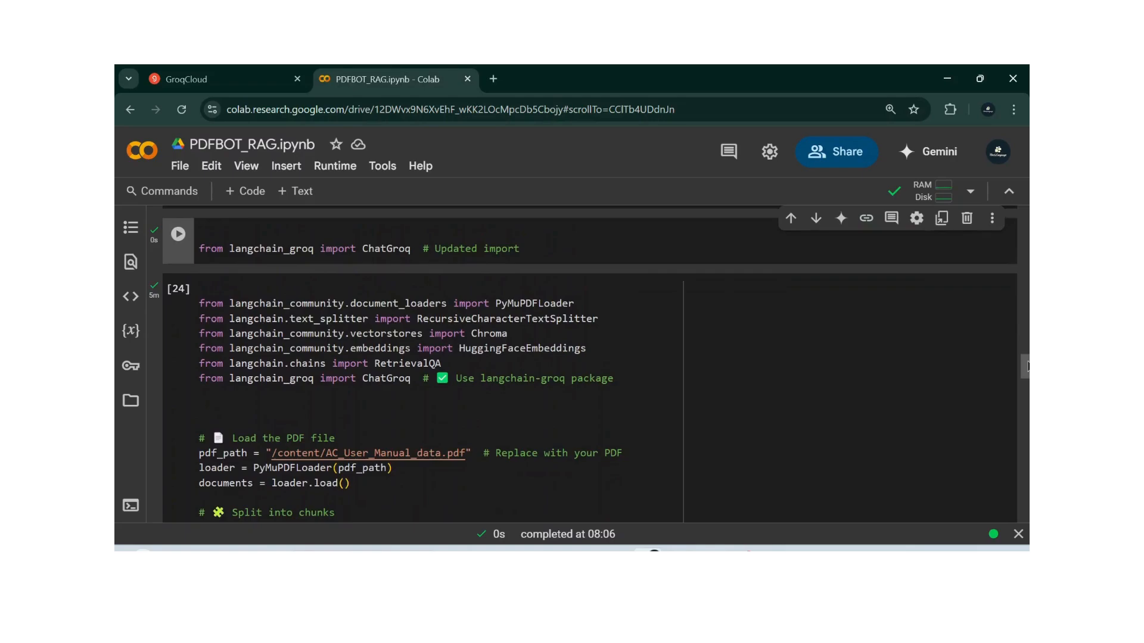
{"action": "scroll", "scroll_direction": "down", "scroll_amount": 3}
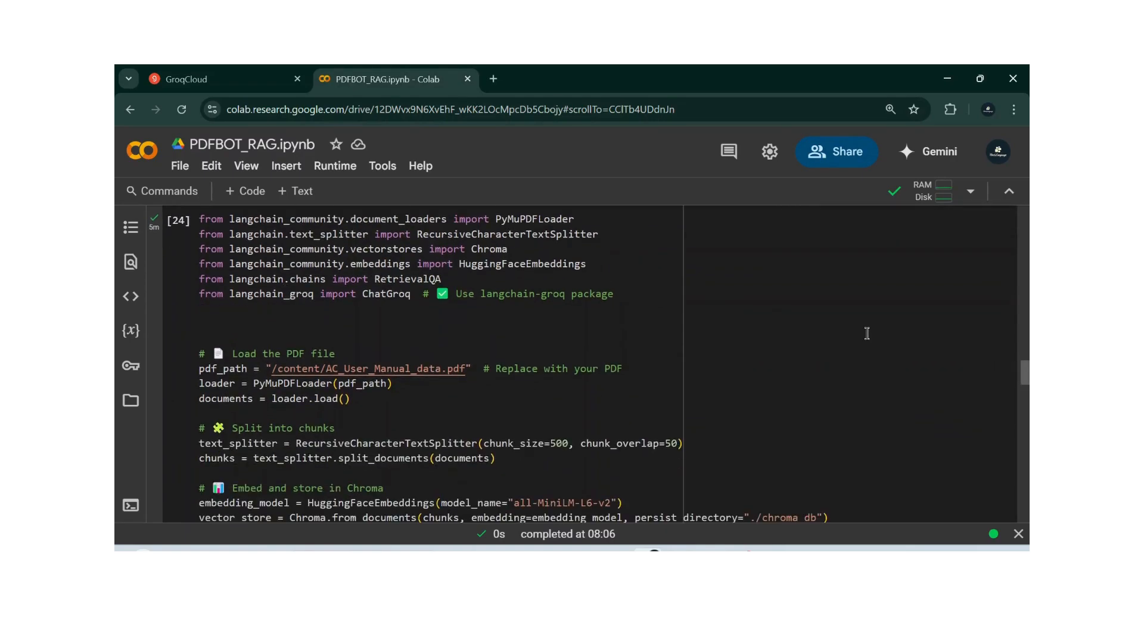
{"action": "mouse_move", "coordinate": [244, 256]}
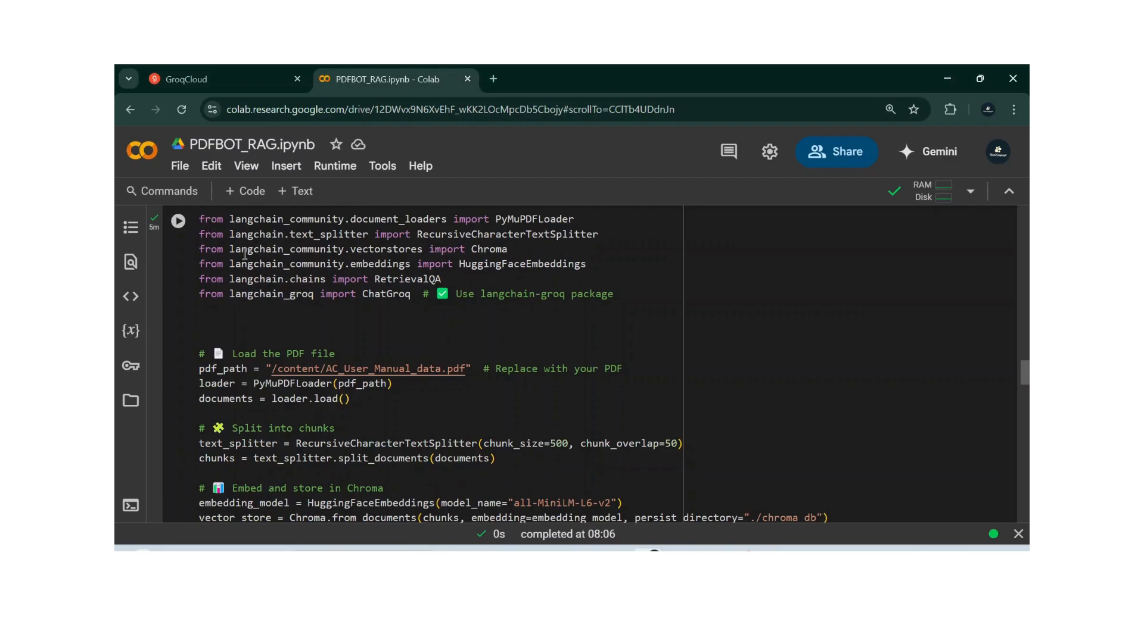
{"action": "mouse_move", "coordinate": [329, 295]}
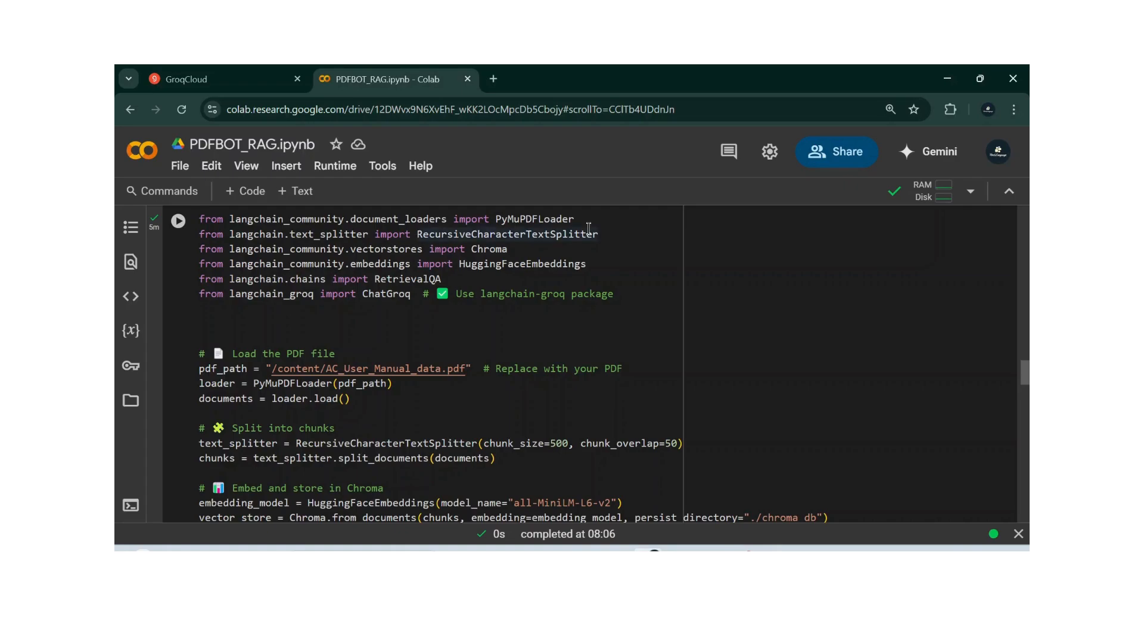
{"action": "mouse_move", "coordinate": [519, 249]}
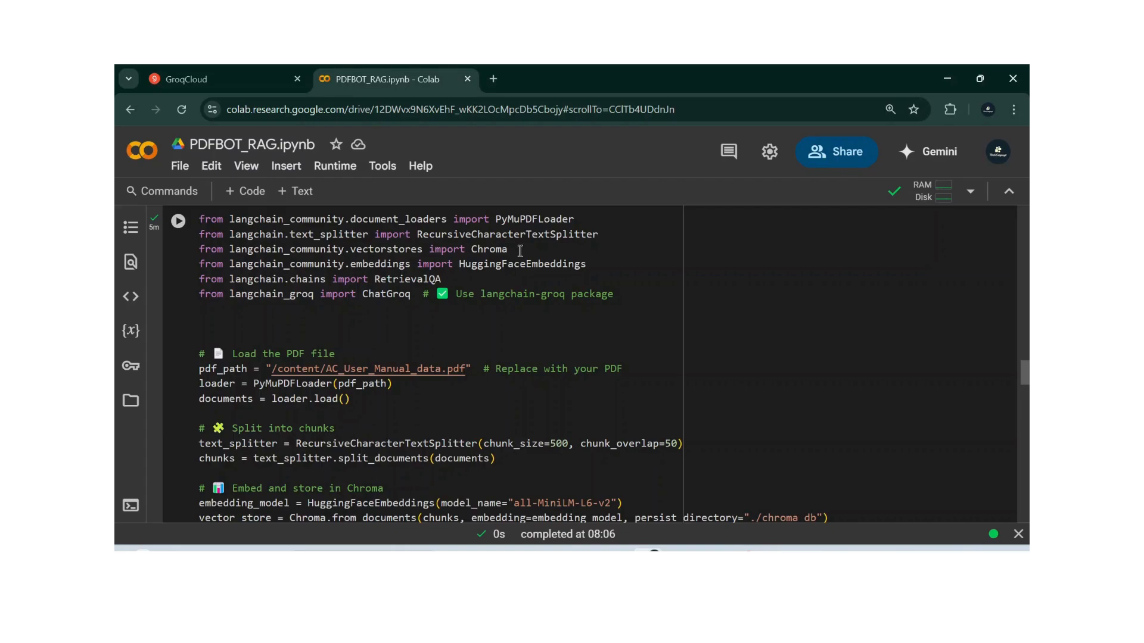
{"action": "mouse_move", "coordinate": [341, 255]}
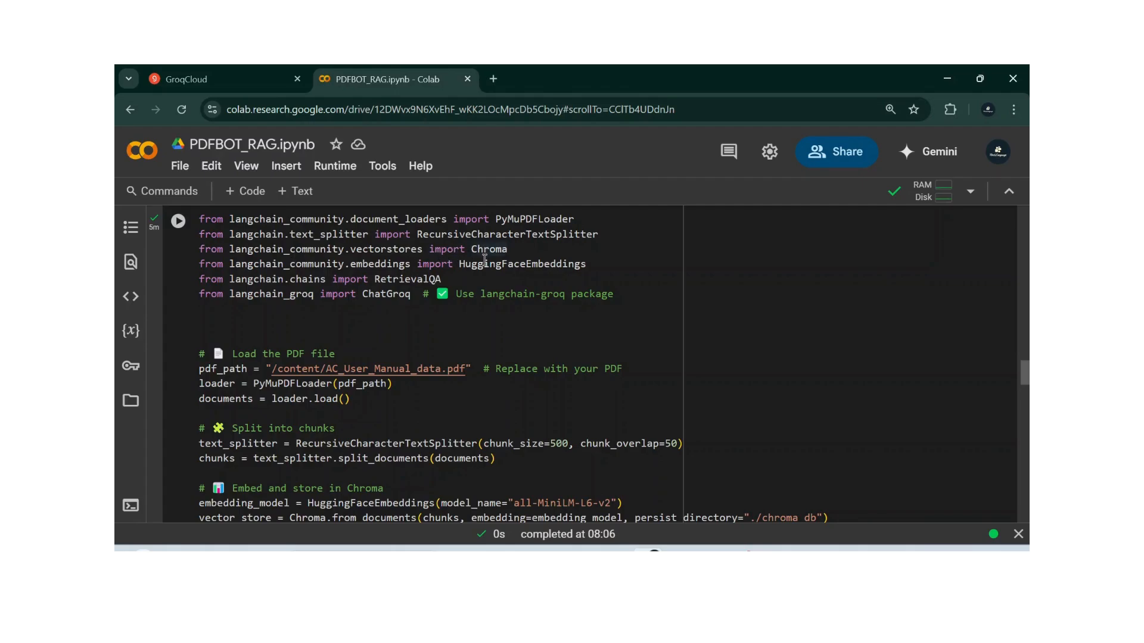
{"action": "mouse_move", "coordinate": [470, 263]}
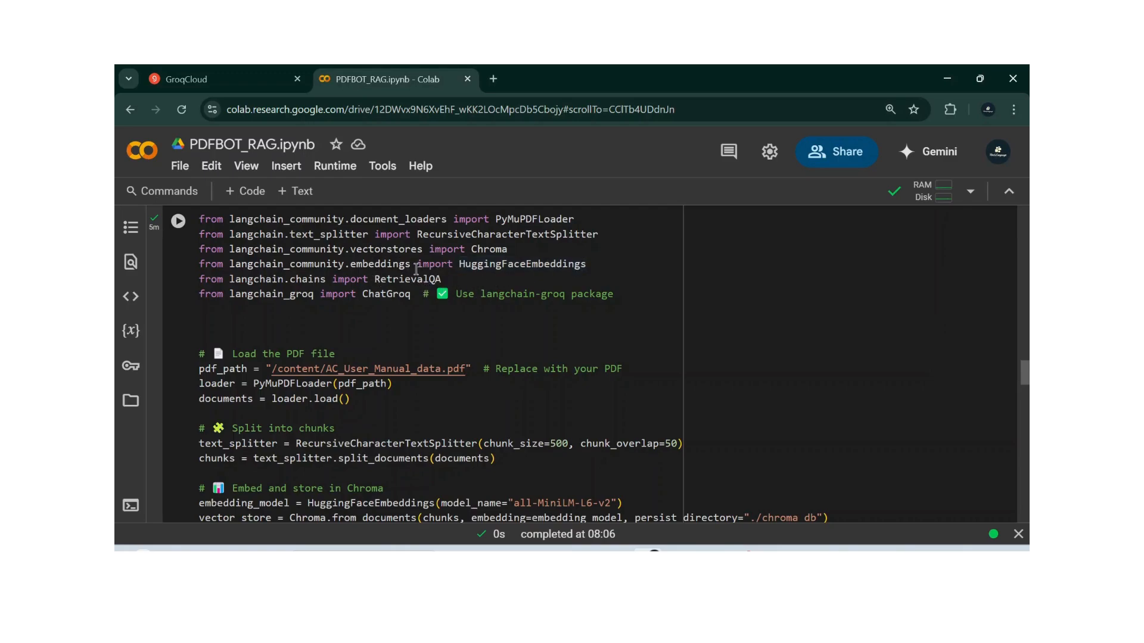
{"action": "mouse_move", "coordinate": [408, 279]}
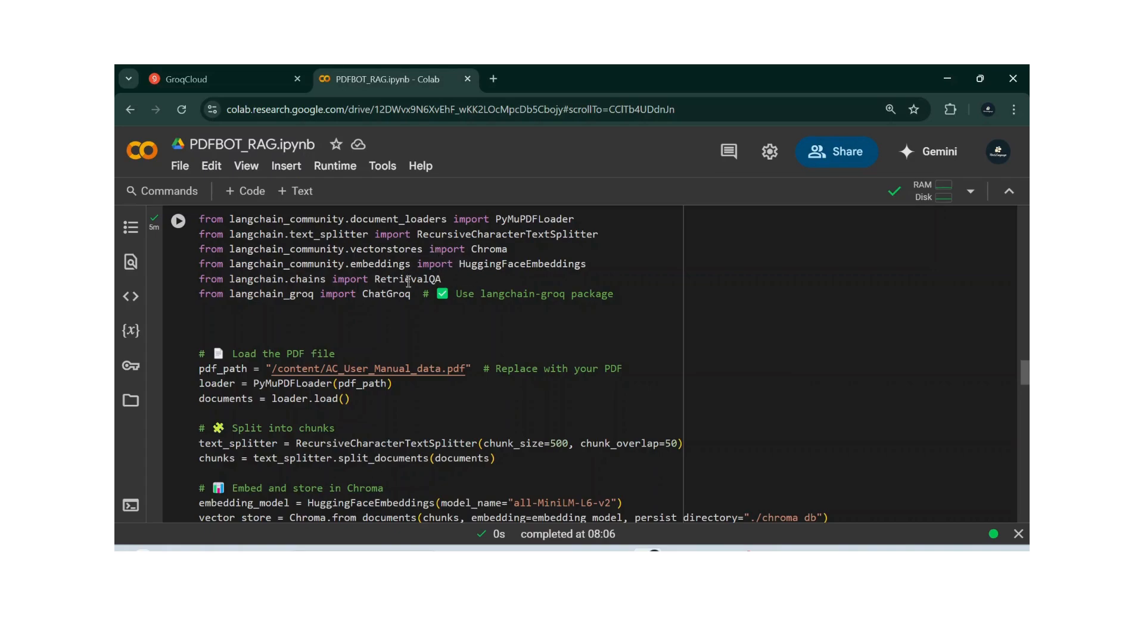
{"action": "mouse_move", "coordinate": [480, 298]}
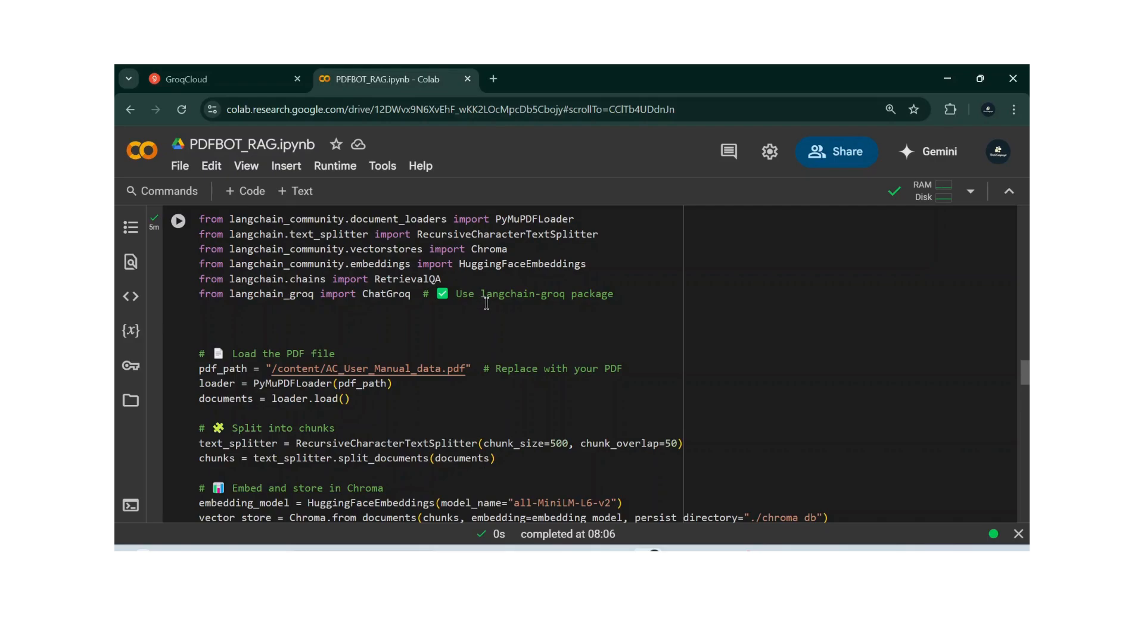
{"action": "mouse_move", "coordinate": [500, 314]}
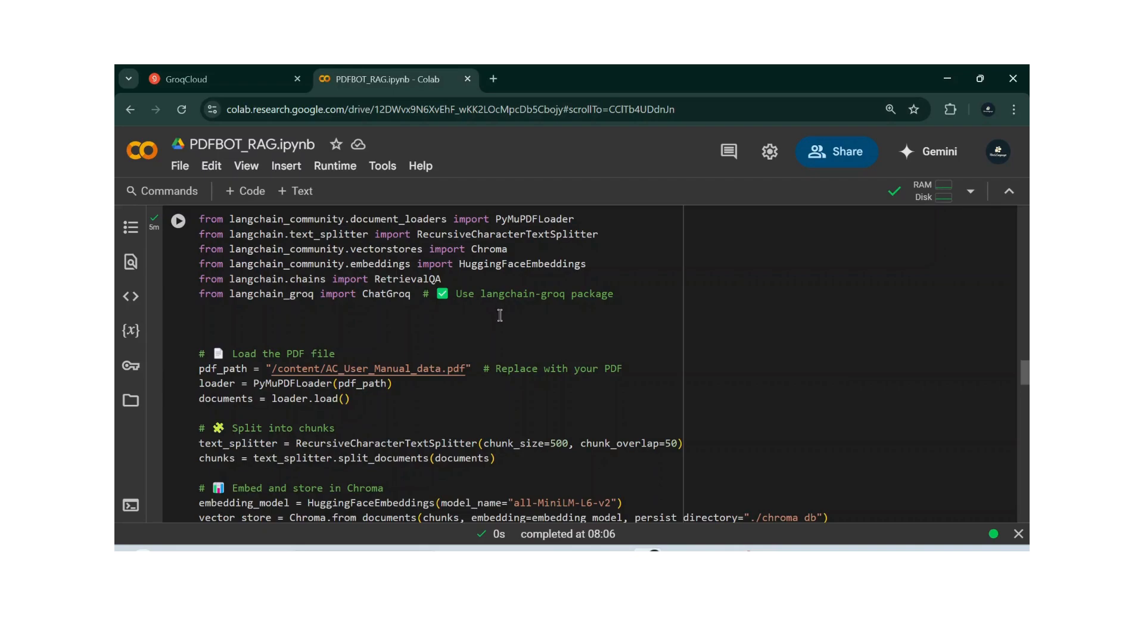
{"action": "mouse_move", "coordinate": [431, 405]}
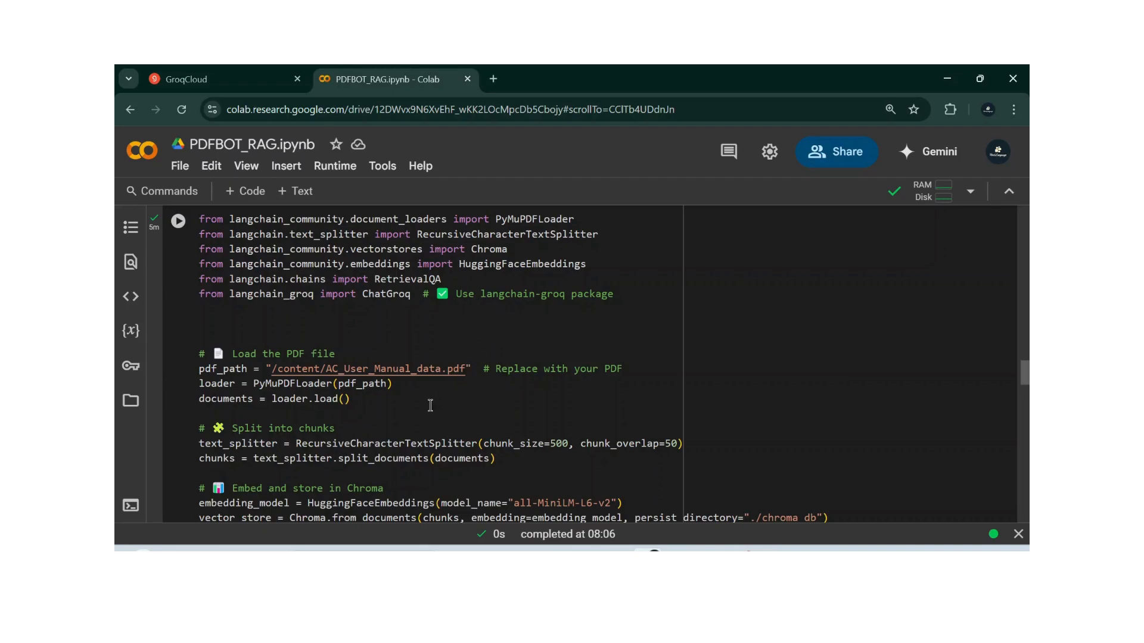
{"action": "mouse_move", "coordinate": [130, 429]}
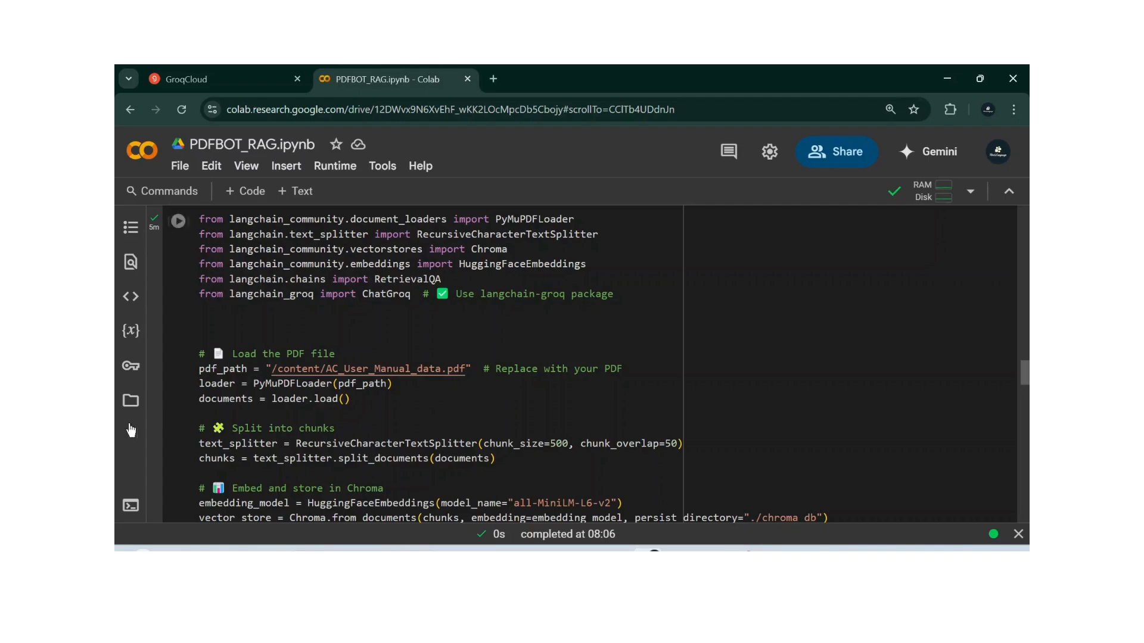
{"action": "left_click", "coordinate": [130, 400]}
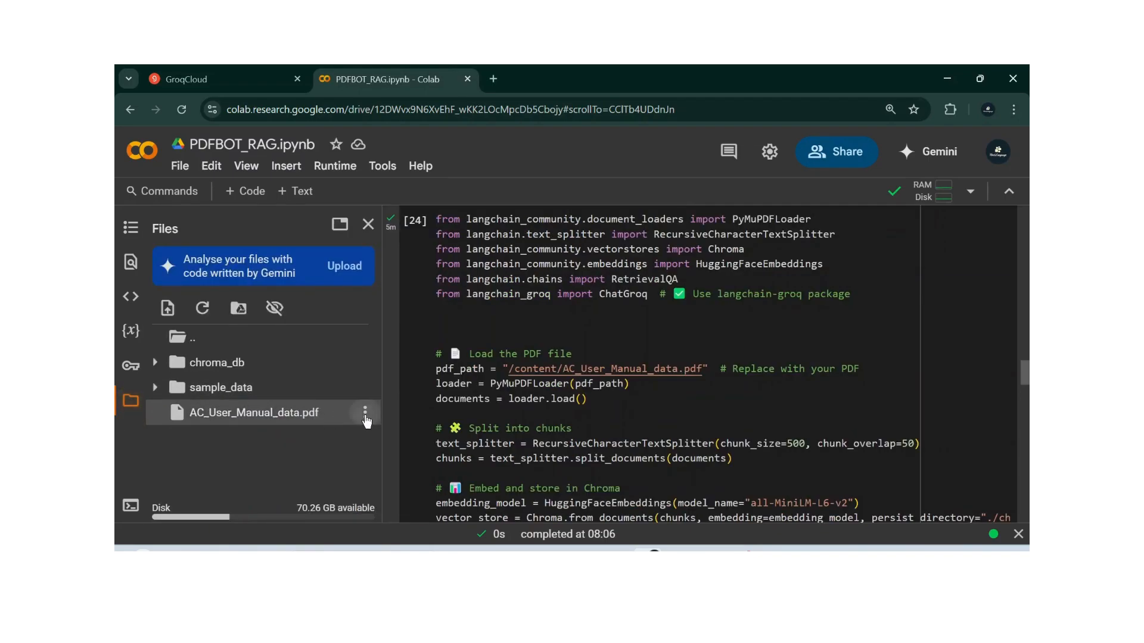
{"action": "mouse_move", "coordinate": [350, 241]}
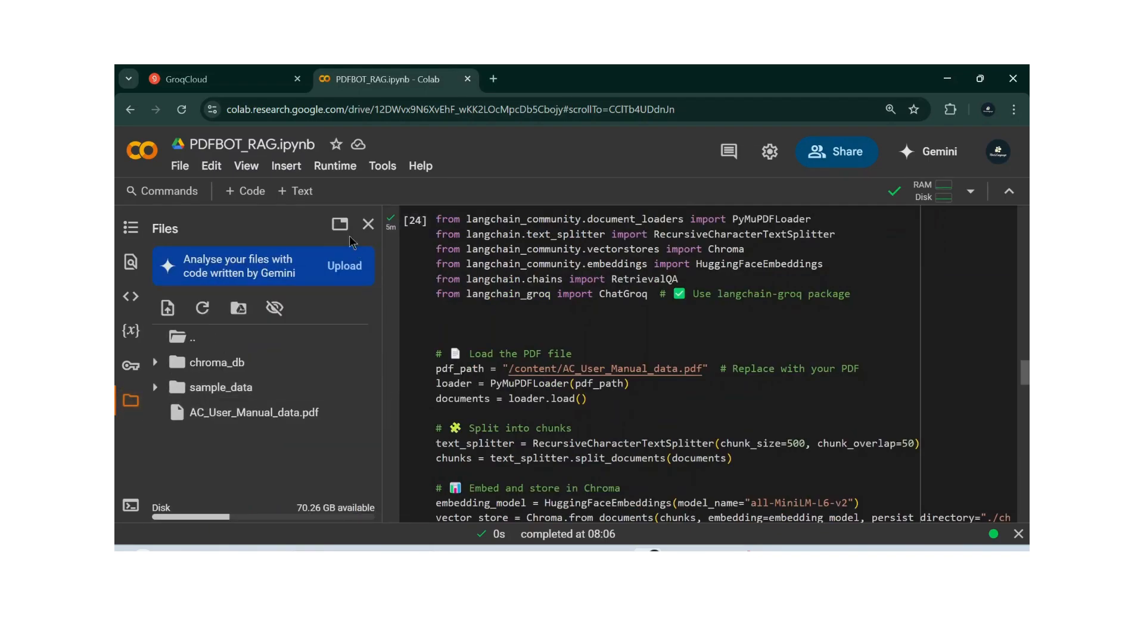
{"action": "left_click", "coordinate": [368, 224]}
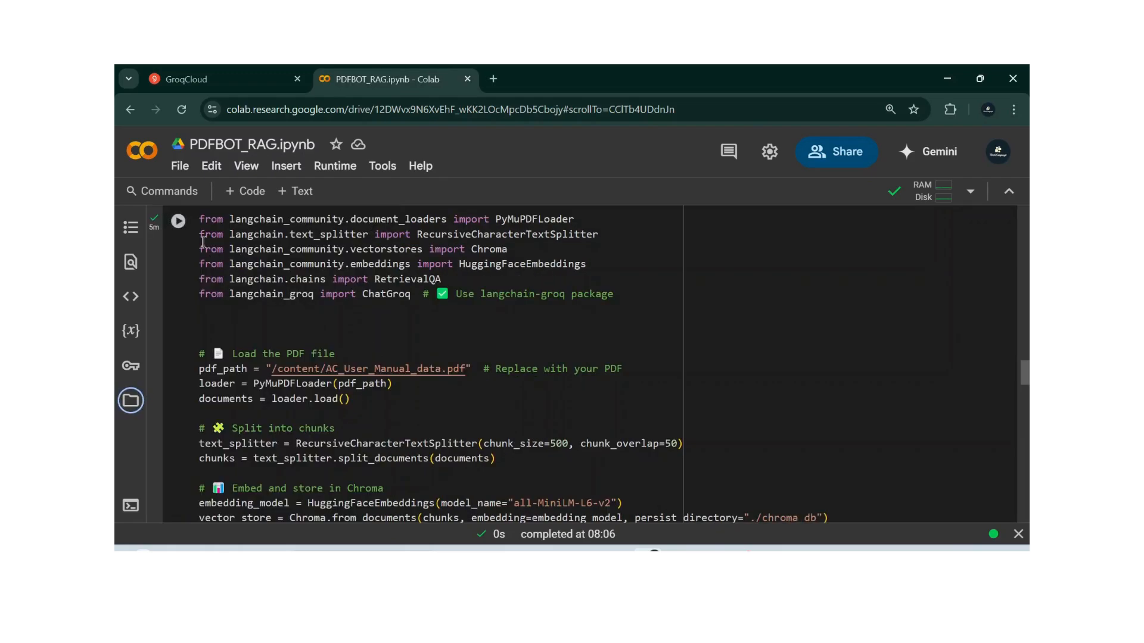
Run the RetrievalQA chatbot cell and follow its output to the 'PDF Q&A Bot (Groq + LLaMA3-70B)' greeting and 'You:' prompt.
{"action": "left_click", "coordinate": [178, 220]}
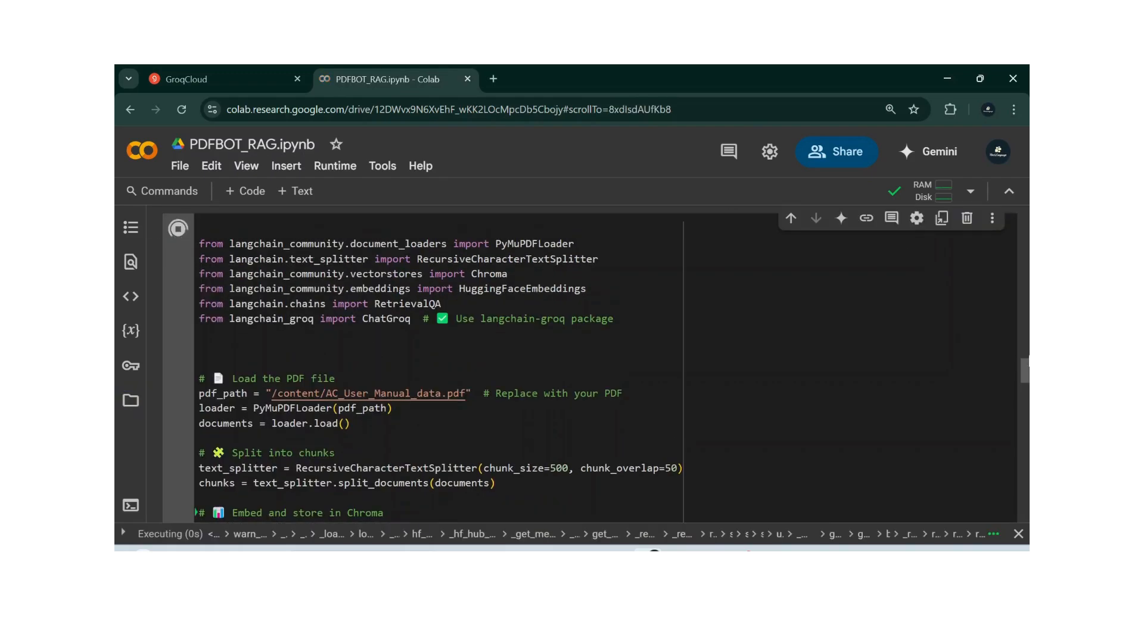
{"action": "scroll", "scroll_direction": "down", "scroll_amount": 3}
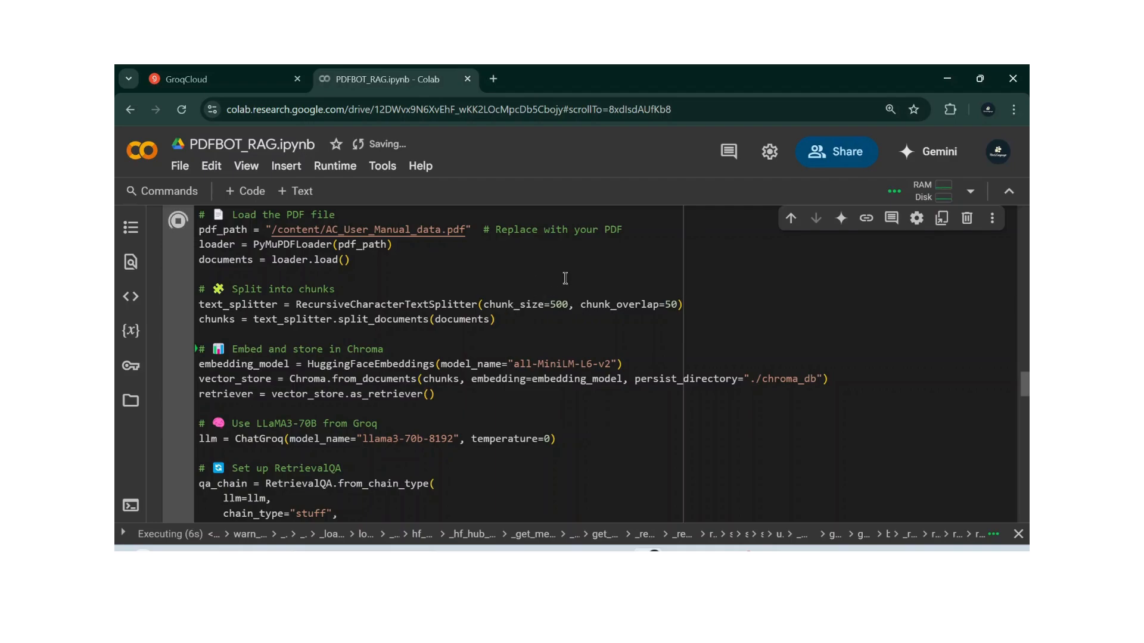
{"action": "mouse_move", "coordinate": [593, 323]}
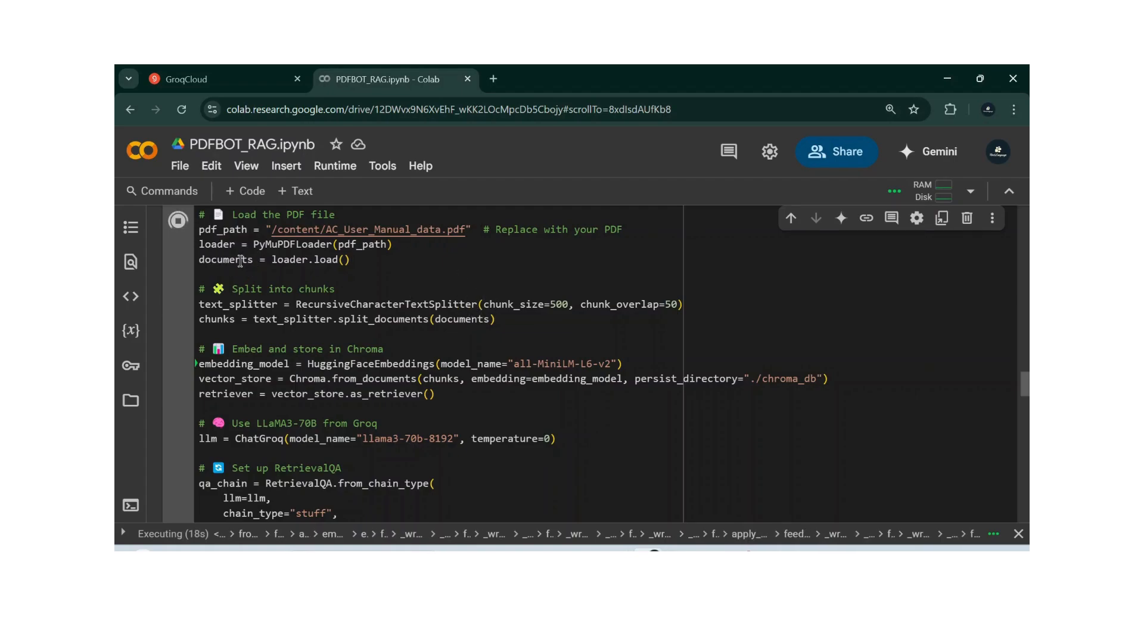
{"action": "scroll", "scroll_direction": "down", "scroll_amount": 3}
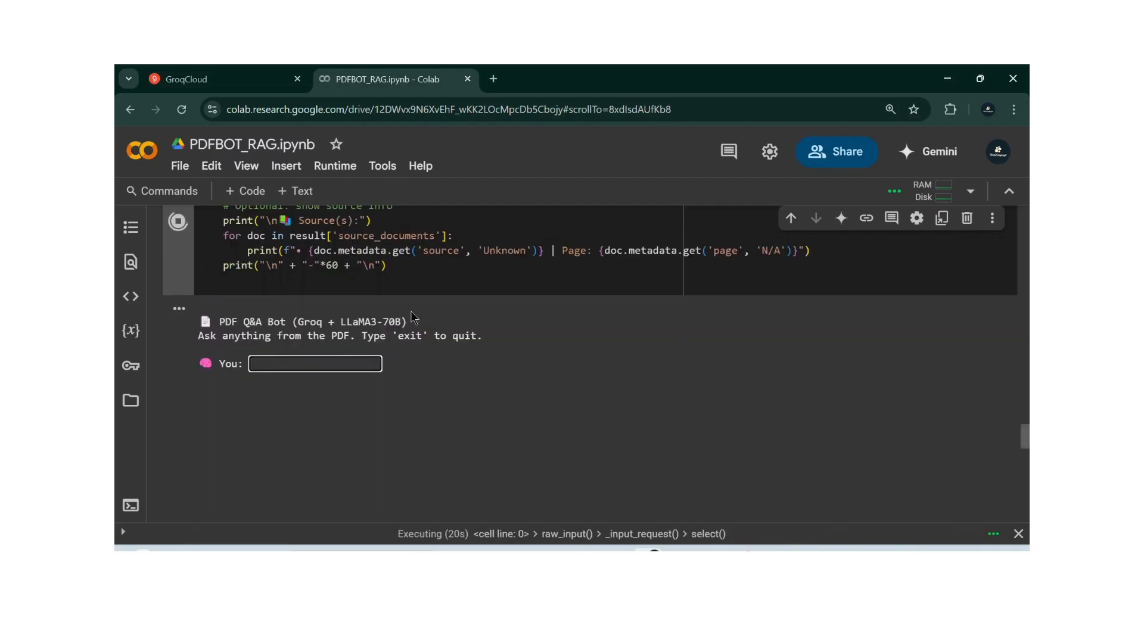
{"action": "scroll", "scroll_direction": "up", "scroll_amount": 3}
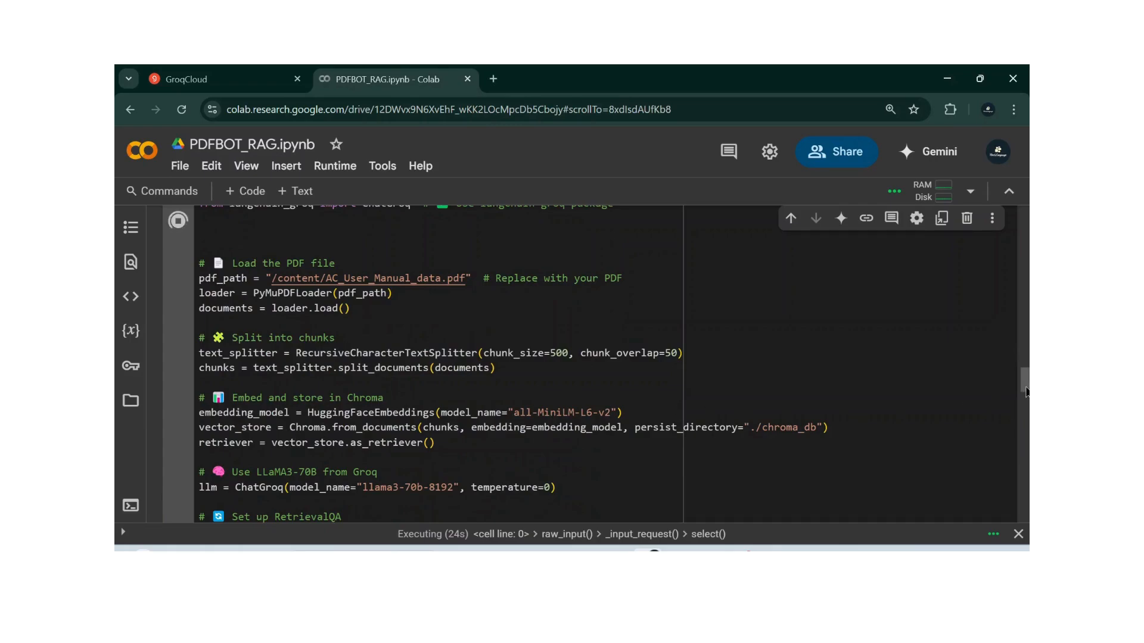
{"action": "scroll", "scroll_direction": "down", "scroll_amount": 3}
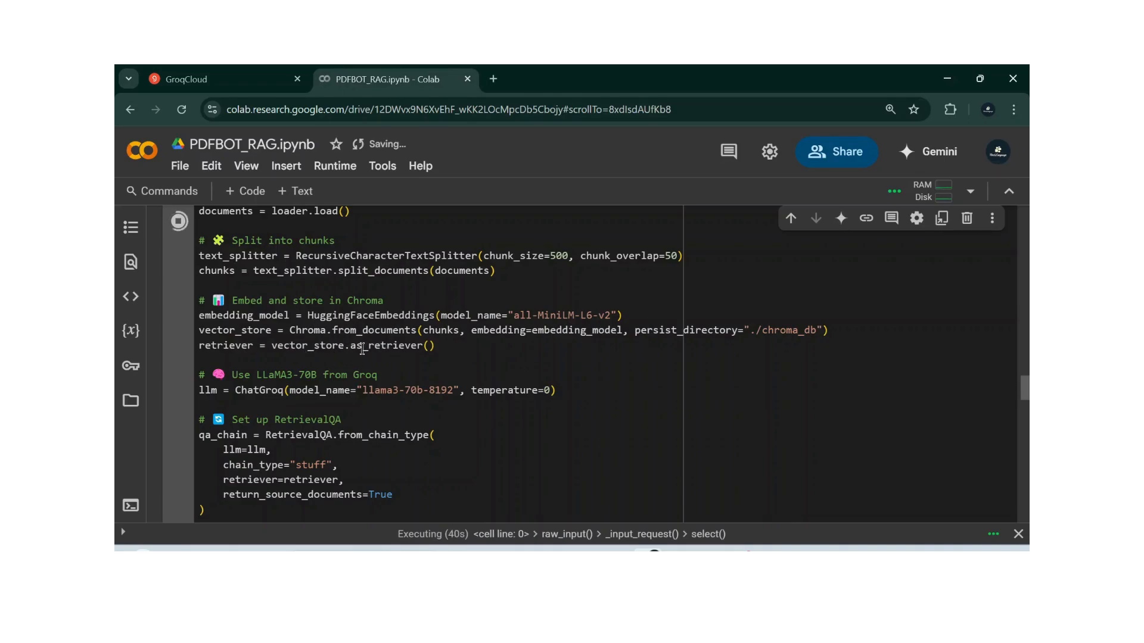
{"action": "scroll", "scroll_direction": "down", "scroll_amount": 3}
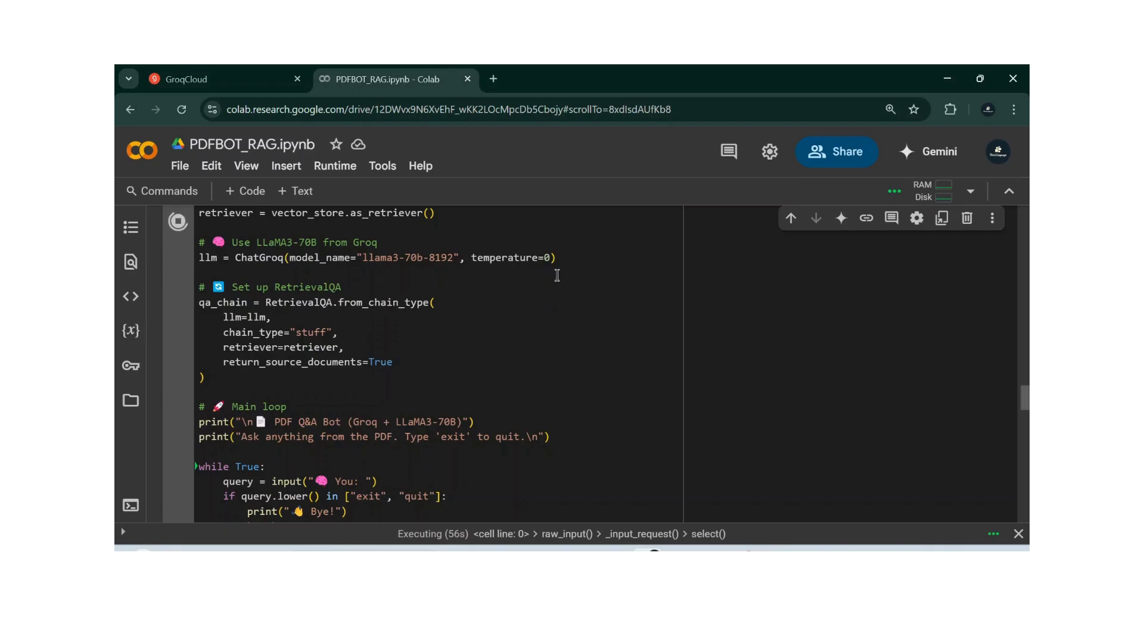
{"action": "mouse_move", "coordinate": [529, 265]}
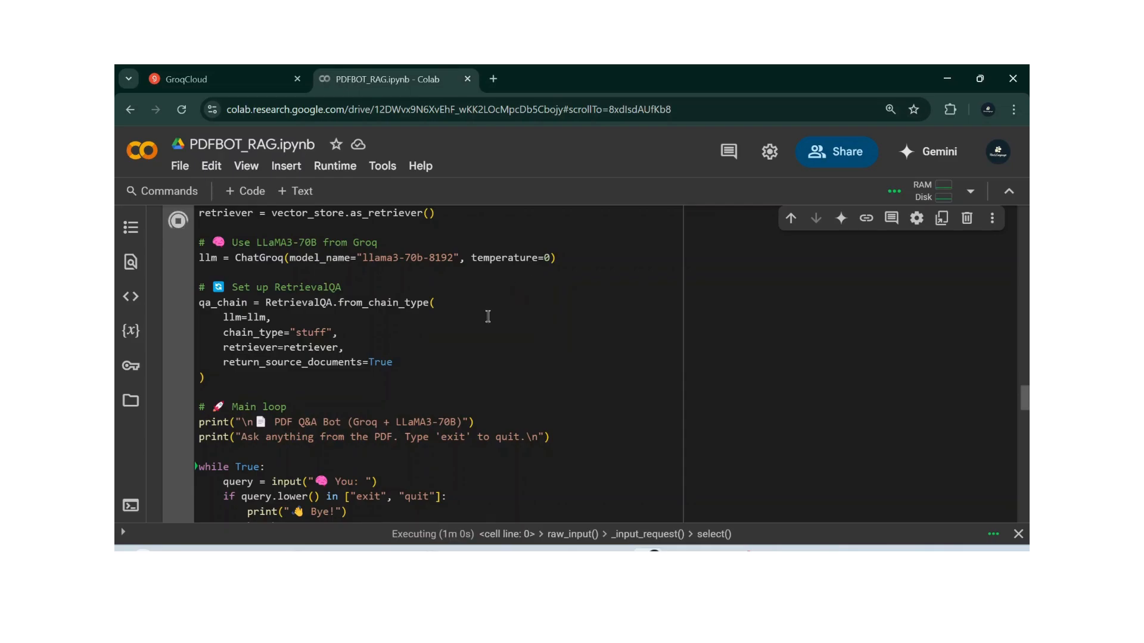
{"action": "mouse_move", "coordinate": [461, 341]}
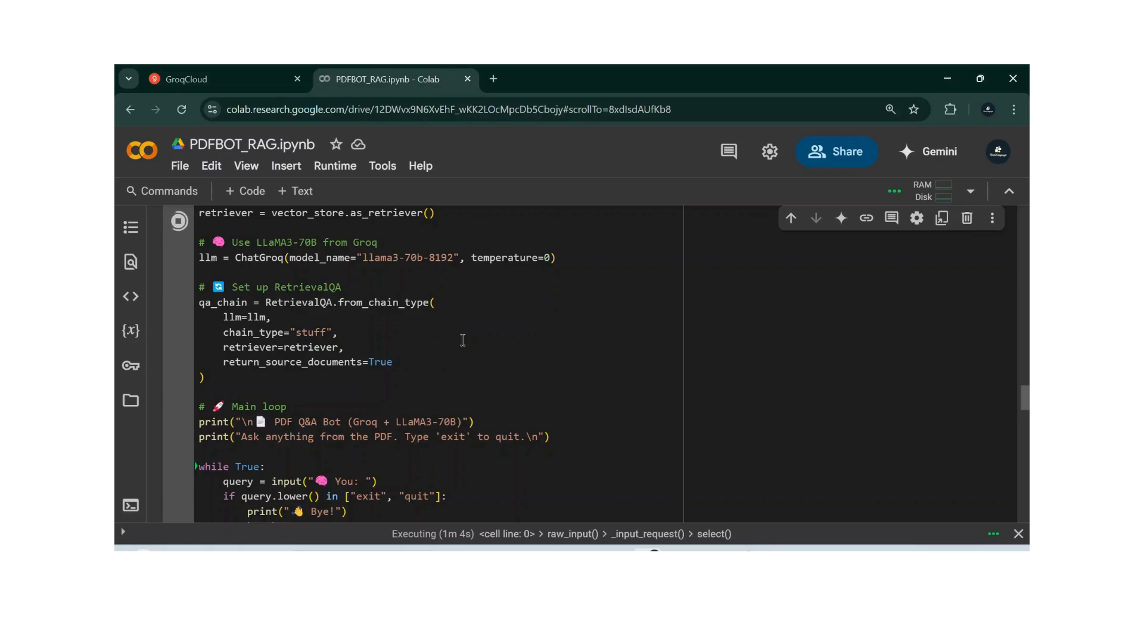
{"action": "mouse_move", "coordinate": [518, 270]}
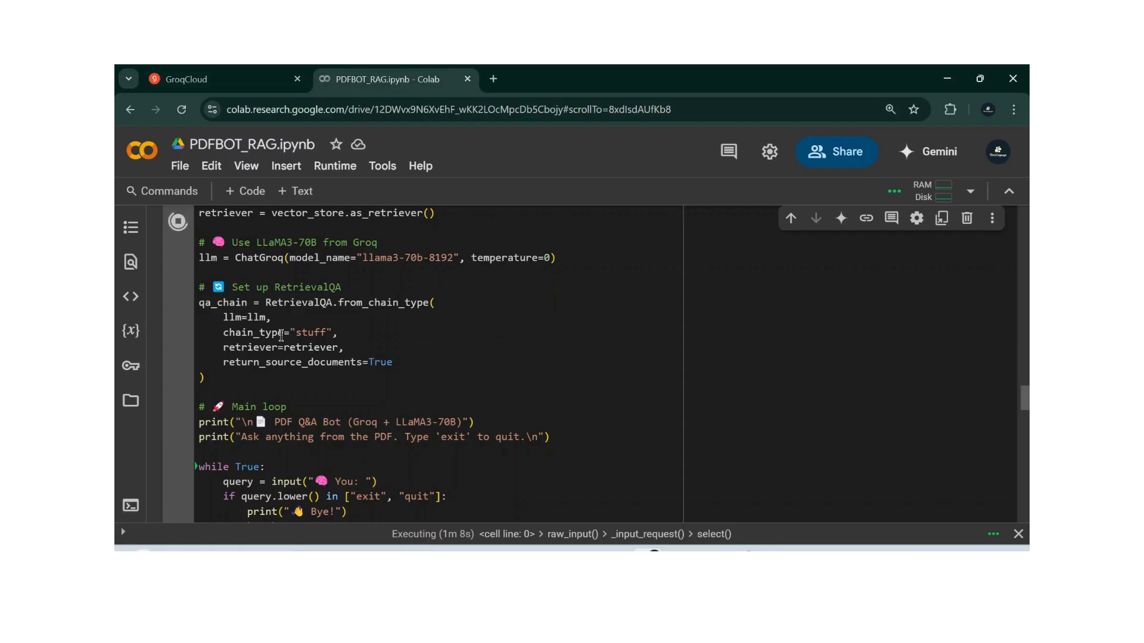
{"action": "mouse_move", "coordinate": [419, 349]}
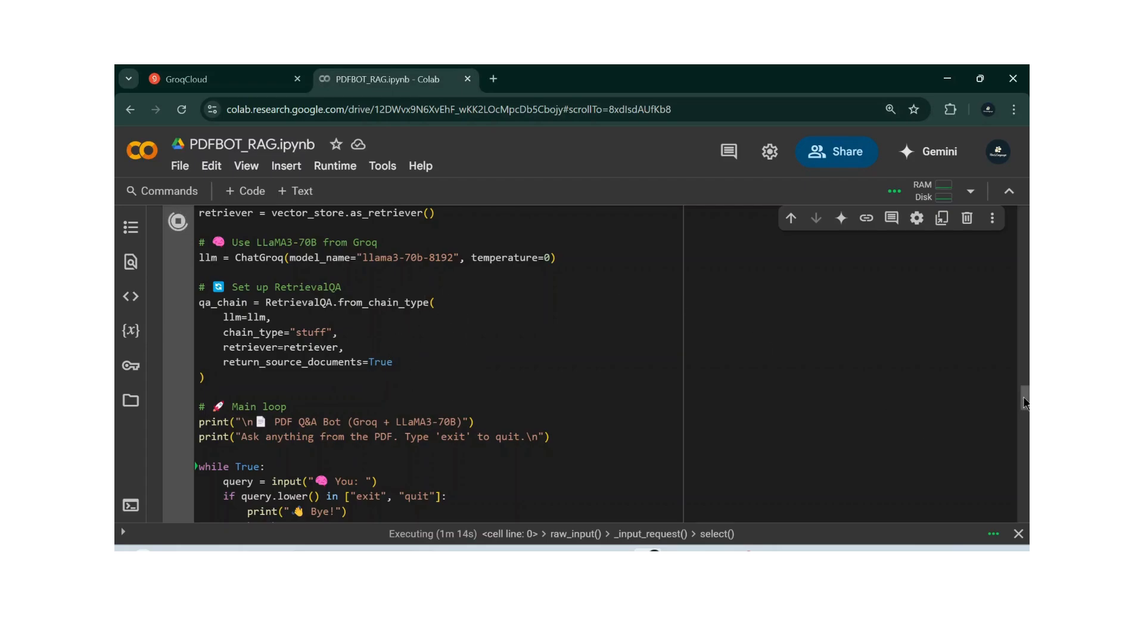
{"action": "scroll", "scroll_direction": "down", "scroll_amount": 3}
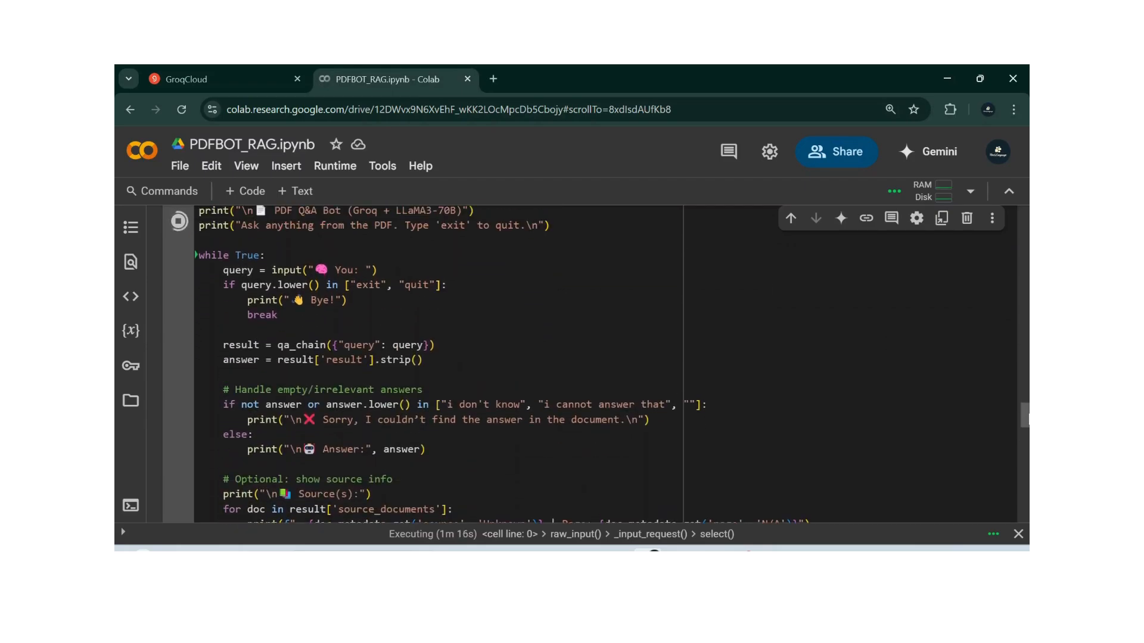
{"action": "scroll", "scroll_direction": "up", "scroll_amount": 3}
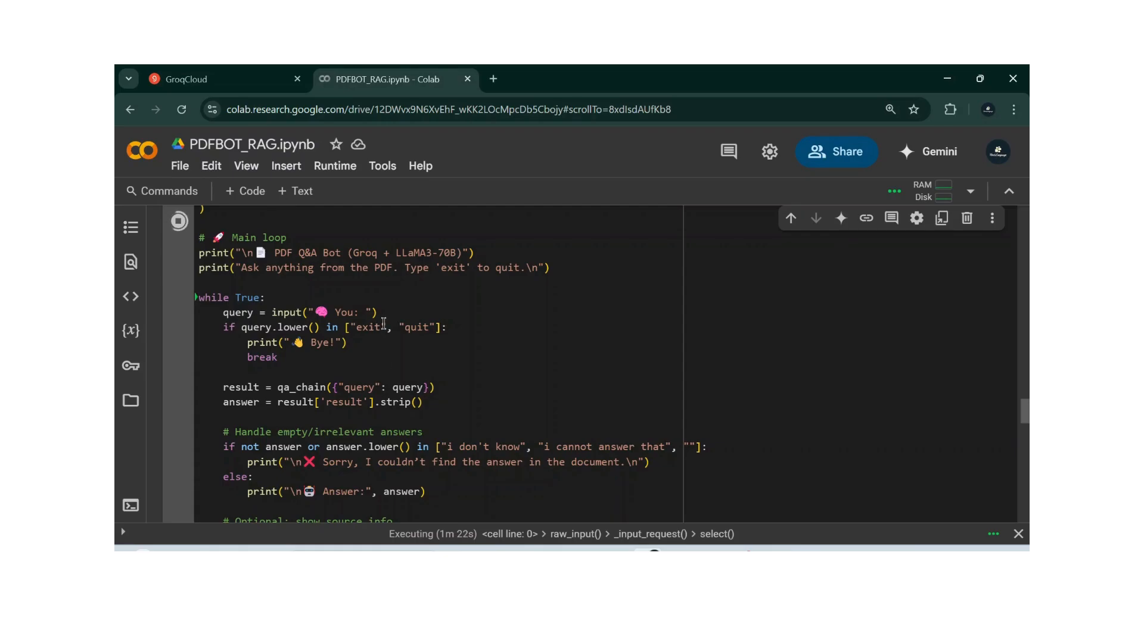
{"action": "mouse_move", "coordinate": [433, 411]}
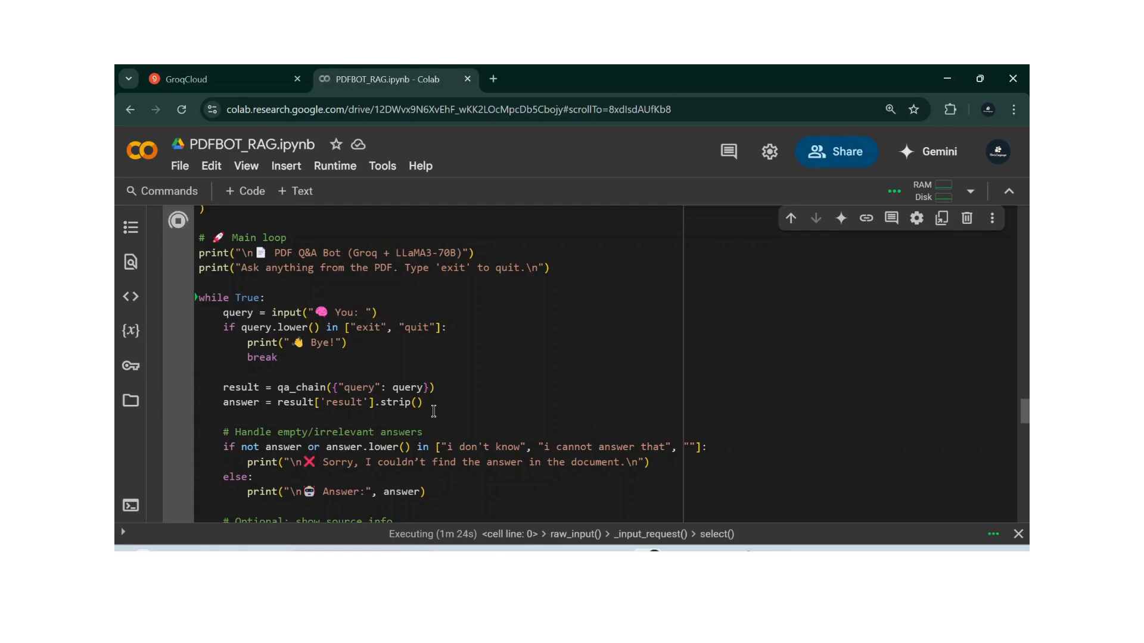
{"action": "scroll", "scroll_direction": "down", "scroll_amount": 3}
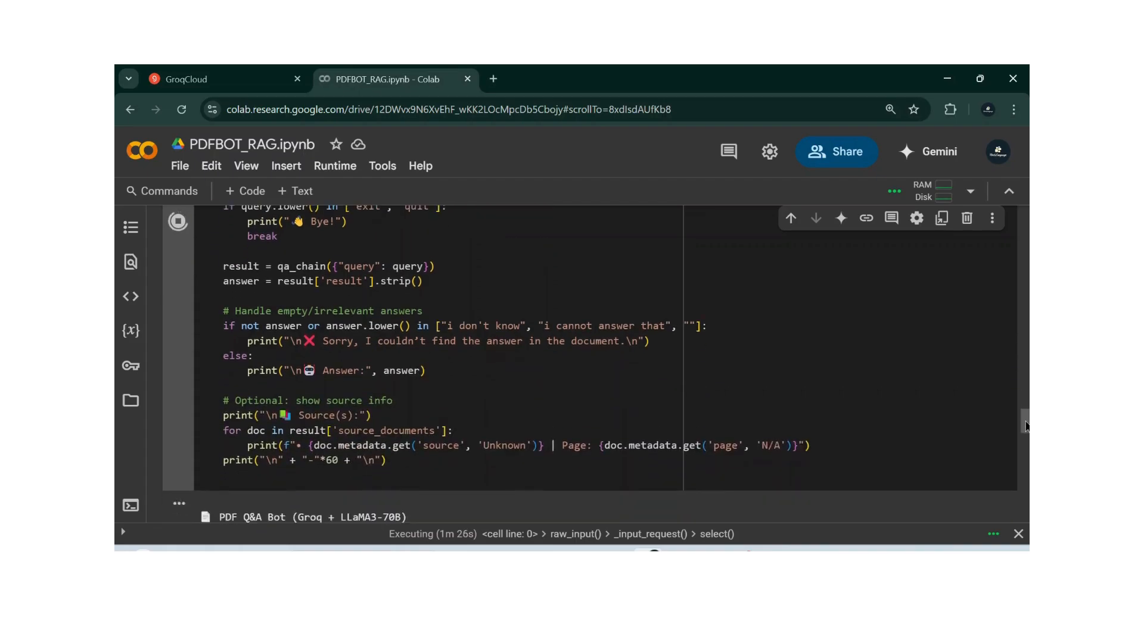
{"action": "scroll", "scroll_direction": "down", "scroll_amount": 3}
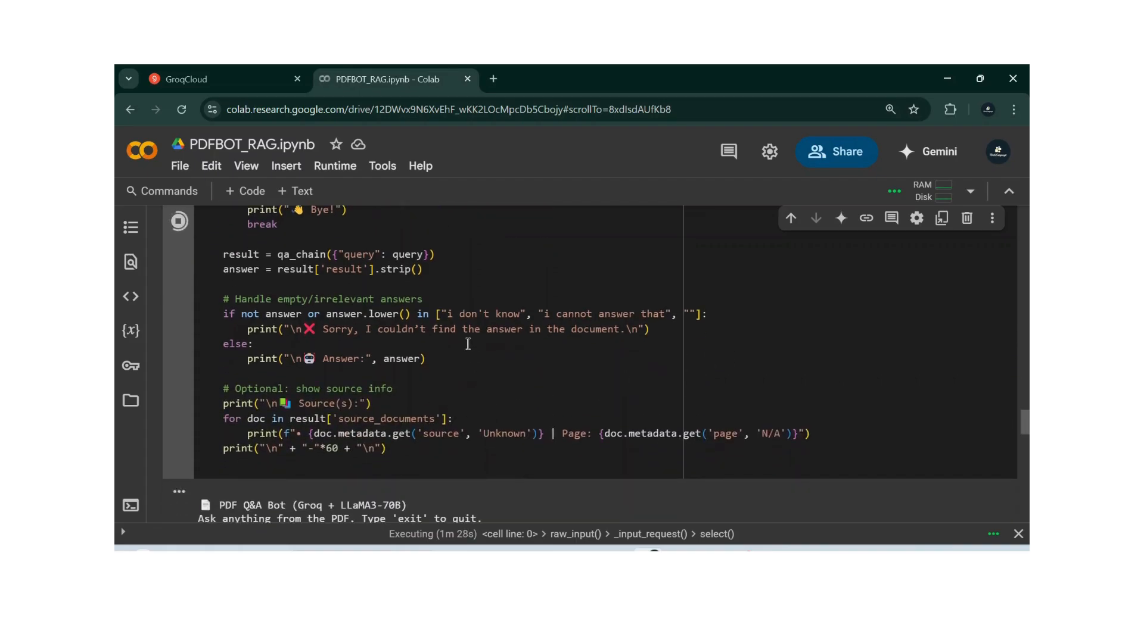
{"action": "mouse_move", "coordinate": [1011, 425]}
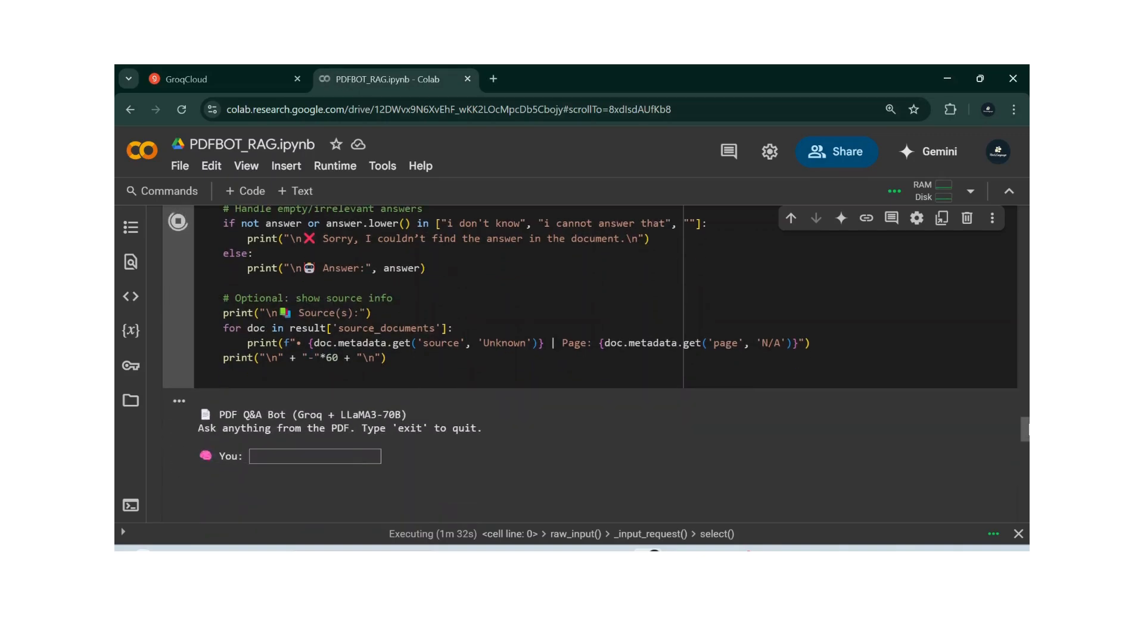
{"action": "mouse_move", "coordinate": [999, 343]}
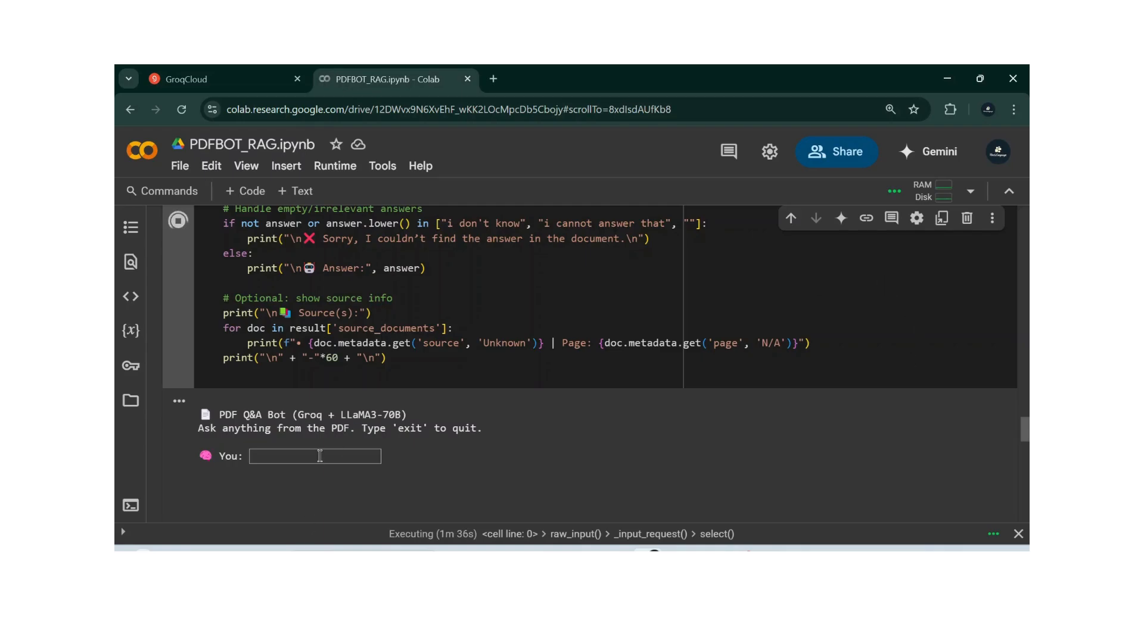
Ask the bot 'how to deactivate the auto restart' at the 'You:' prompt.
{"action": "left_click", "coordinate": [315, 456]}
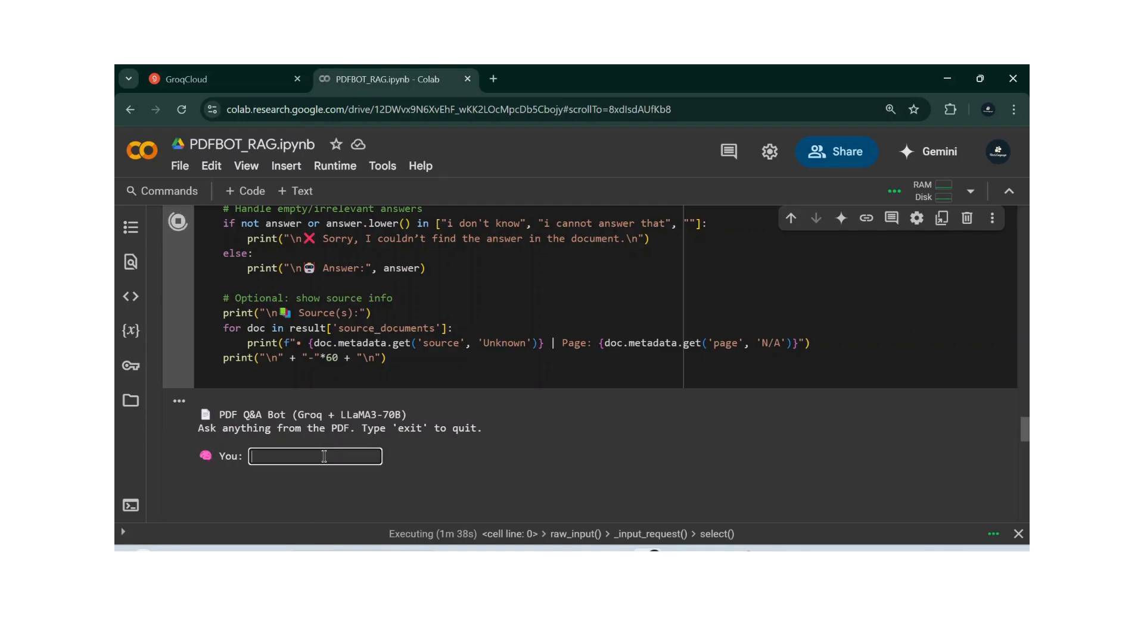
{"action": "type", "text": "how to d"}
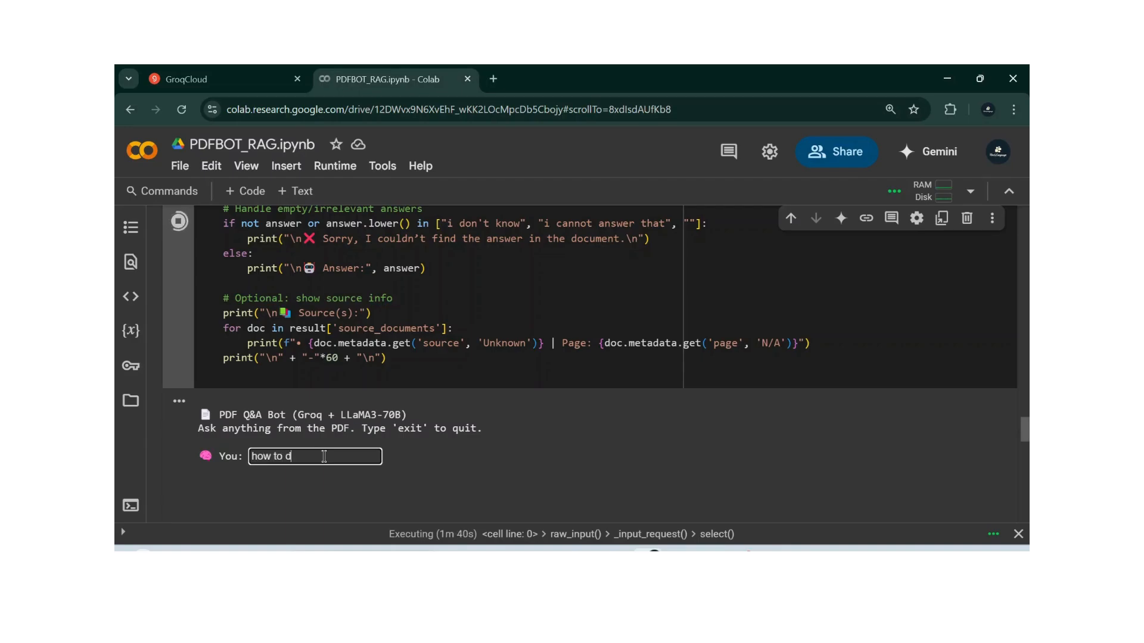
{"action": "type", "text": "eactivate t"}
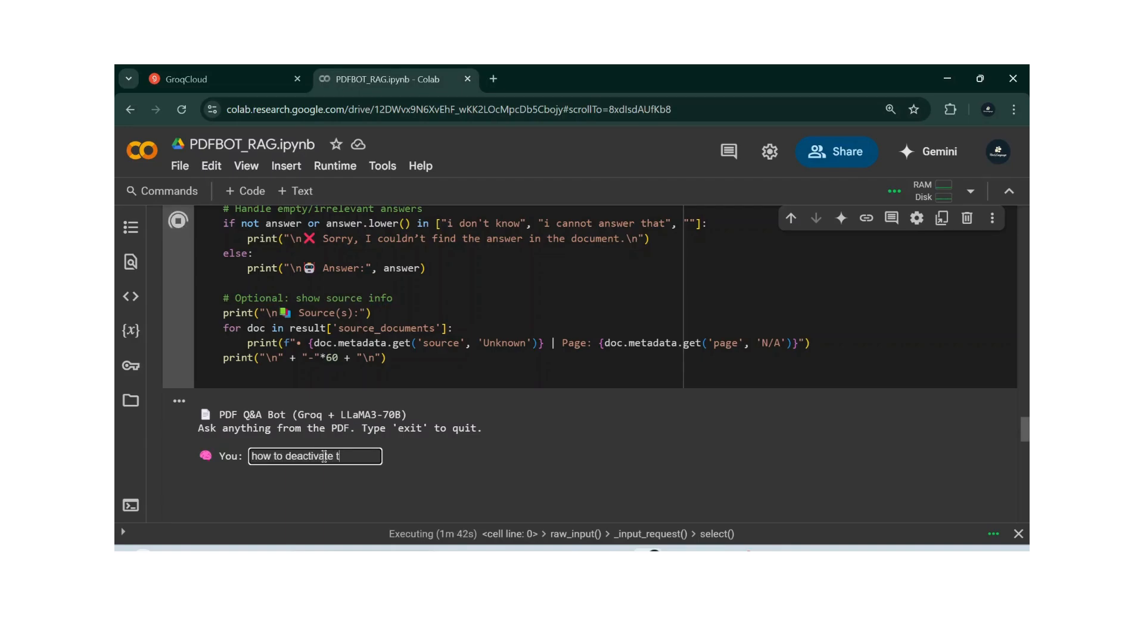
{"action": "type", "text": "he auto rest"}
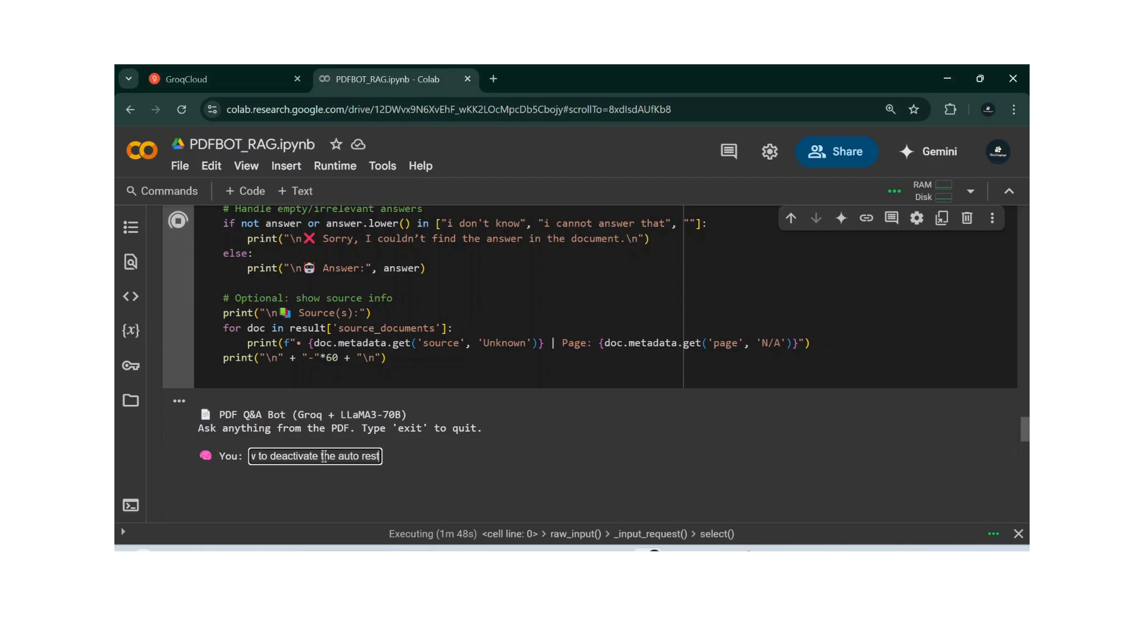
{"action": "scroll", "scroll_direction": "up", "scroll_amount": 3}
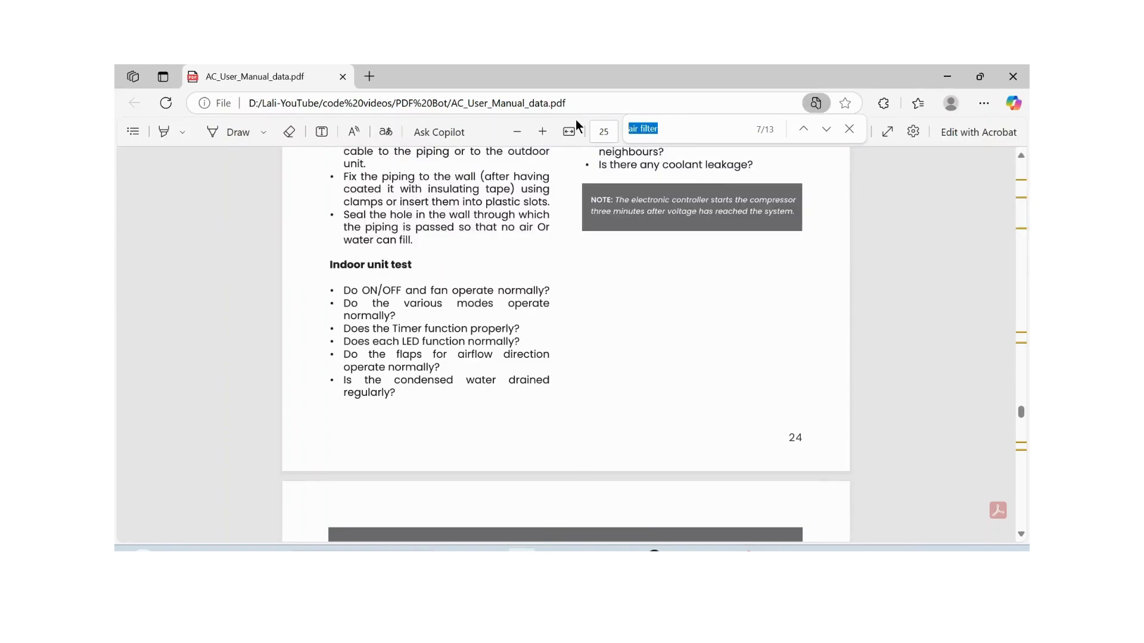
Search the manual PDF in Edge for 'deactivate' to check the bot's page-9 answer.
{"action": "type", "text": "deactivate the auto restart"}
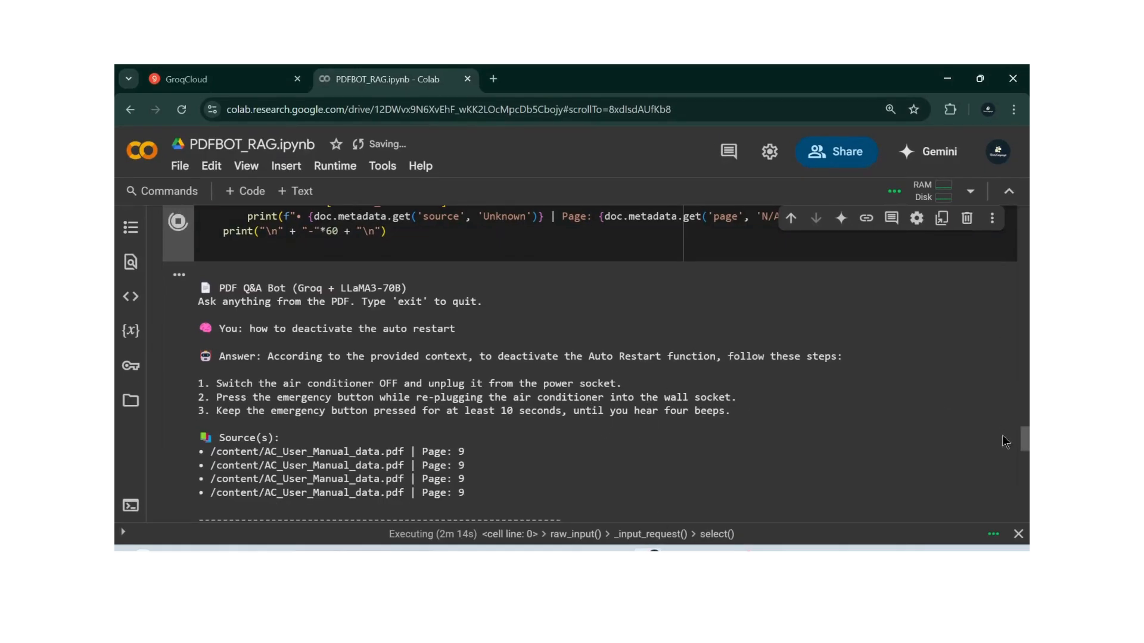
Ask the bot 'what are the modes in AC remote' and read its Cool-mode answer citing page 12.
{"action": "scroll", "scroll_direction": "down", "scroll_amount": 3}
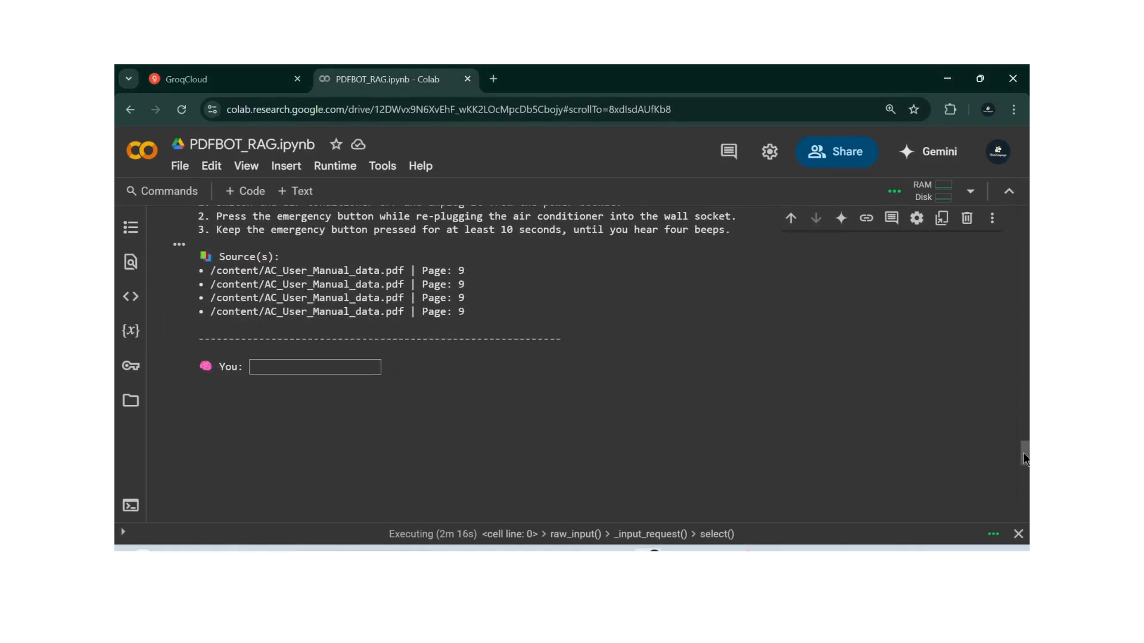
{"action": "left_click", "coordinate": [314, 366]}
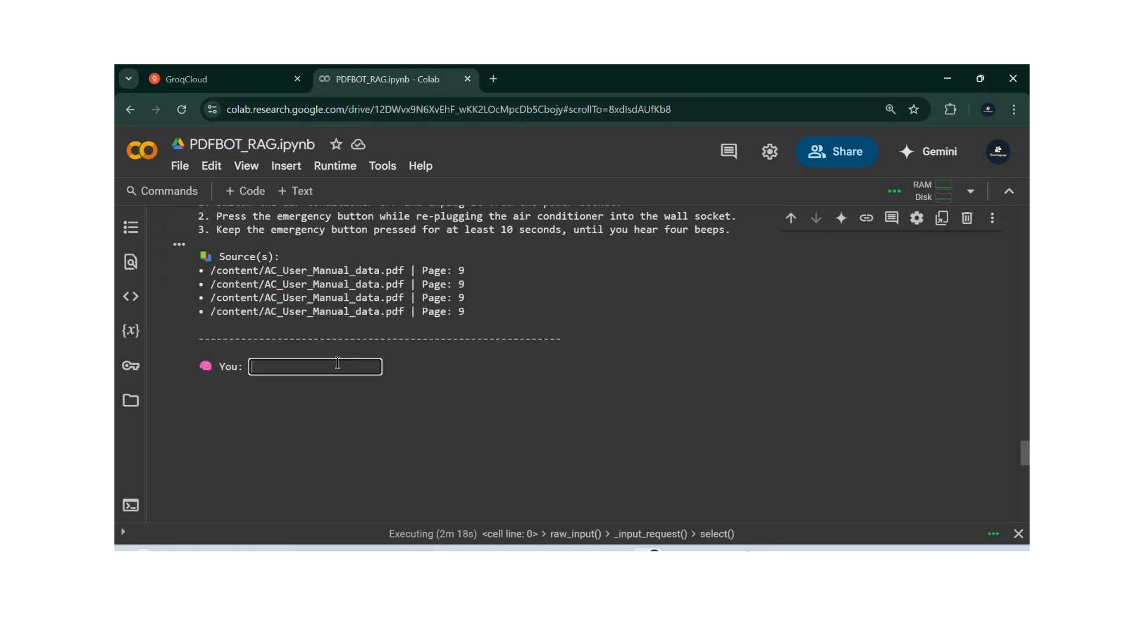
{"action": "type", "text": "what ar eth"}
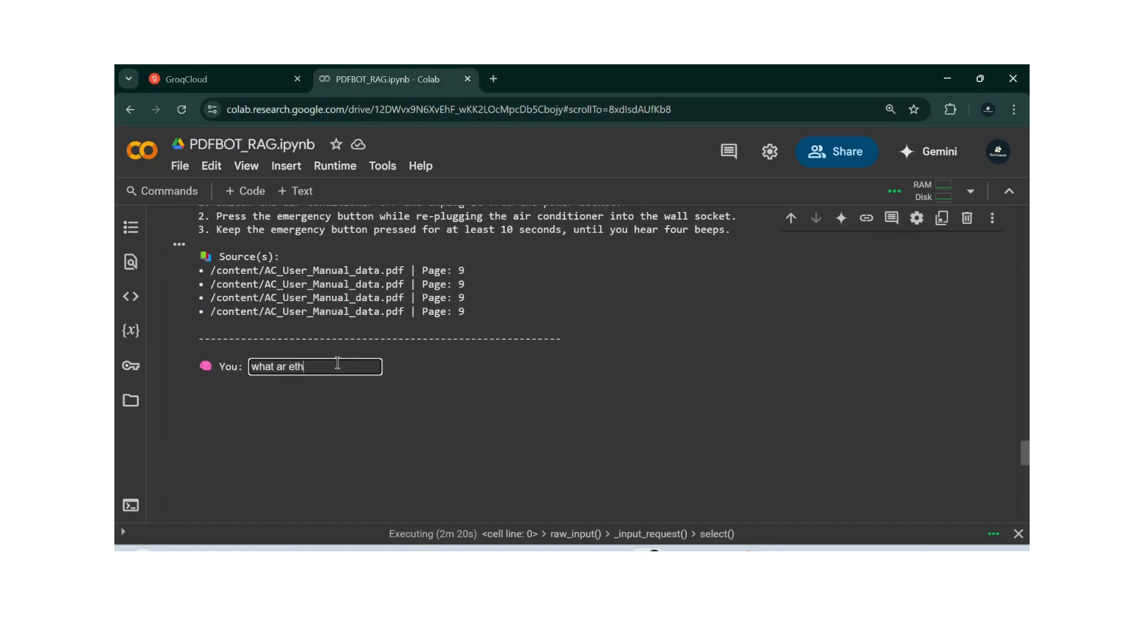
{"action": "type", "text": "e modes in"}
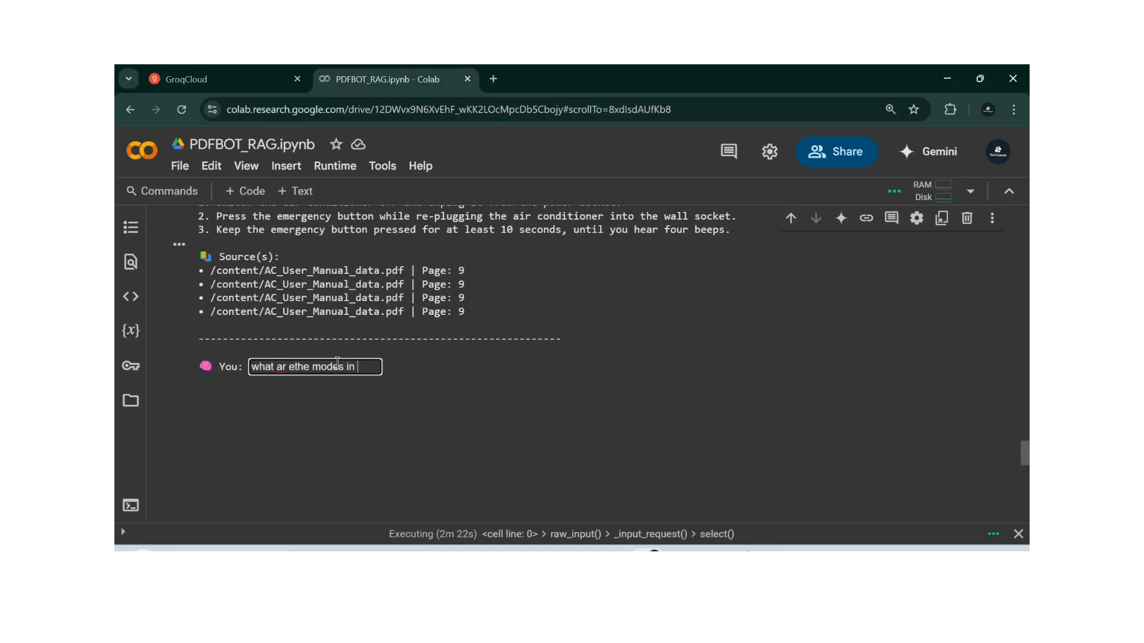
{"action": "type", "text": "AC remo"}
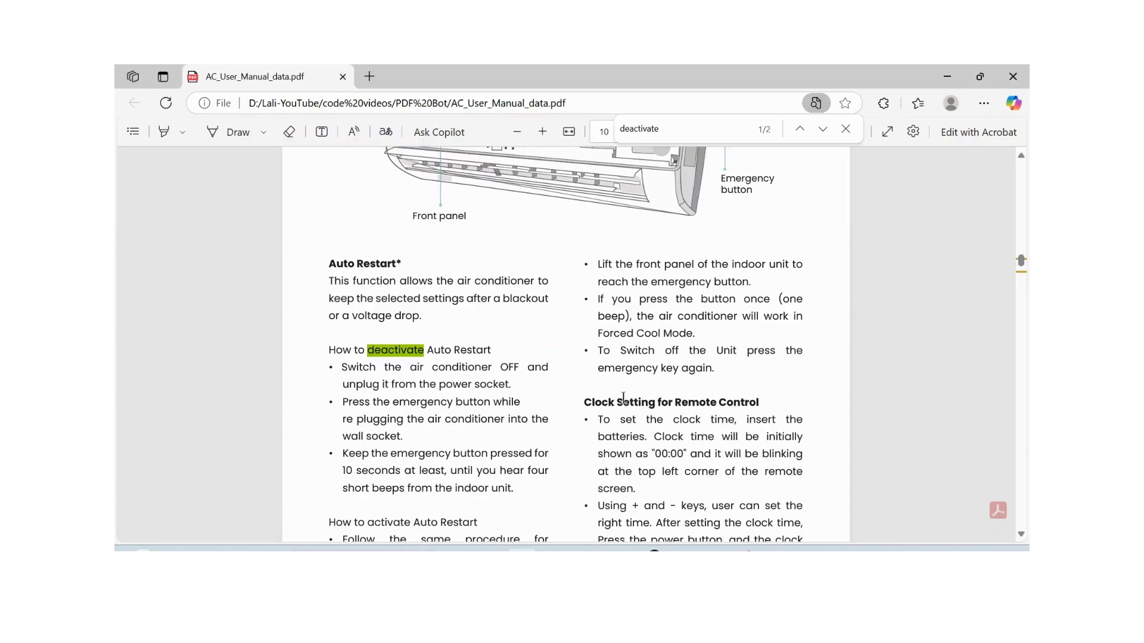
{"action": "type", "text": "12"}
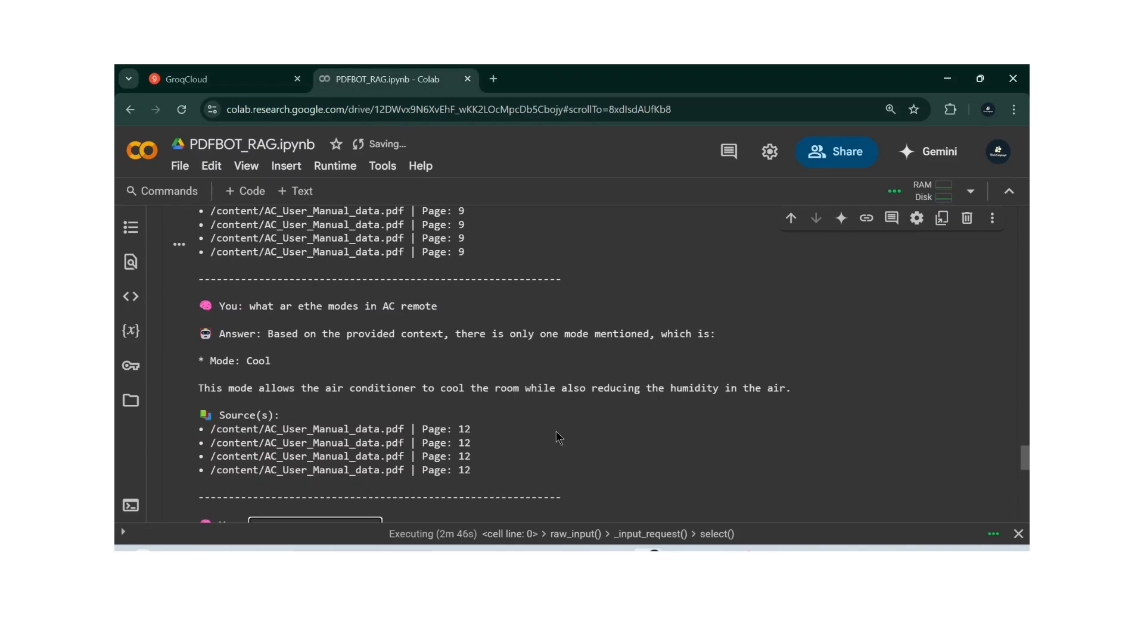
{"action": "scroll", "scroll_direction": "down", "scroll_amount": 3}
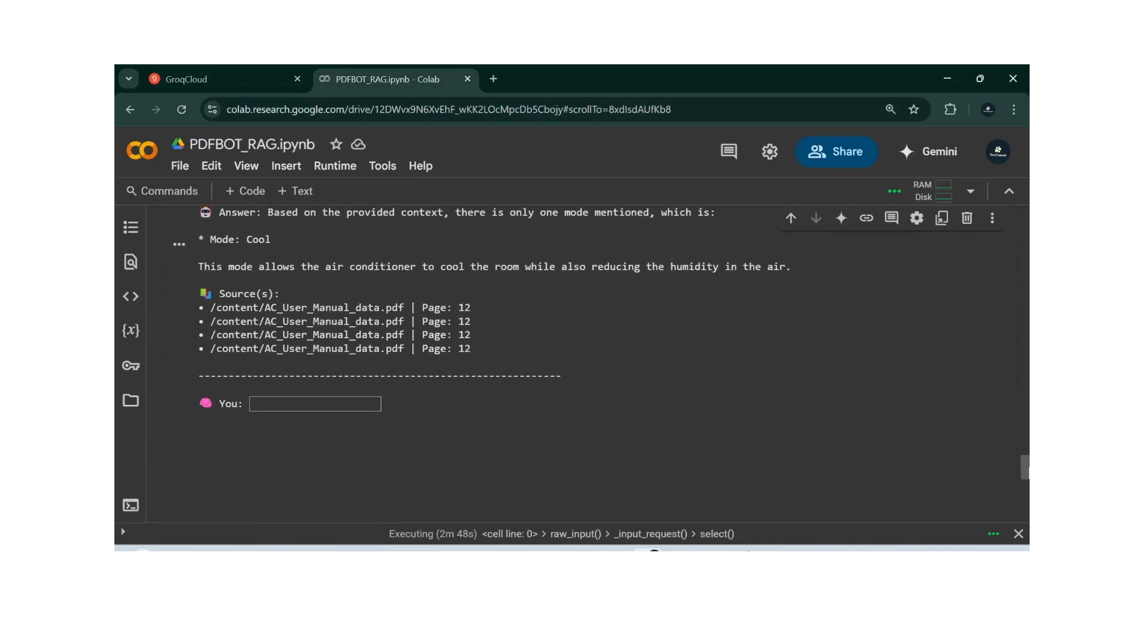
{"action": "mouse_move", "coordinate": [547, 374]}
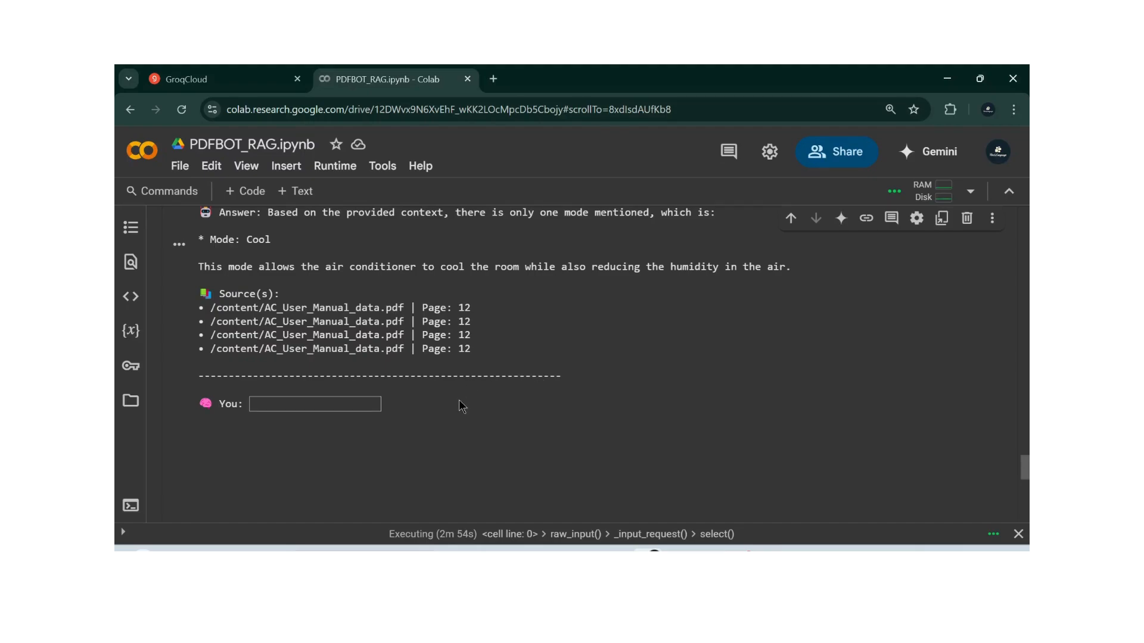
{"action": "left_click", "coordinate": [315, 404]}
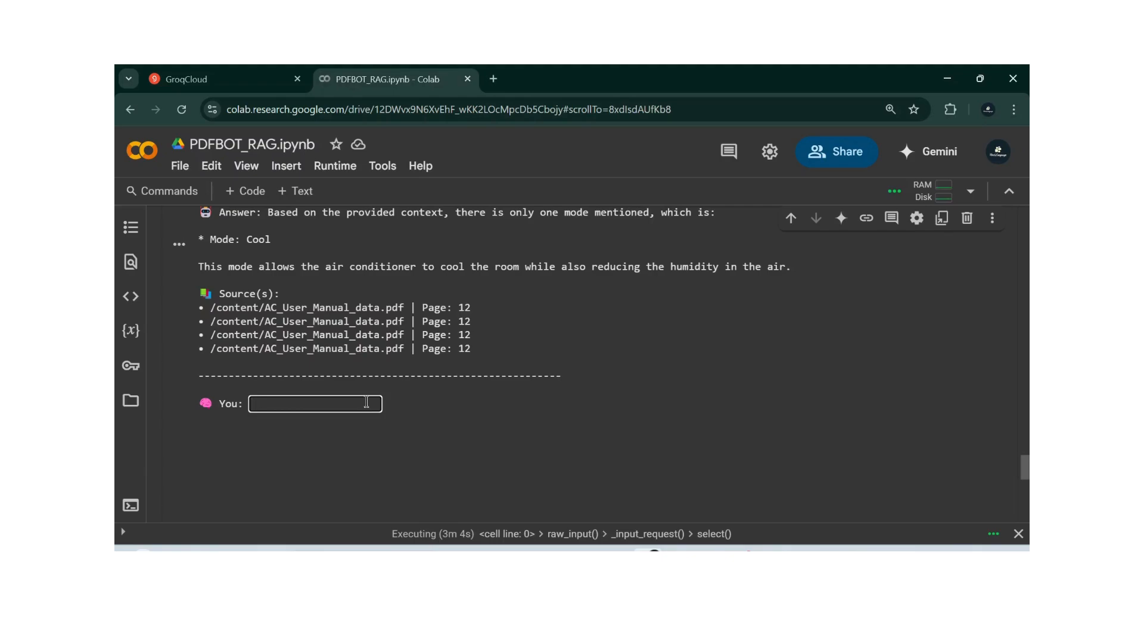
{"action": "type", "text": "how"}
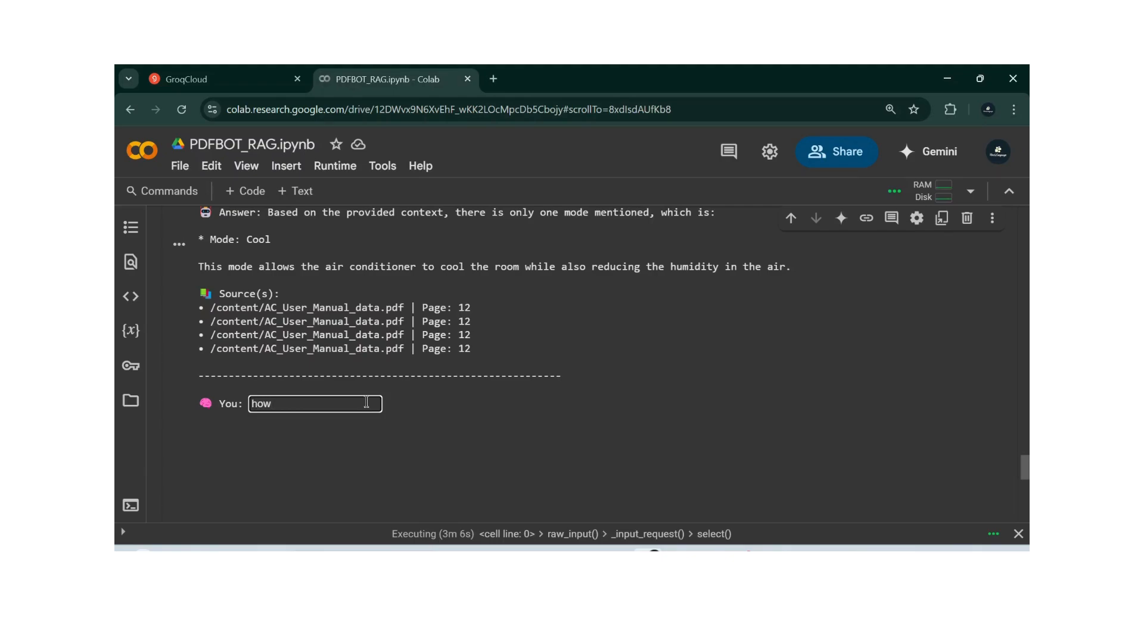
{"action": "type", "text": "to"}
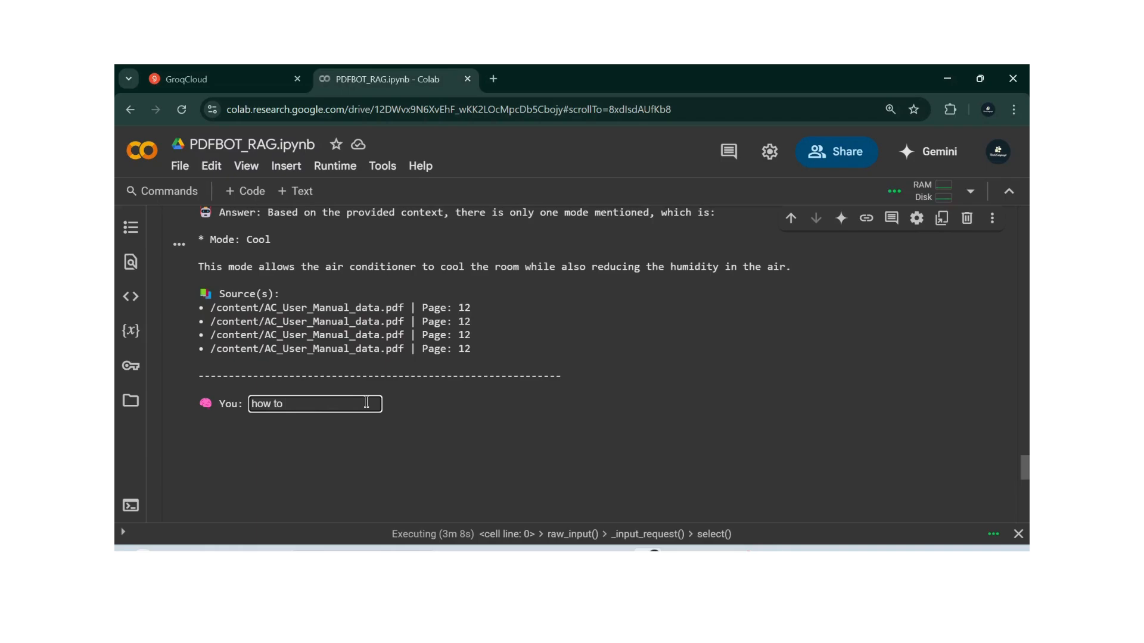
{"action": "type", "text": "clean air"}
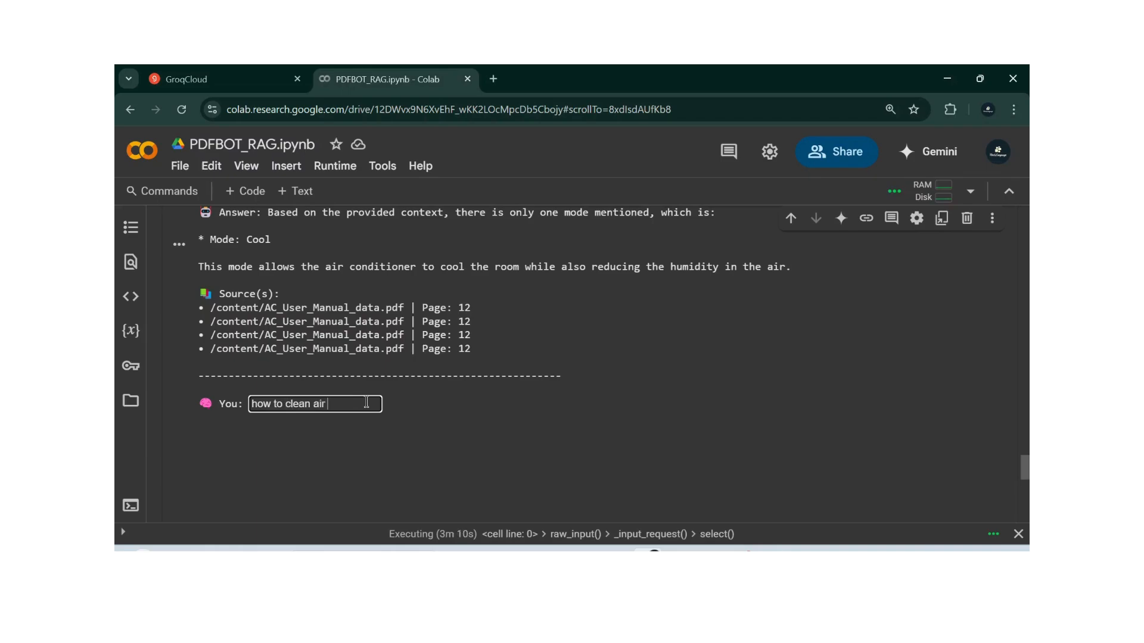
{"action": "type", "text": "filters"}
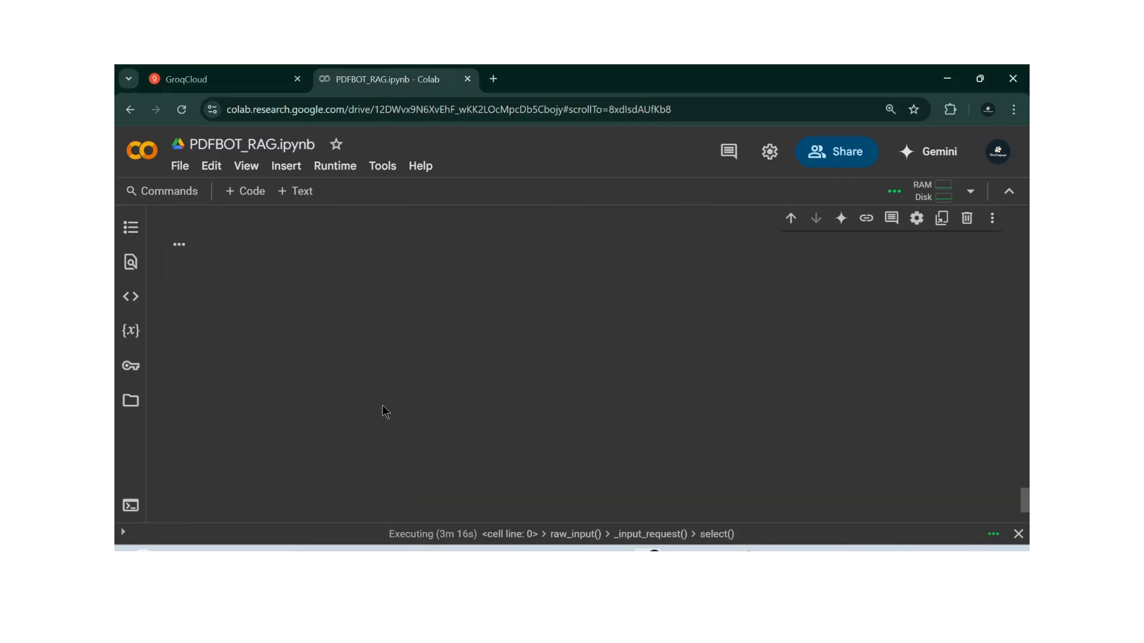
{"action": "scroll", "scroll_direction": "down", "scroll_amount": 3}
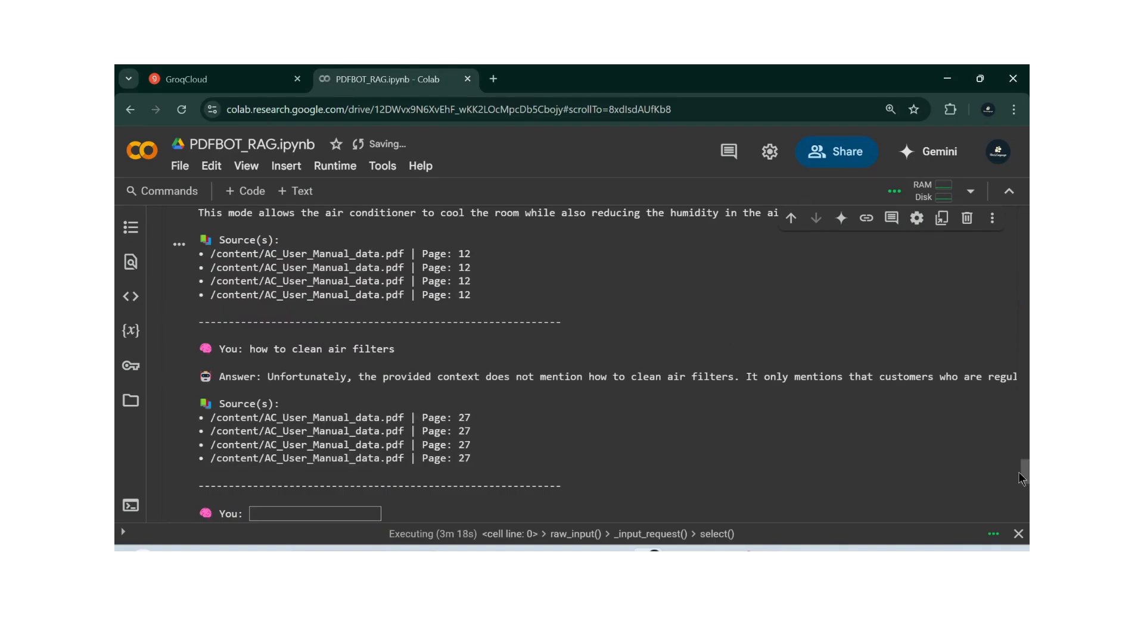
{"action": "scroll", "scroll_direction": "down", "scroll_amount": 3}
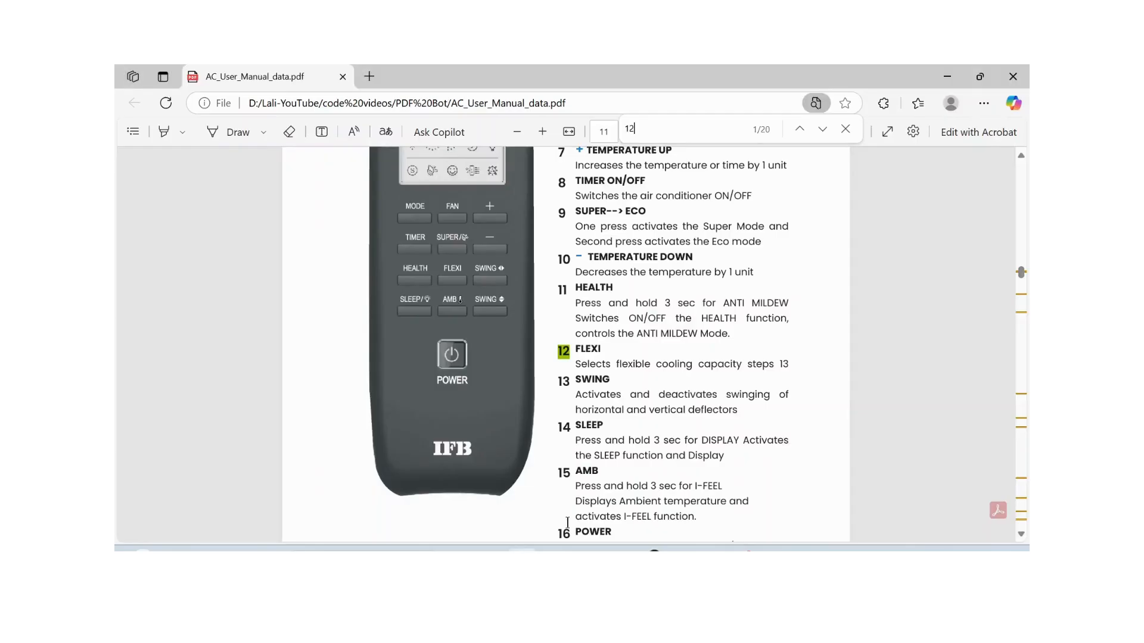
{"action": "mouse_move", "coordinate": [649, 129]}
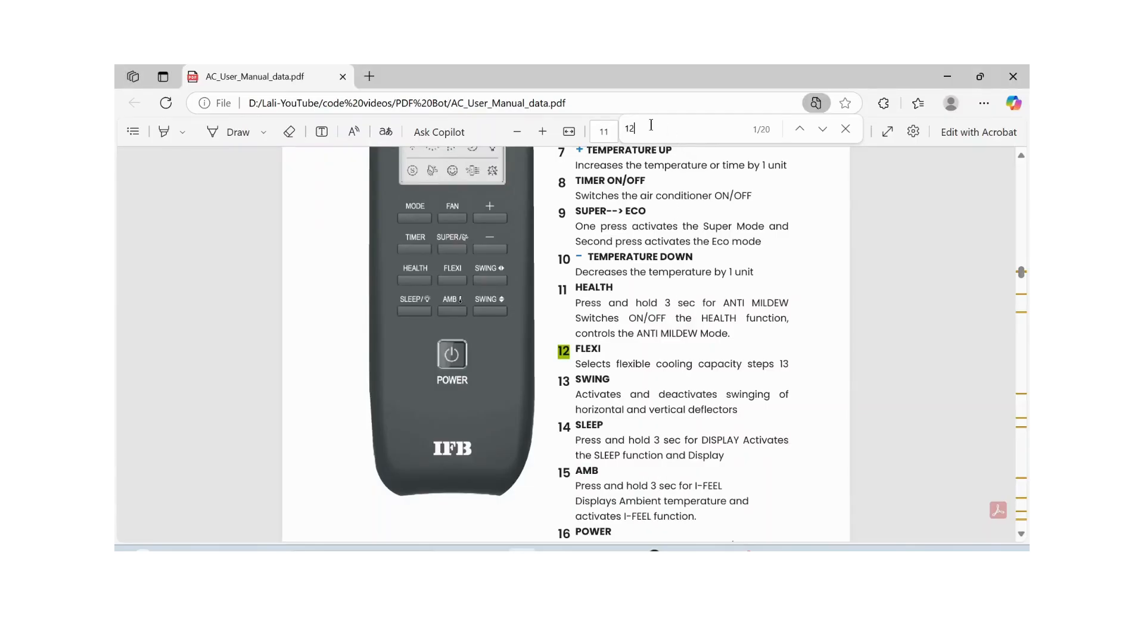
Search the manual for 'air filters' and 'cleaning', stepping to page 27's 'Cleaning the air filters' section.
{"action": "type", "text": "air c"}
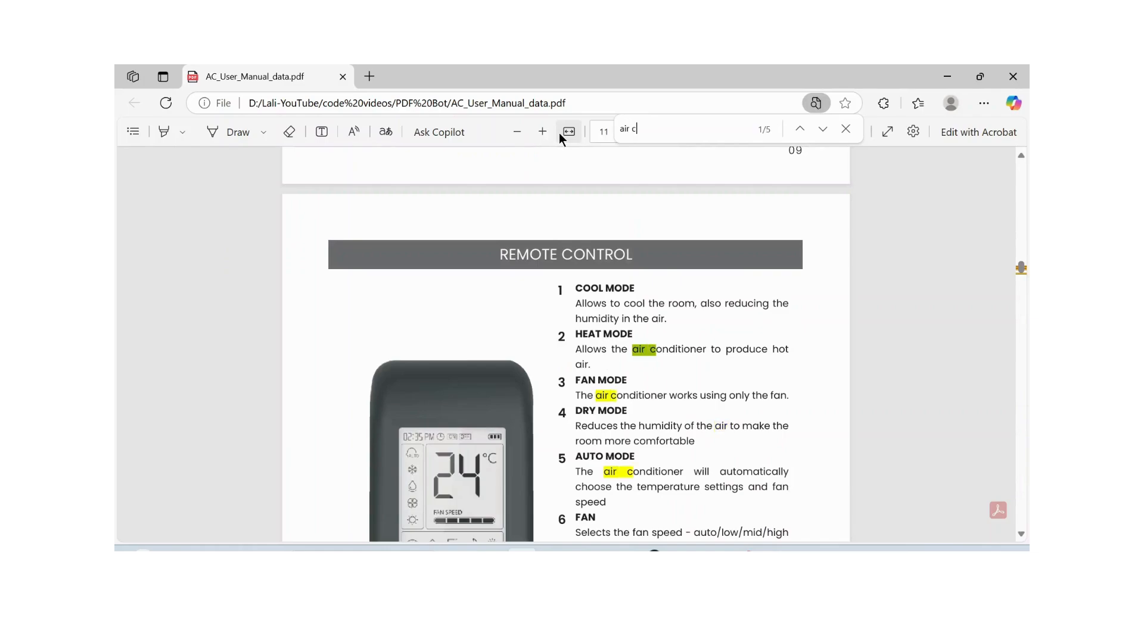
{"action": "type", "text": "c"}
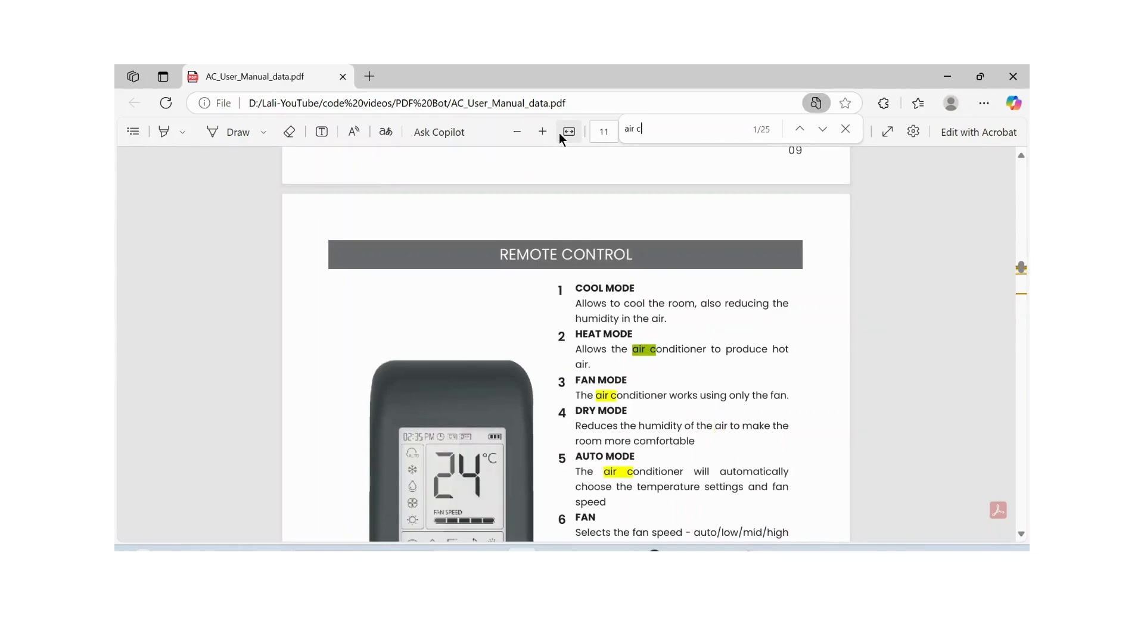
{"action": "type", "text": "il"}
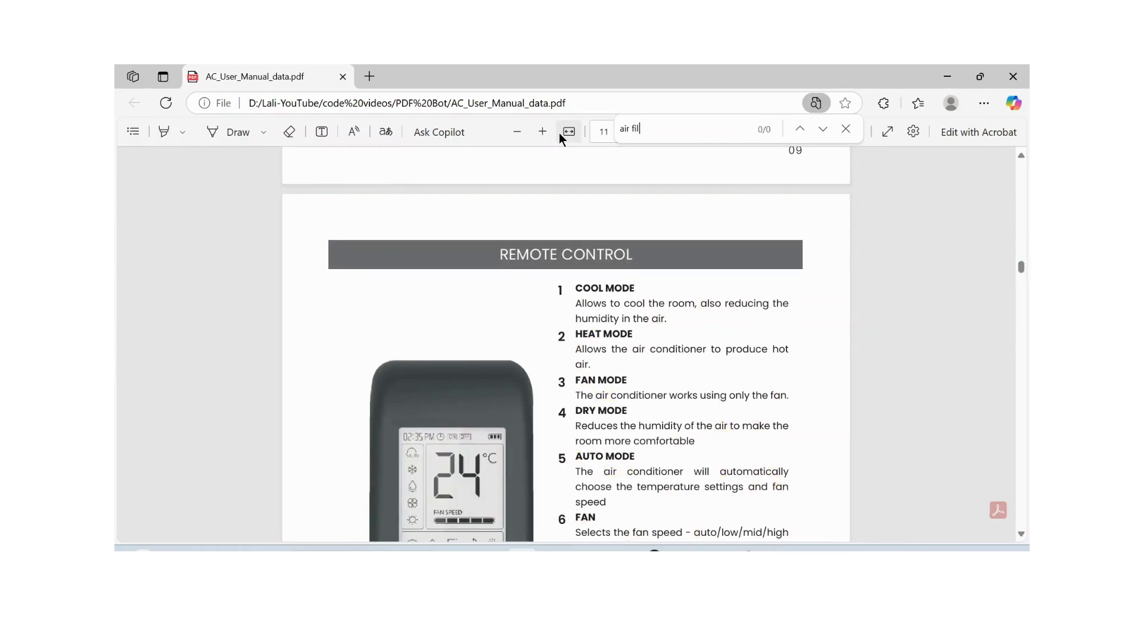
{"action": "type", "text": "ters"}
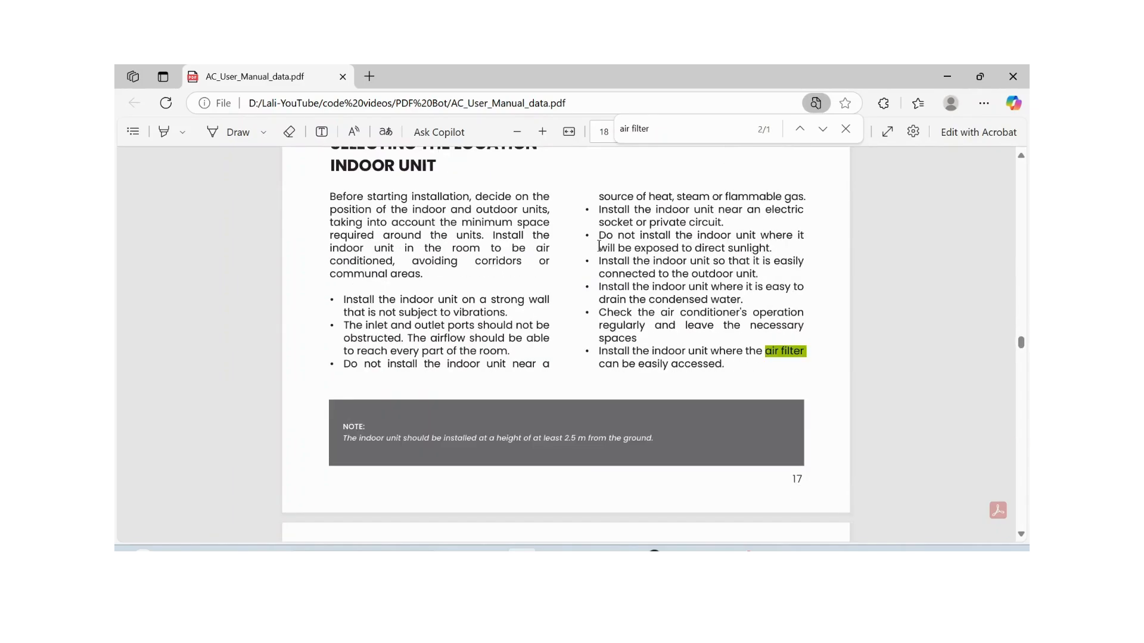
{"action": "left_click", "coordinate": [800, 129]}
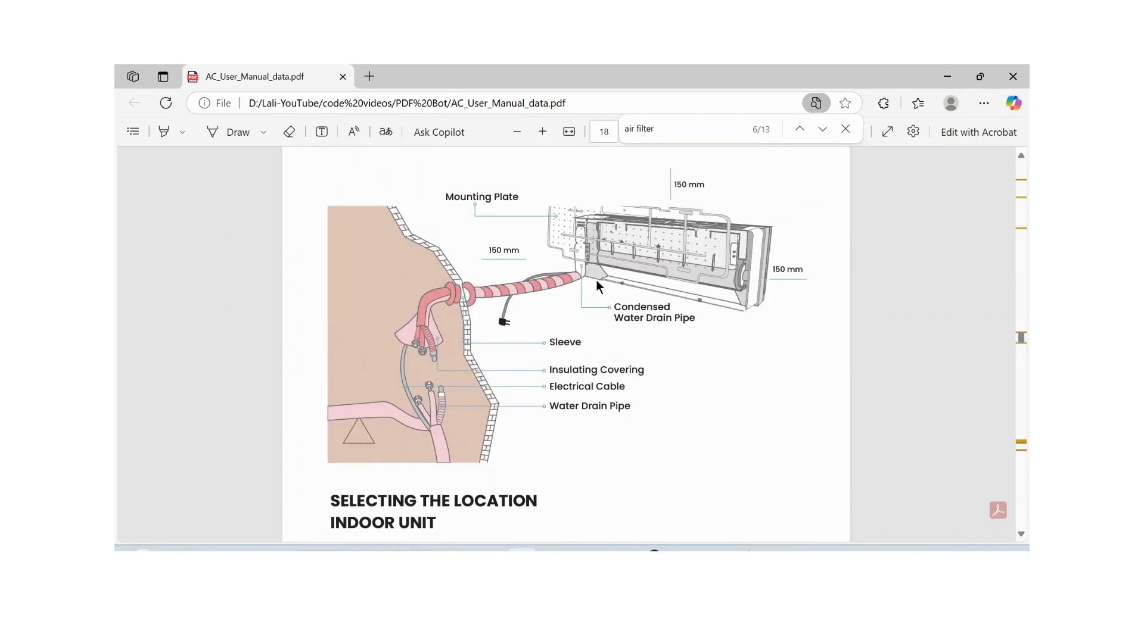
{"action": "scroll", "scroll_direction": "down", "scroll_amount": 3}
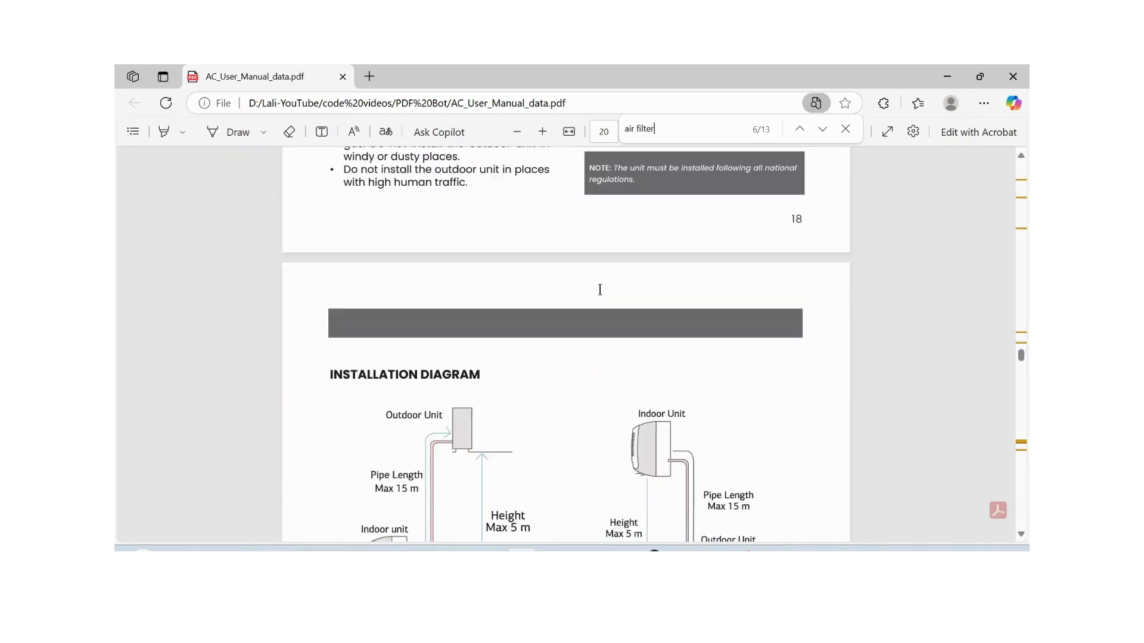
{"action": "scroll", "scroll_direction": "down", "scroll_amount": 3}
{"action": "type", "text": "cleaning"}
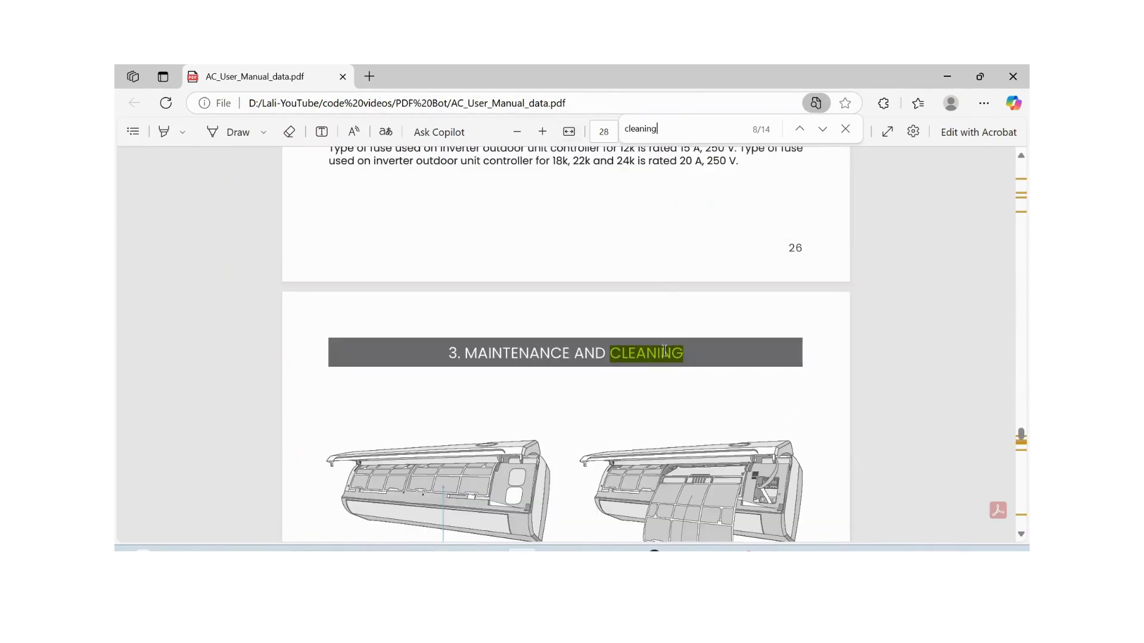
{"action": "scroll", "scroll_direction": "down", "scroll_amount": 3}
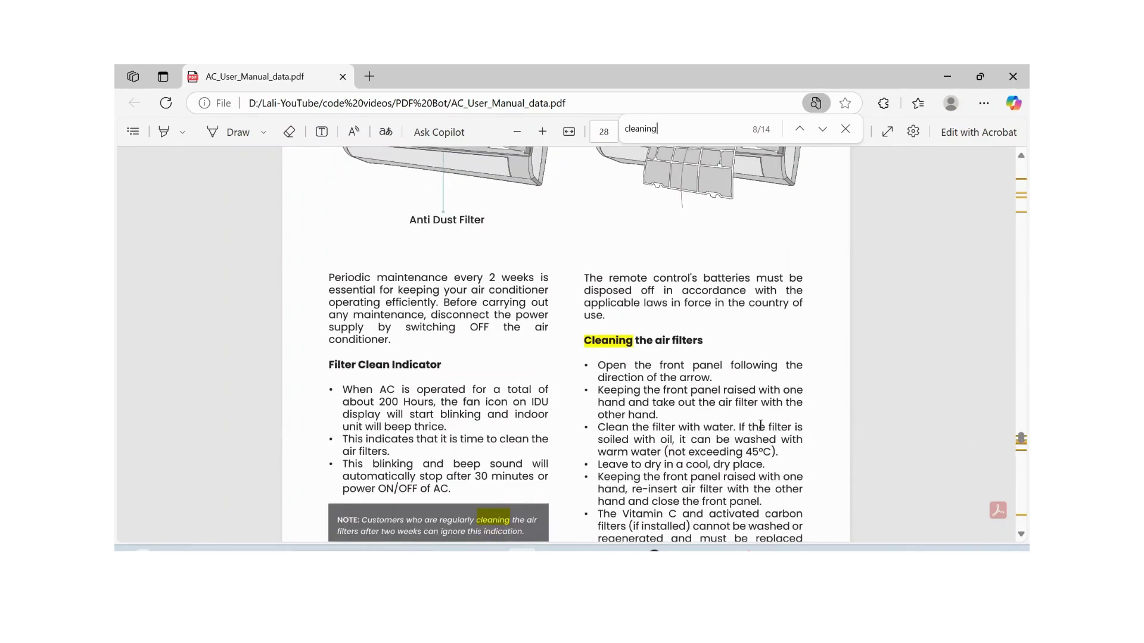
{"action": "scroll", "scroll_direction": "down", "scroll_amount": 3}
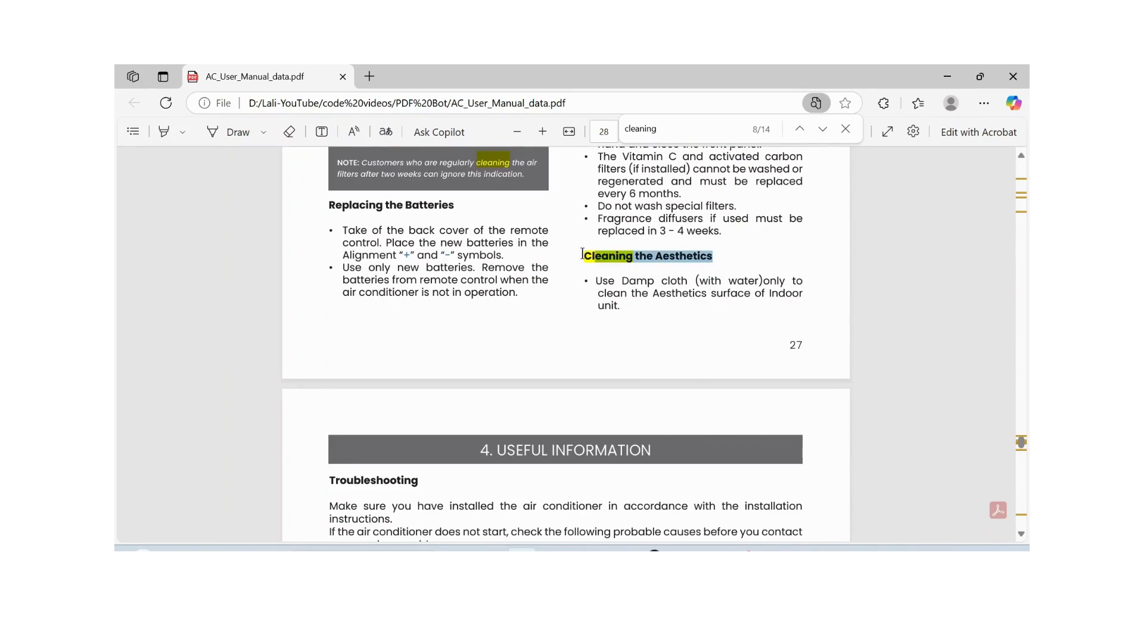
Ask the bot 'Cleaning the Aesthetics' and read its damp-cloth answer citing page 27.
{"action": "left_click", "coordinate": [391, 78]}
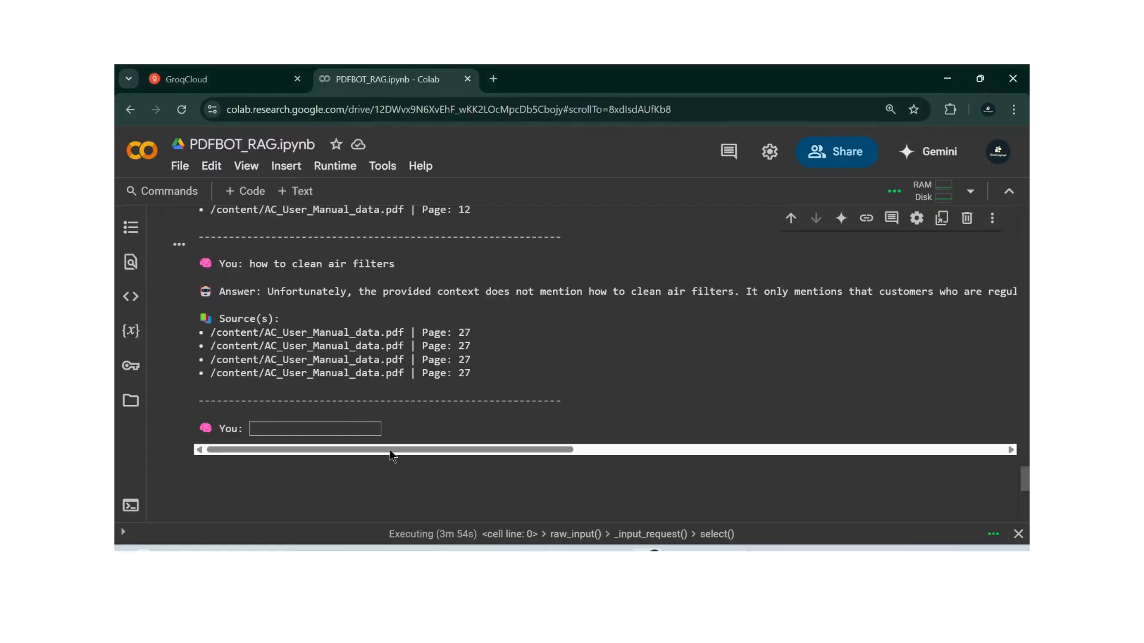
{"action": "type", "text": "Cleaning the Aesthetics"}
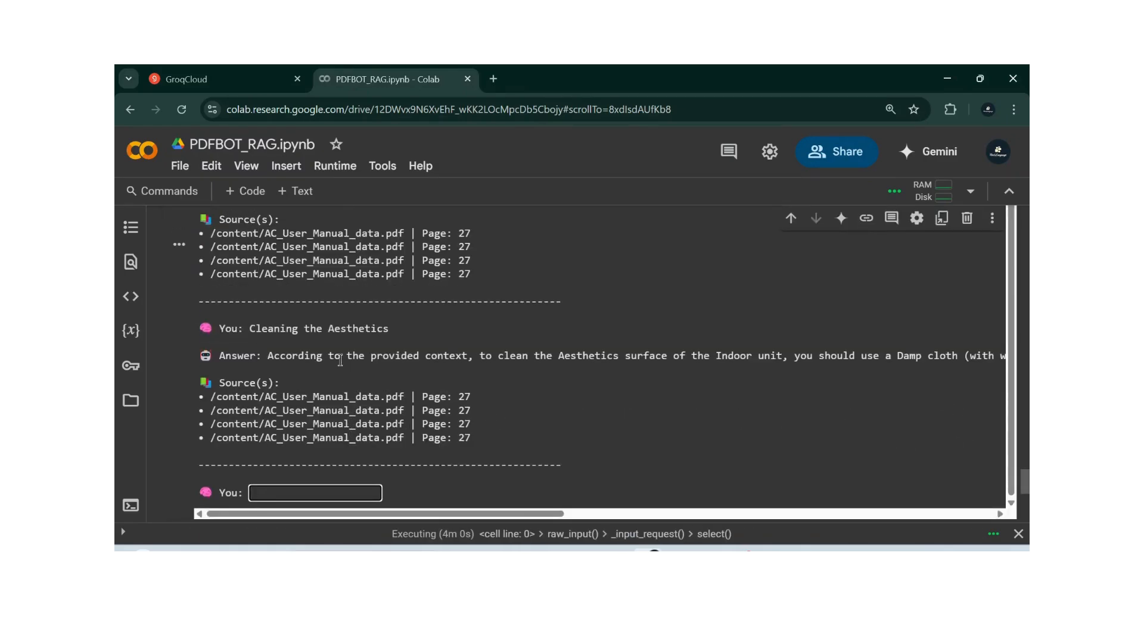
{"action": "mouse_move", "coordinate": [489, 351]}
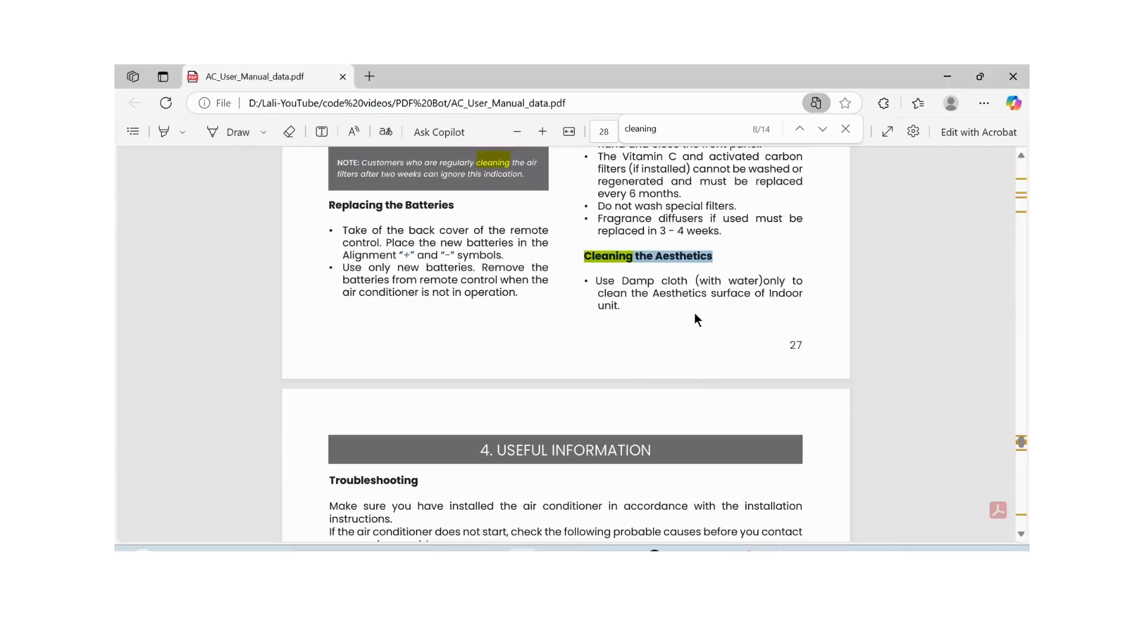
{"action": "scroll", "scroll_direction": "up", "scroll_amount": 3}
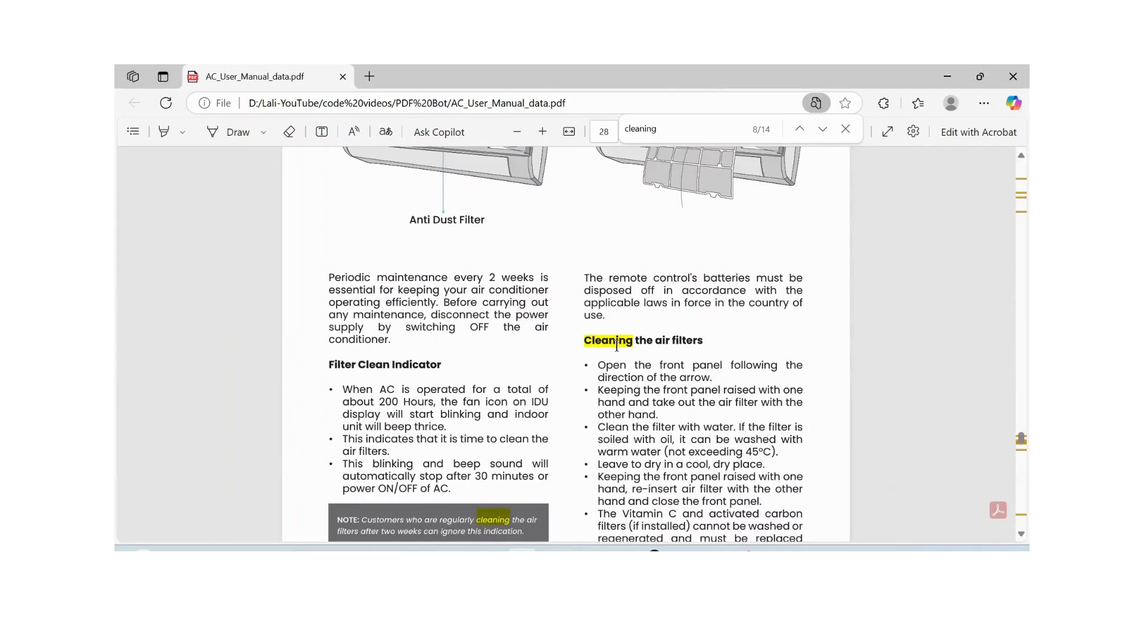
{"action": "mouse_move", "coordinate": [664, 423]}
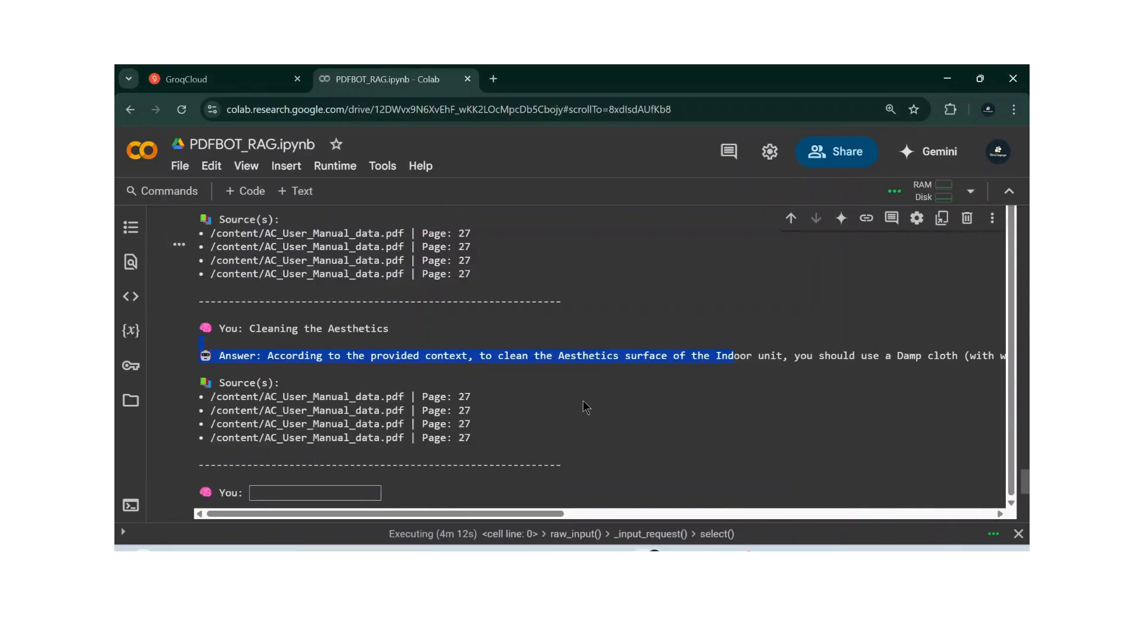
{"action": "mouse_move", "coordinate": [1002, 417]}
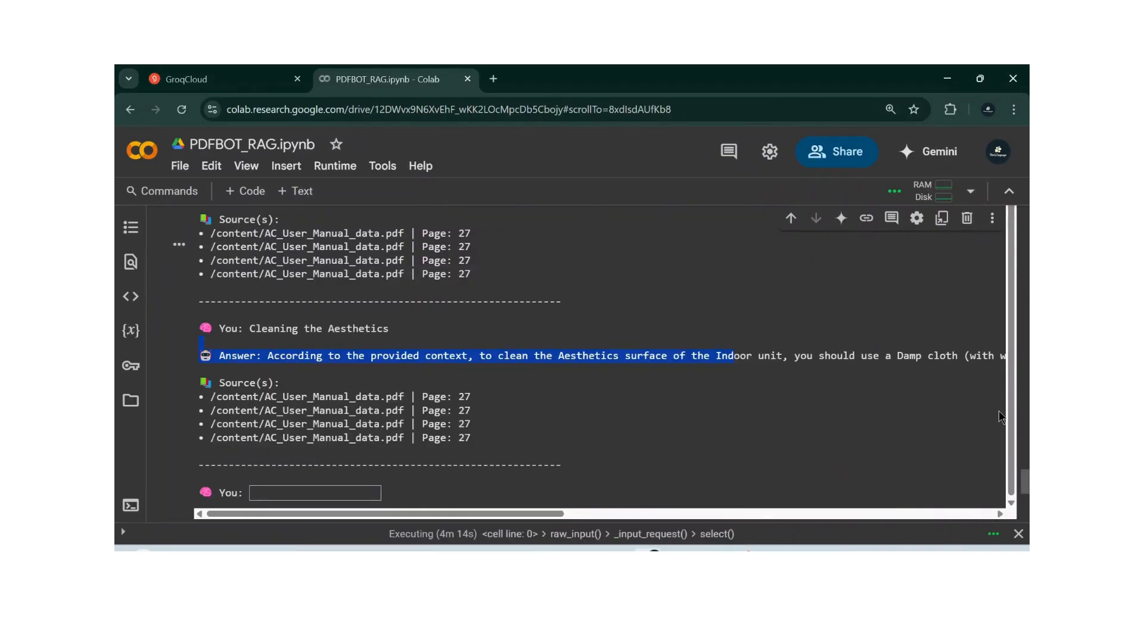
{"action": "mouse_move", "coordinate": [553, 391]}
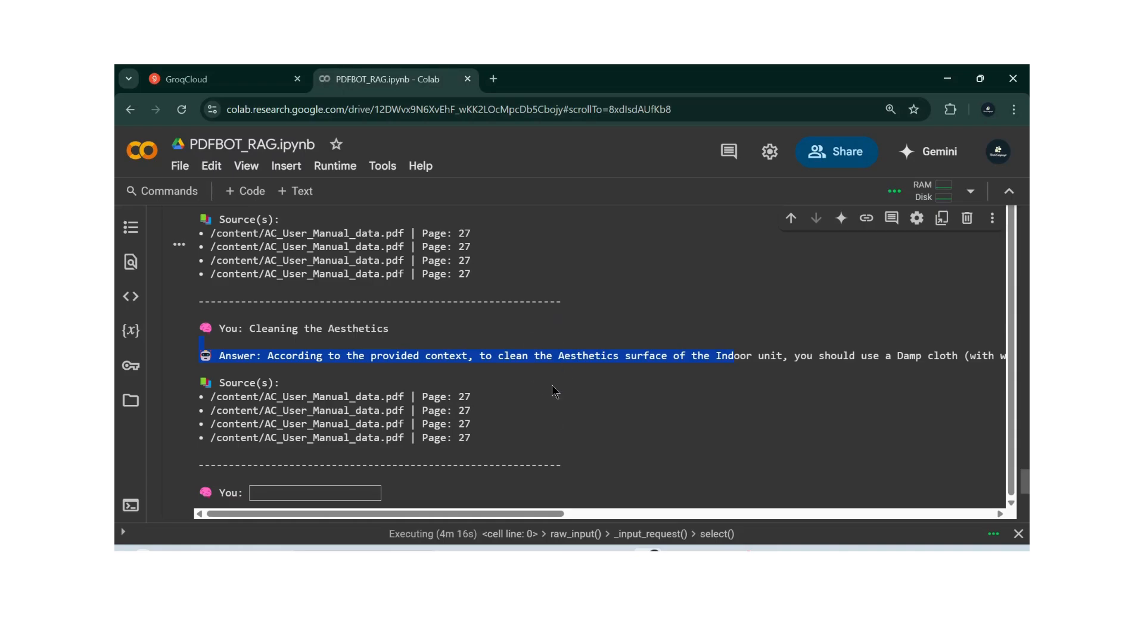
{"action": "mouse_move", "coordinate": [557, 348]}
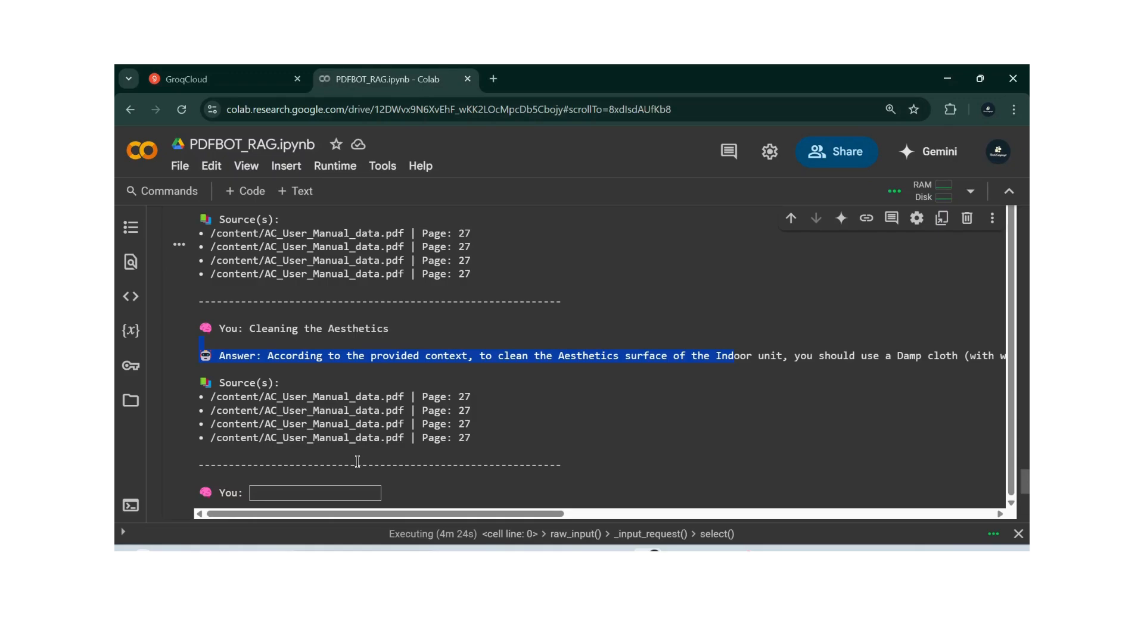
{"action": "mouse_move", "coordinate": [371, 457]}
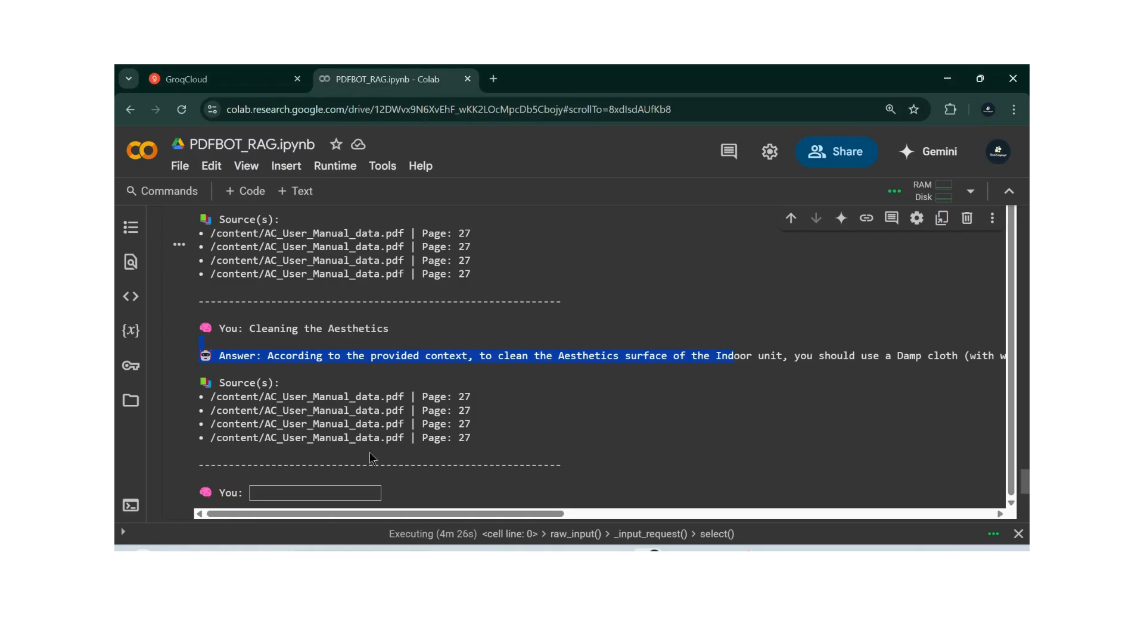
{"action": "mouse_move", "coordinate": [378, 457]}
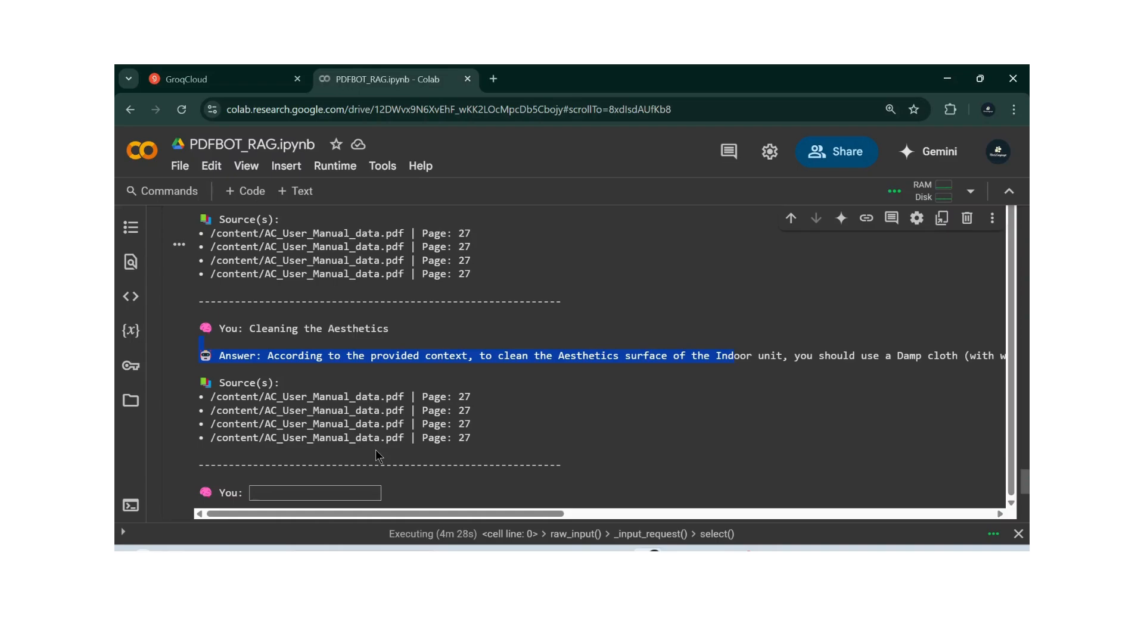
Enter 'exit' to finish the chatbot cell and scroll through its earlier answers.
{"action": "type", "text": "ex"}
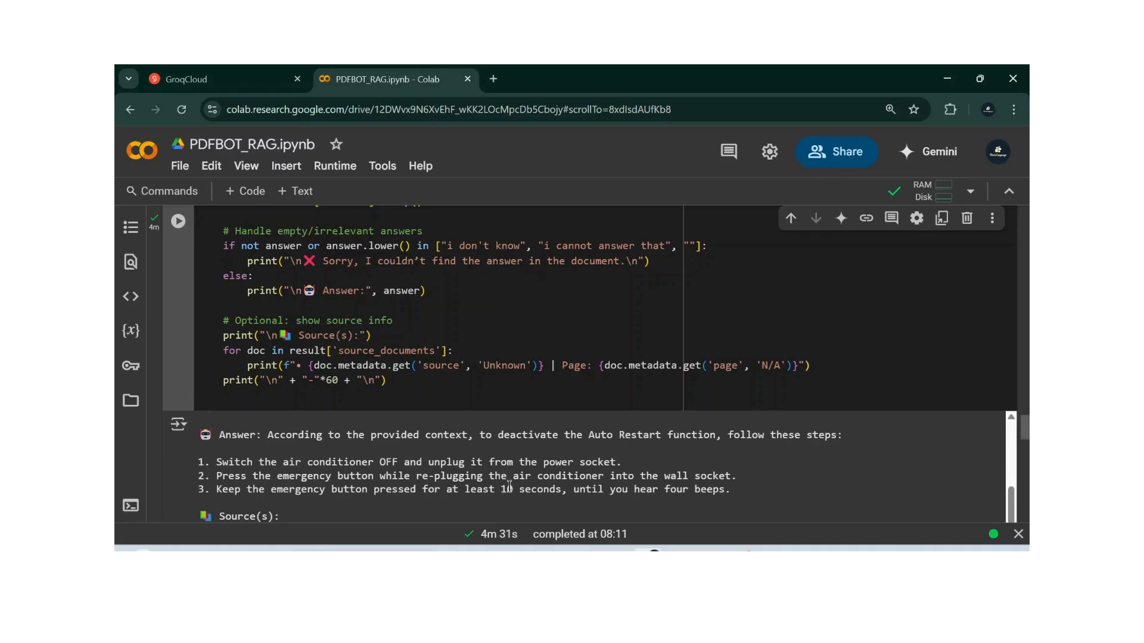
{"action": "scroll", "scroll_direction": "down", "scroll_amount": 3}
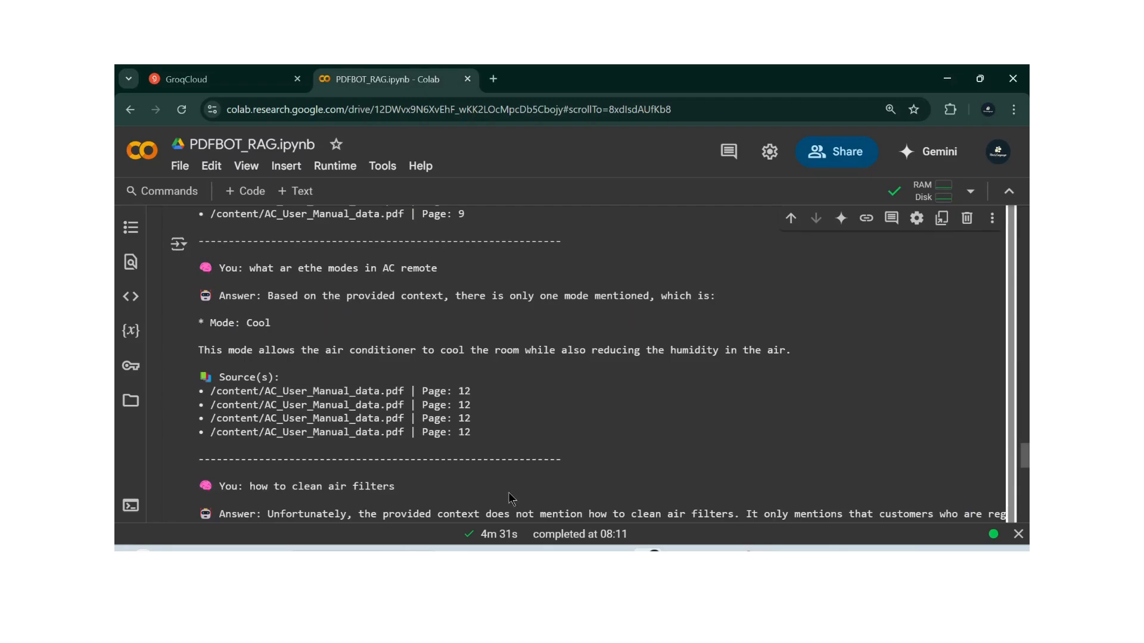
{"action": "mouse_move", "coordinate": [604, 482]}
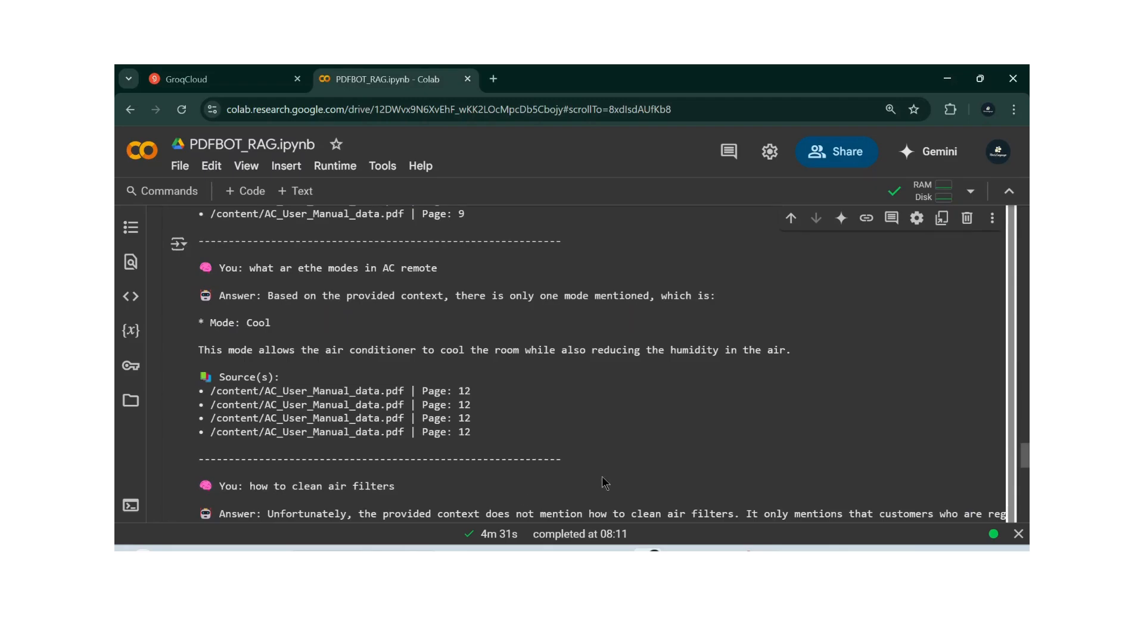